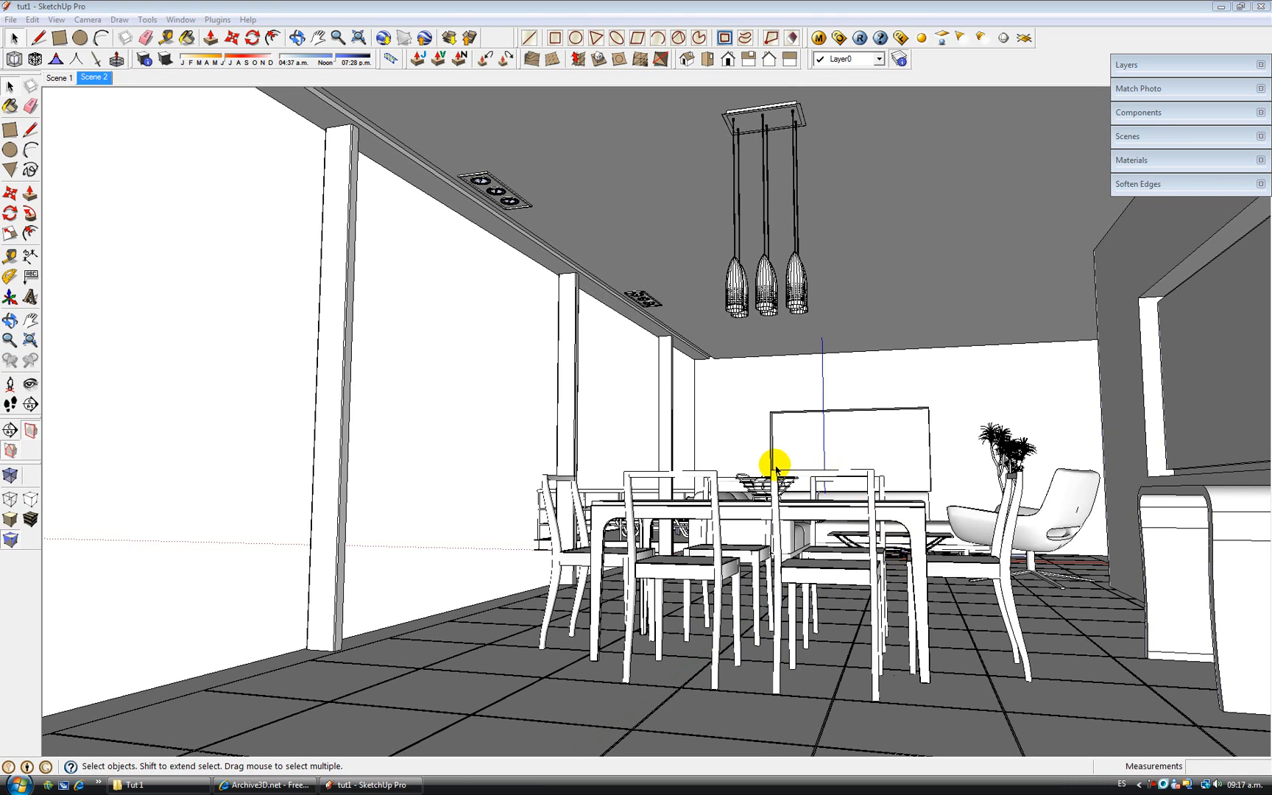
pyautogui.moveTo(717, 433)
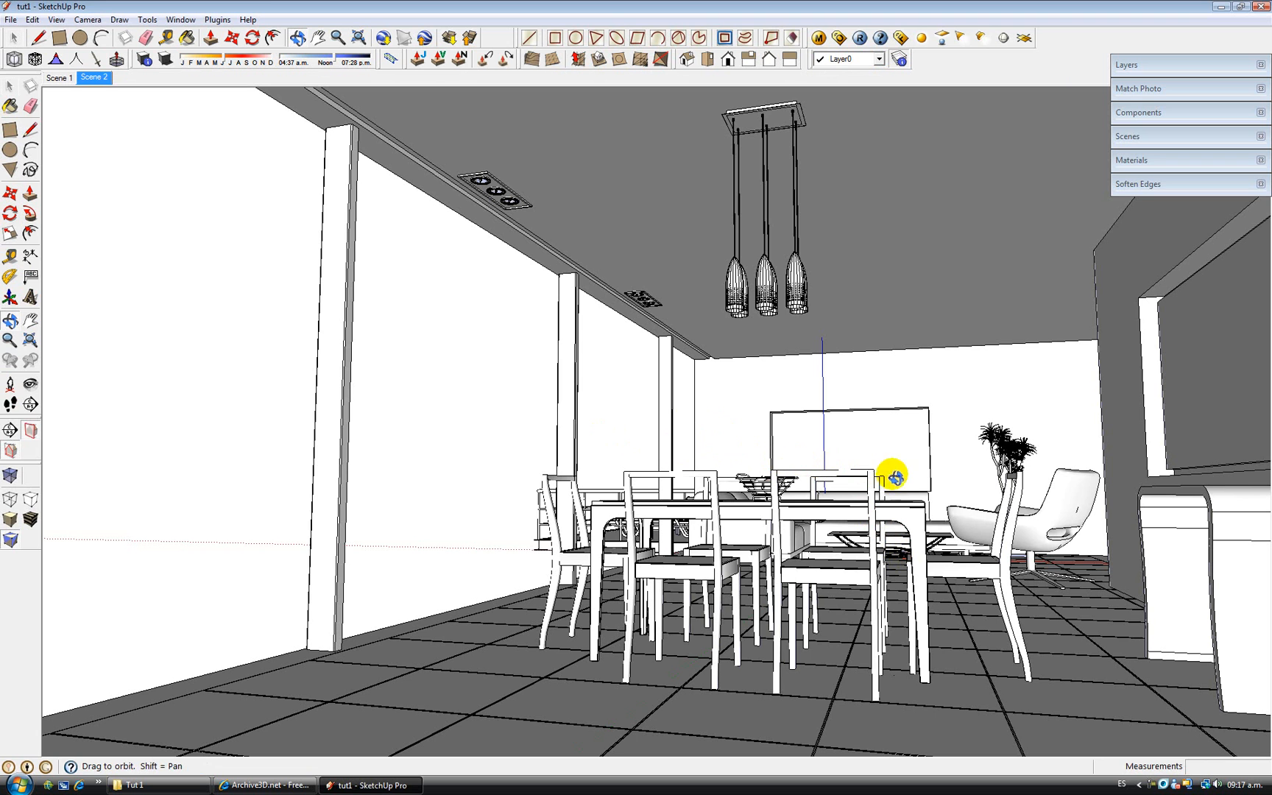
pyautogui.moveTo(1000, 493)
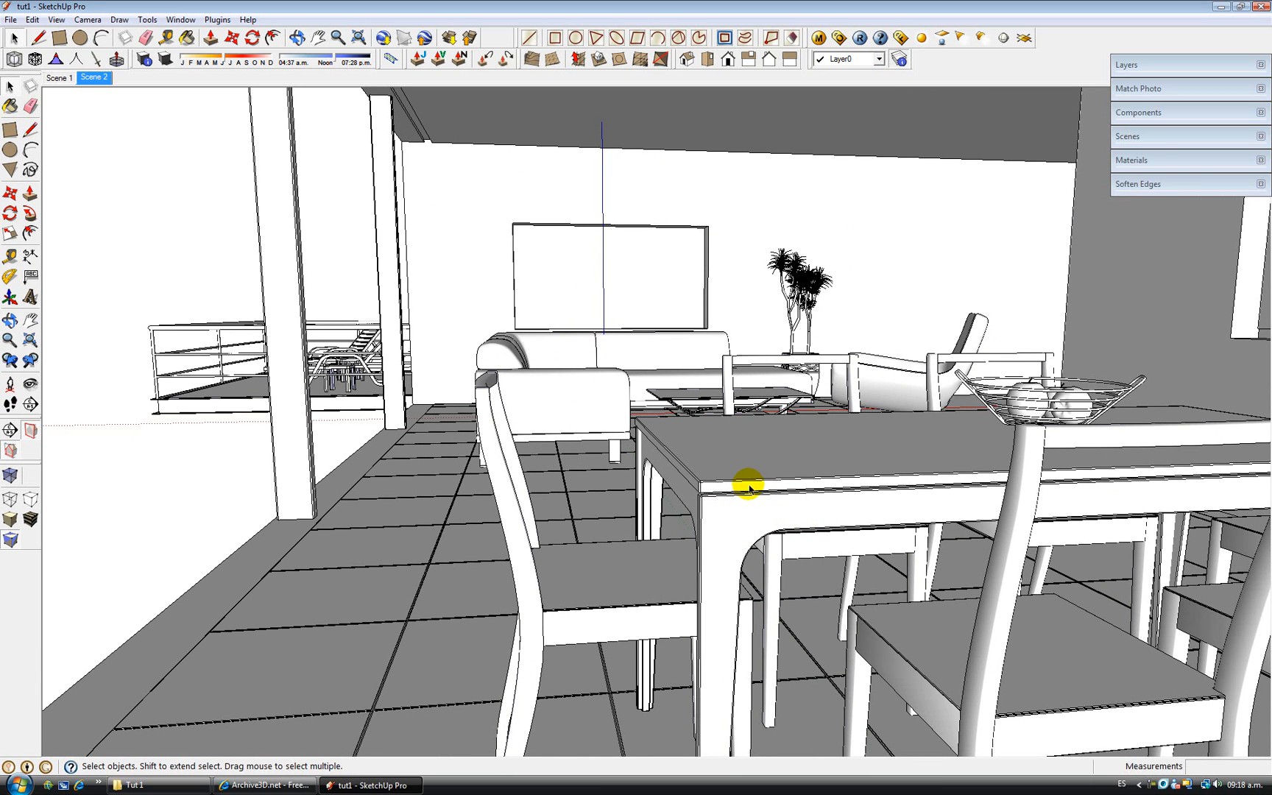
pyautogui.moveTo(754, 495)
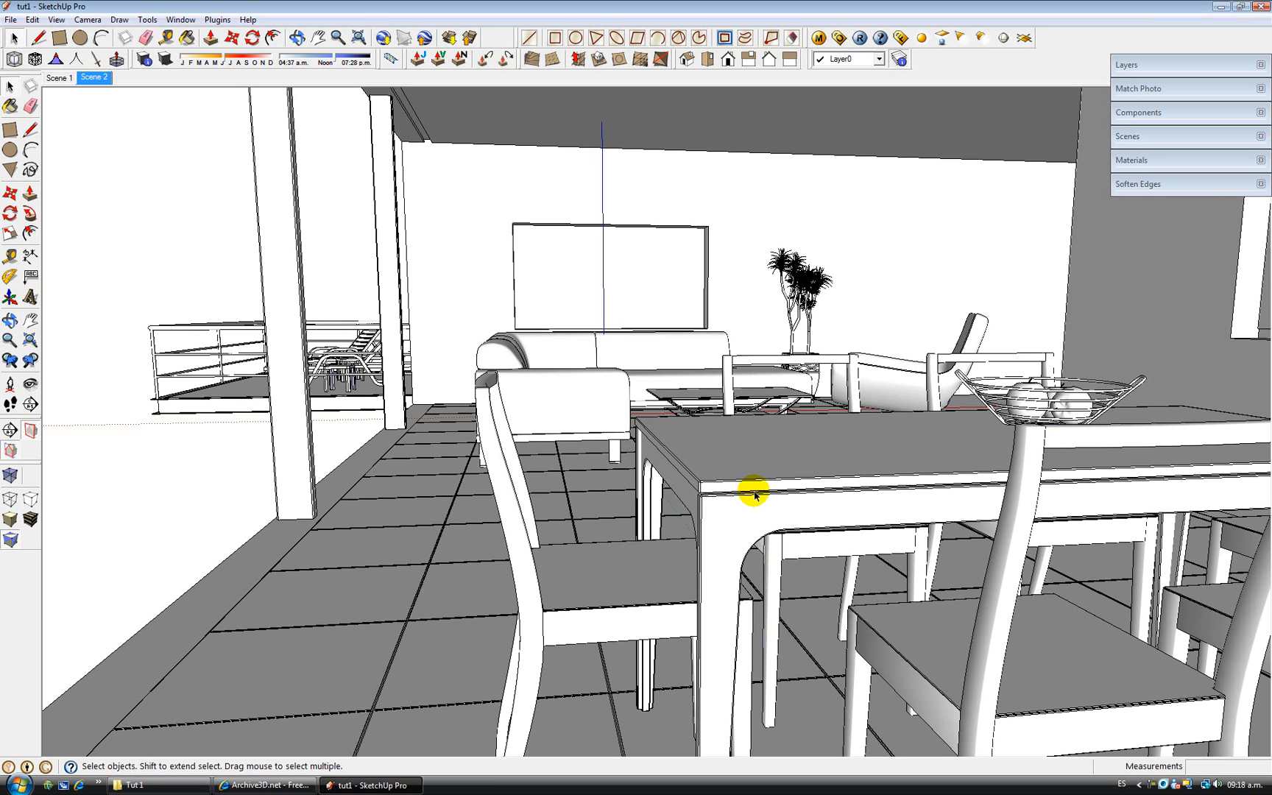
pyautogui.moveTo(748, 503)
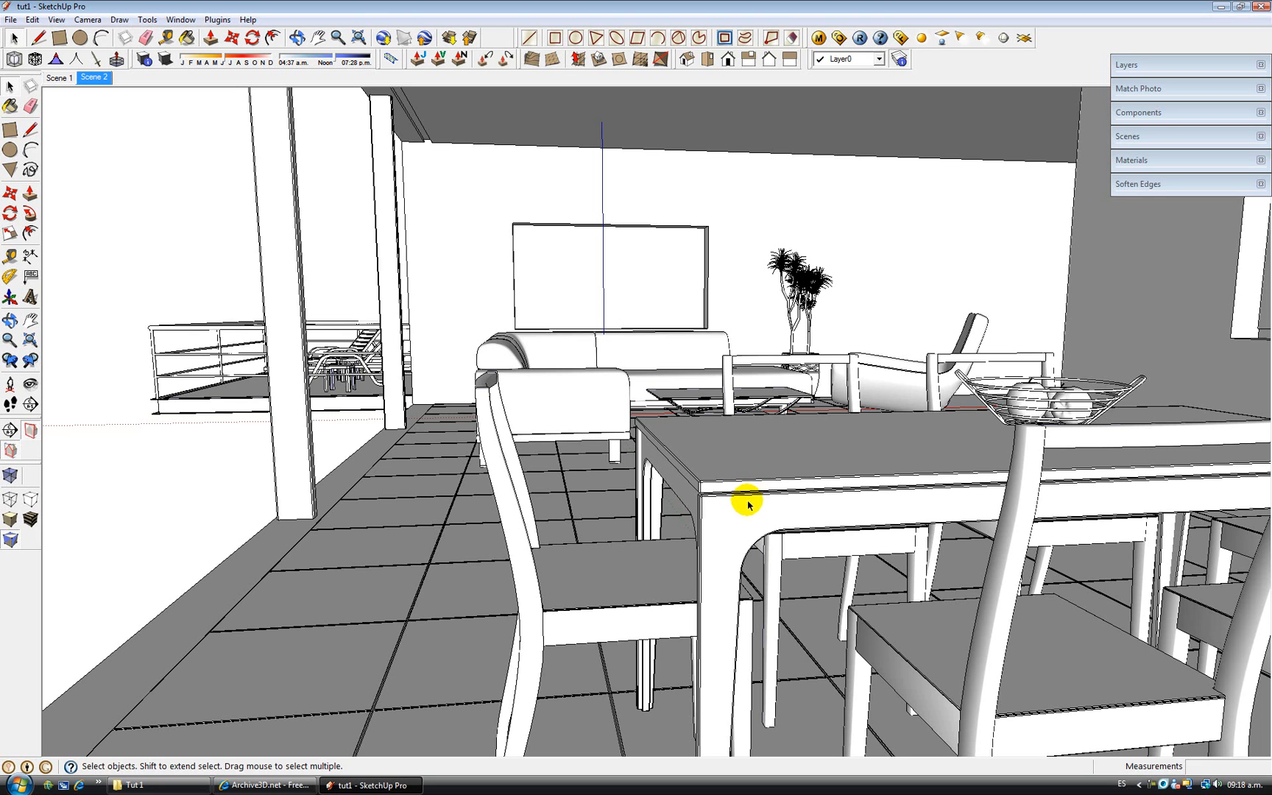
pyautogui.moveTo(755, 504)
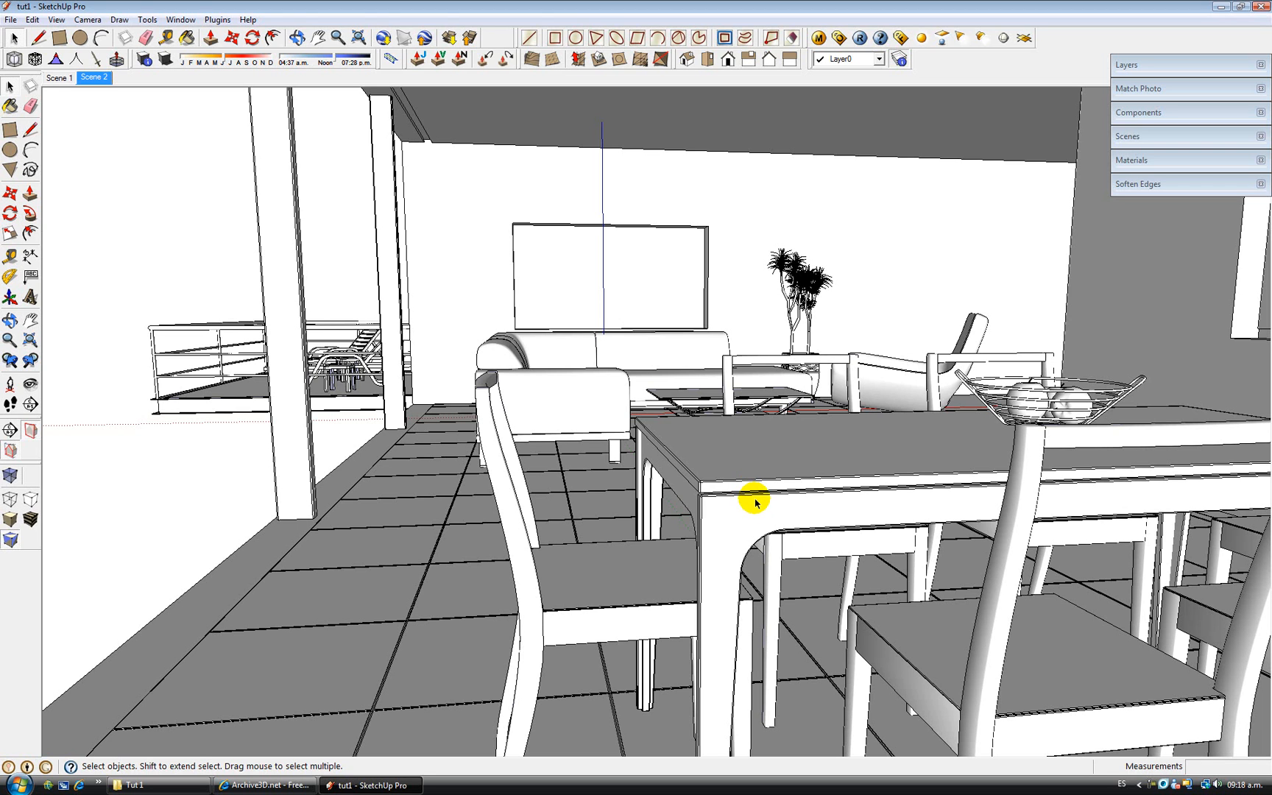
pyautogui.moveTo(13, 38)
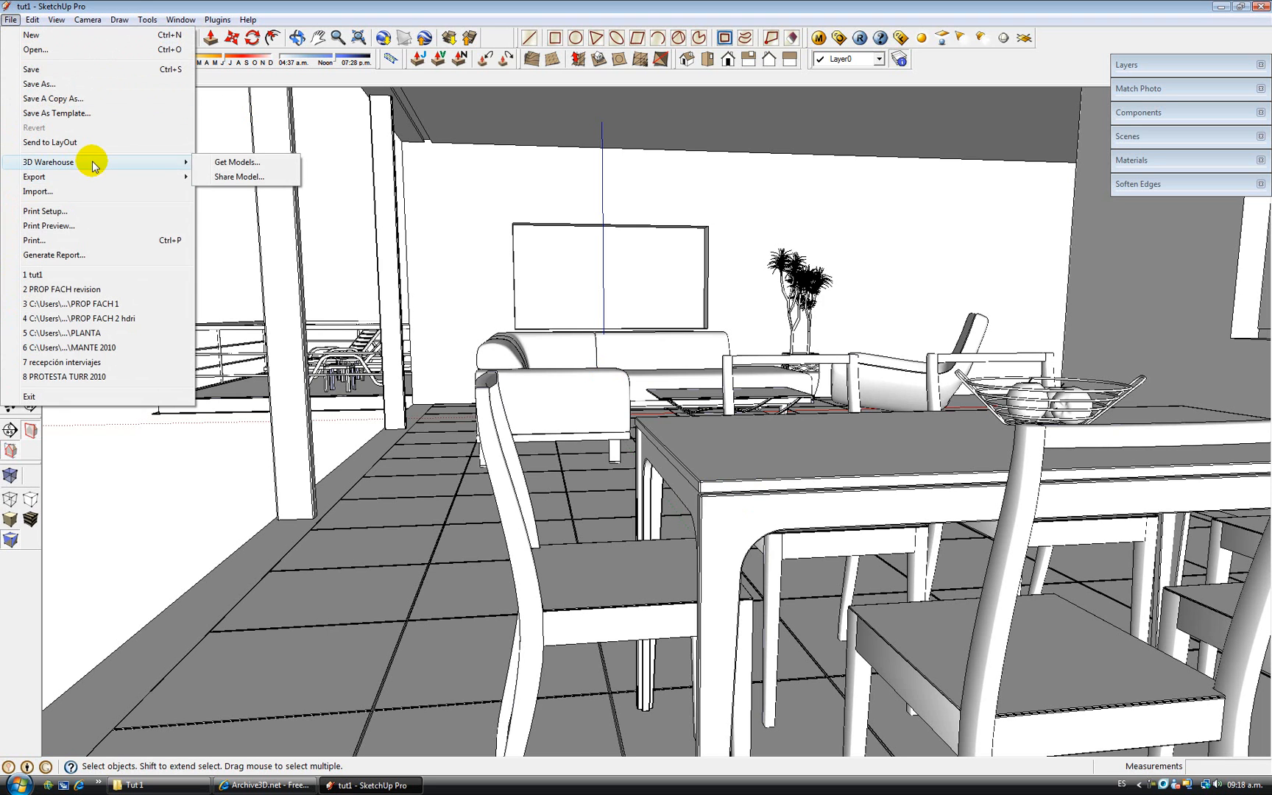
pyautogui.click(237, 162)
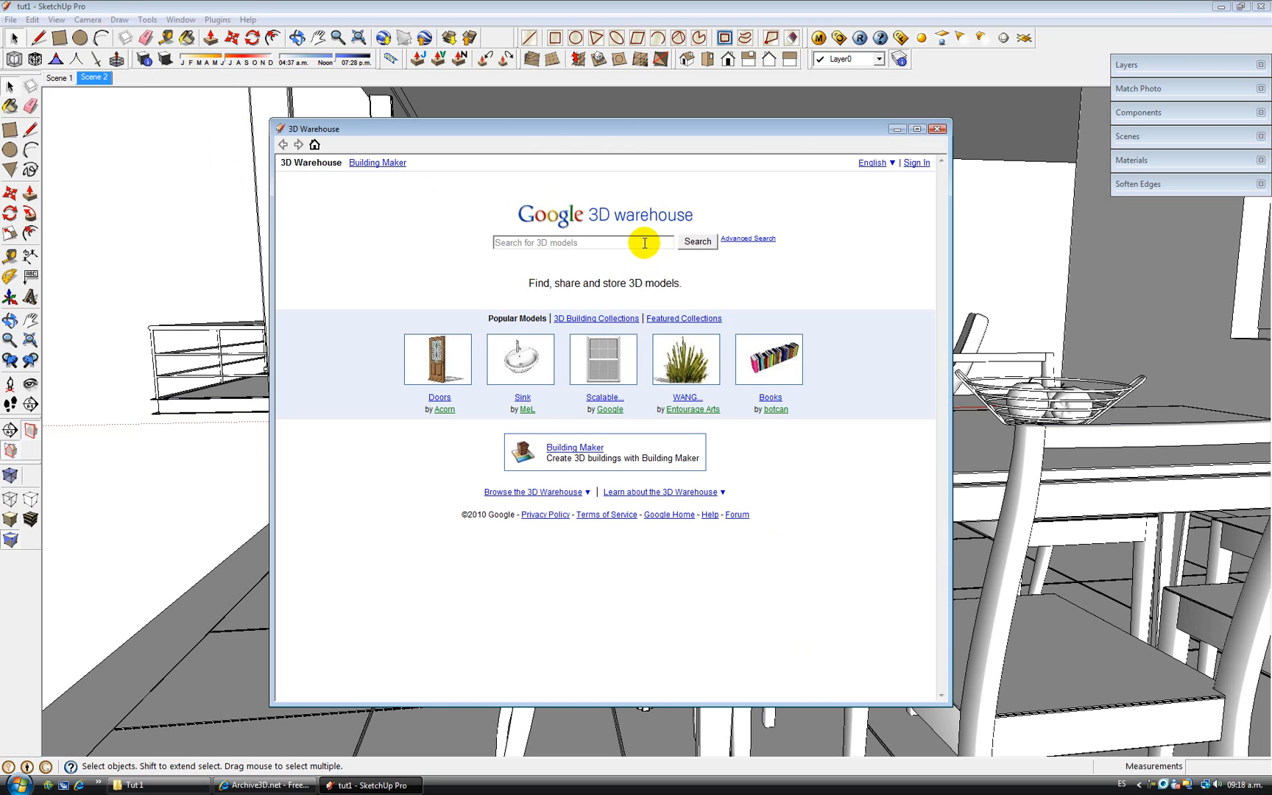
pyautogui.click(594, 318)
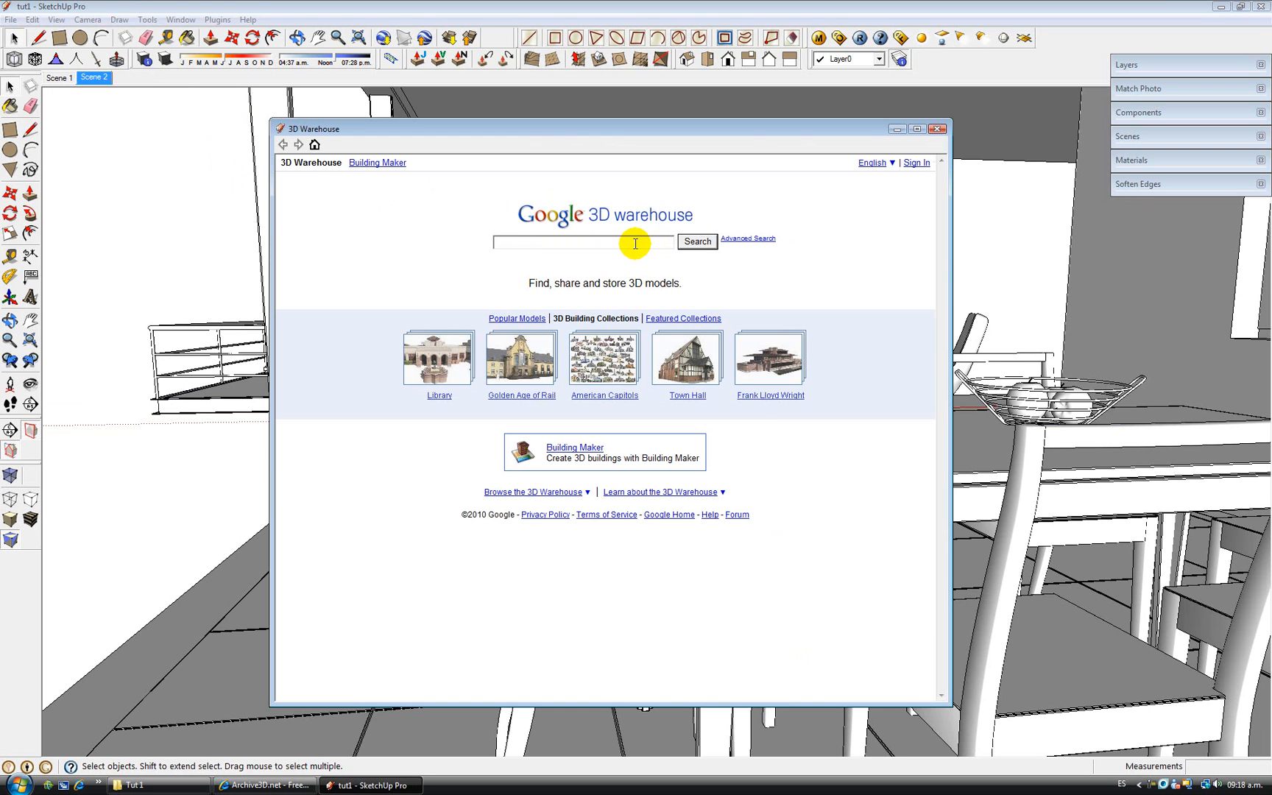
pyautogui.click(682, 318)
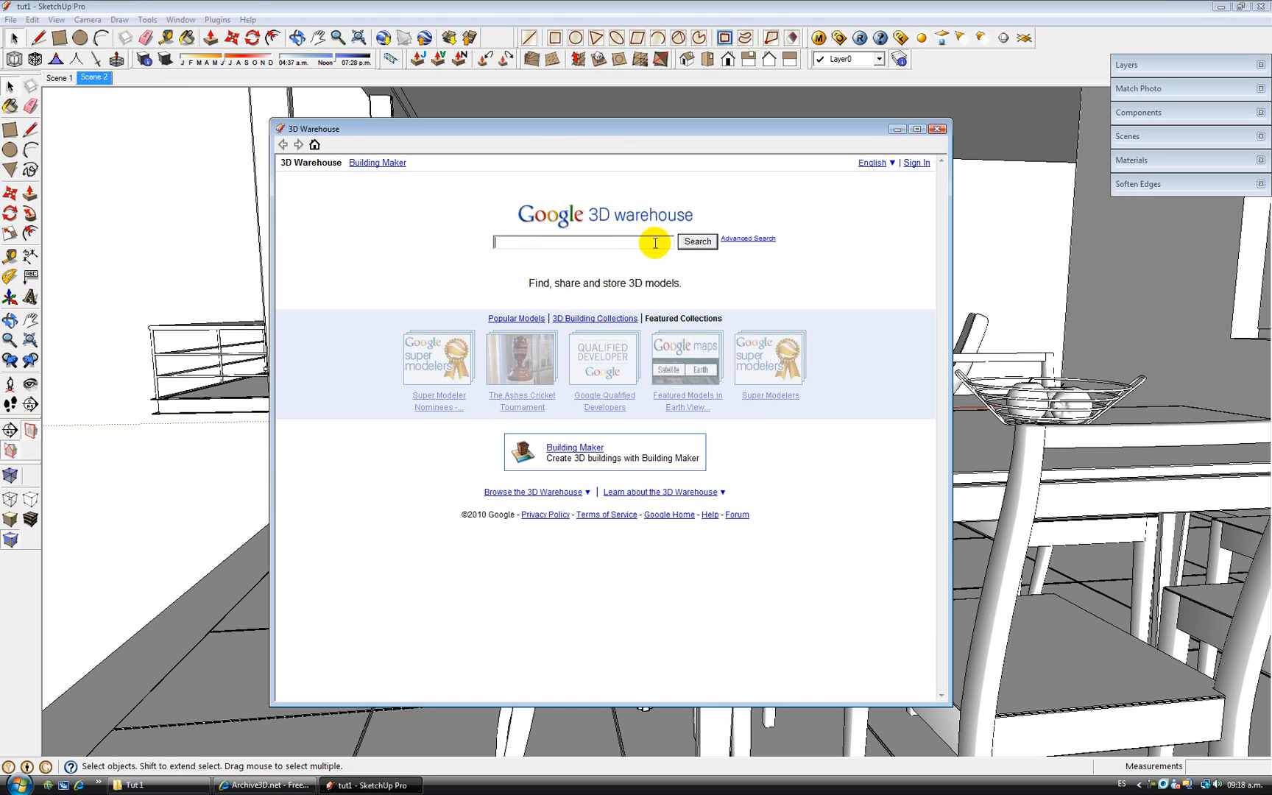
pyautogui.moveTo(937, 129)
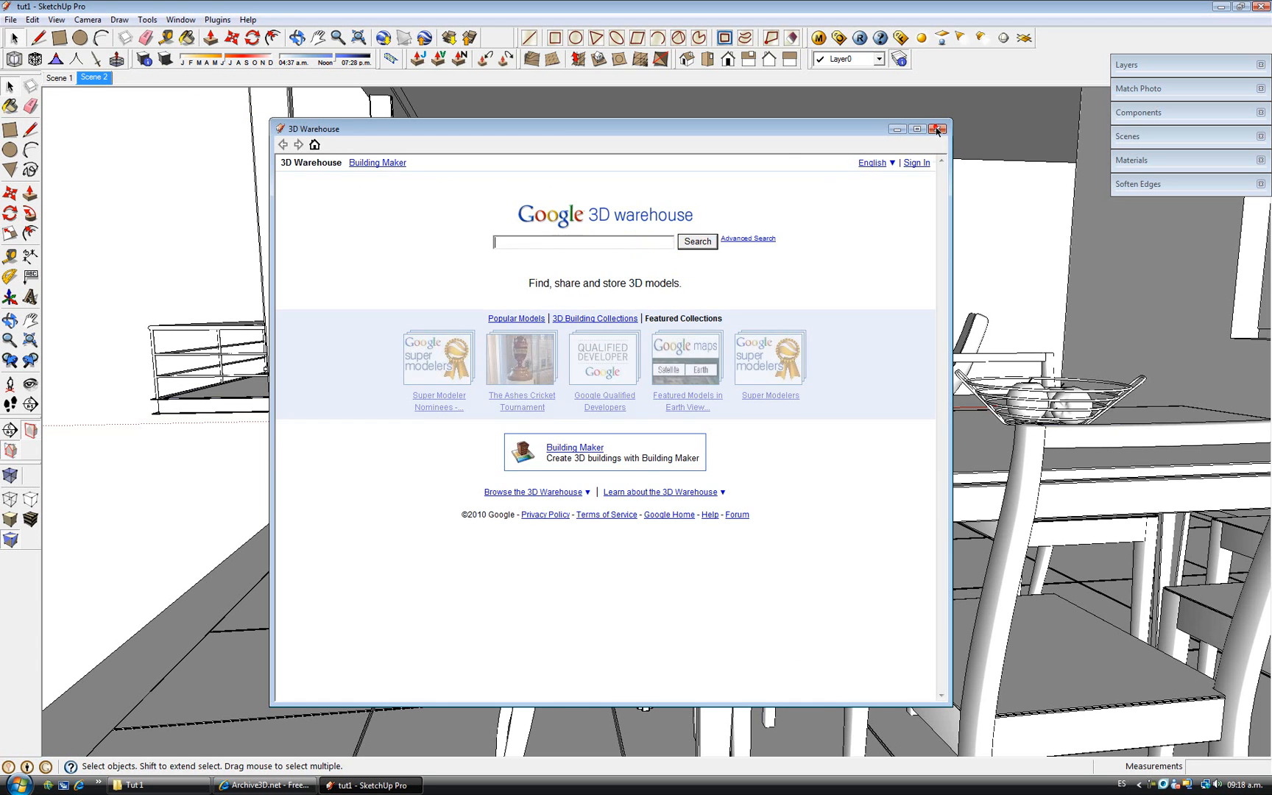
pyautogui.click(938, 129)
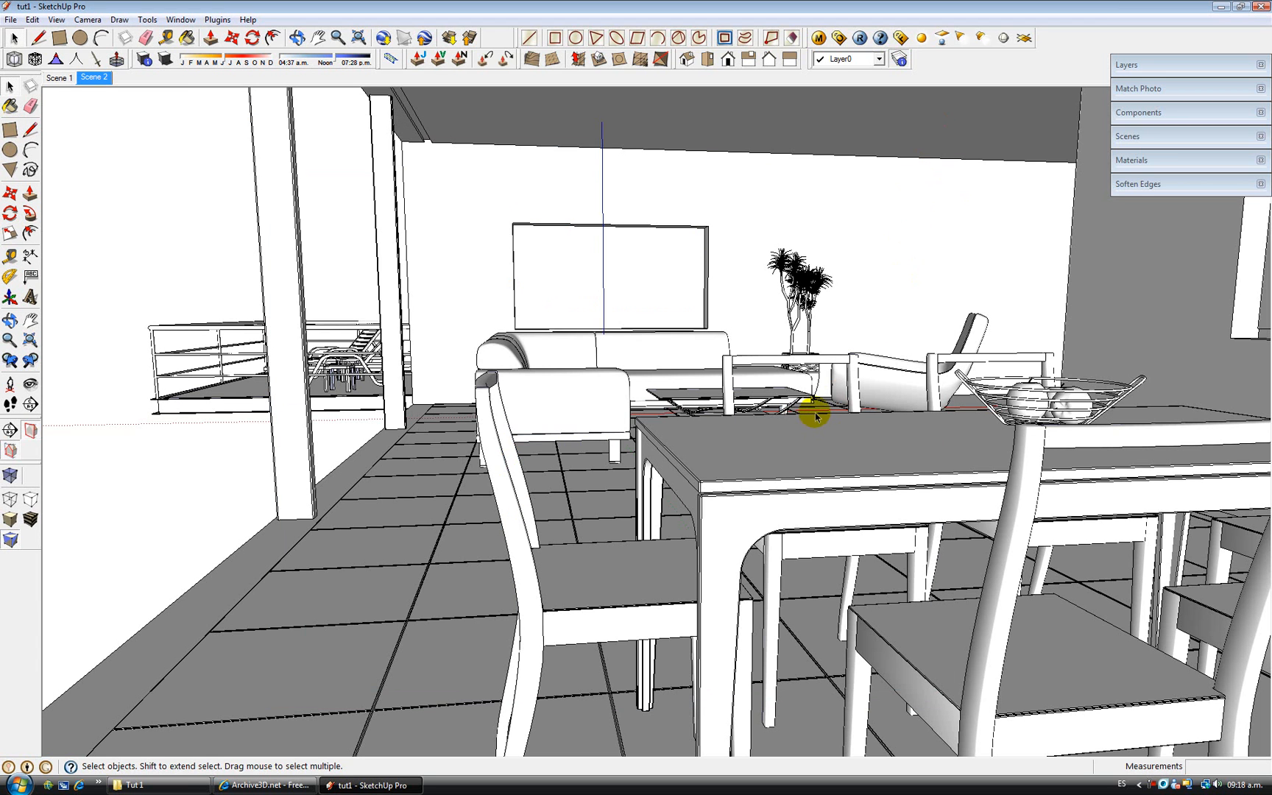
pyautogui.moveTo(748, 360)
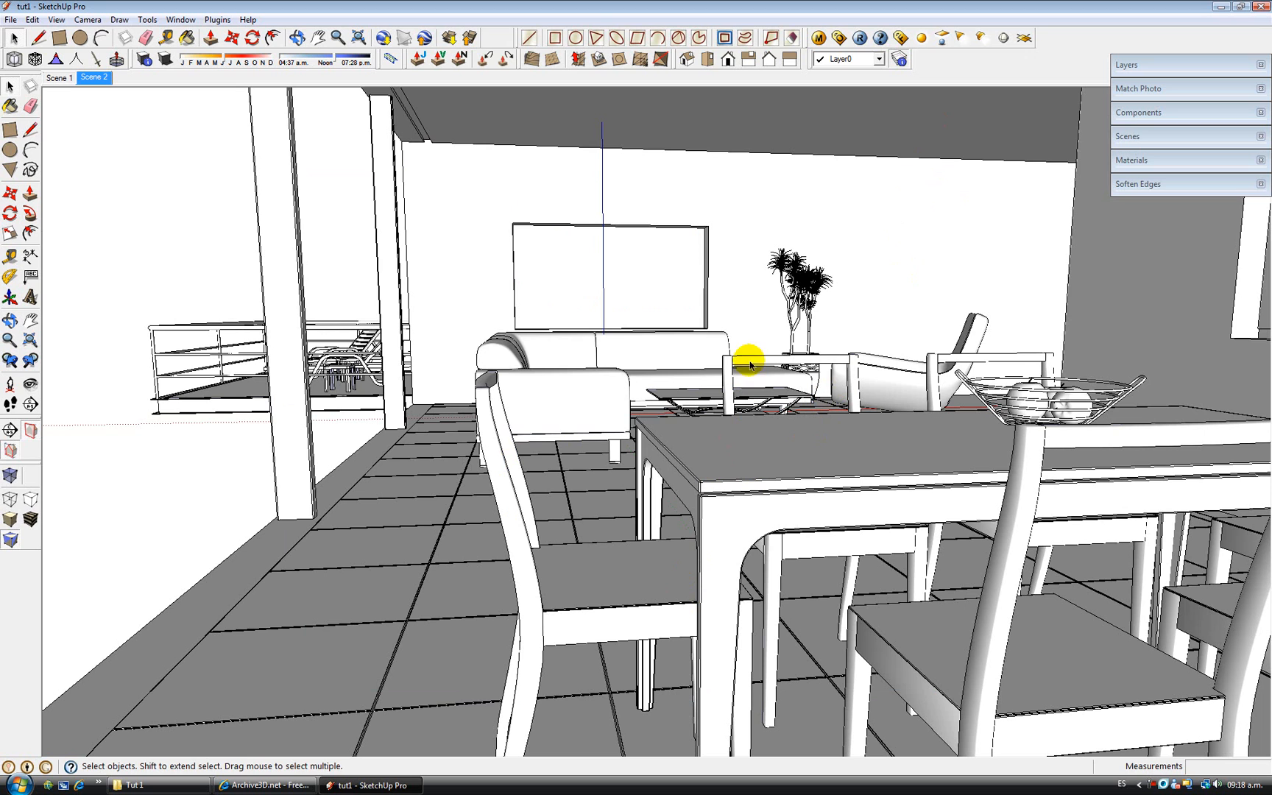
pyautogui.moveTo(775, 494)
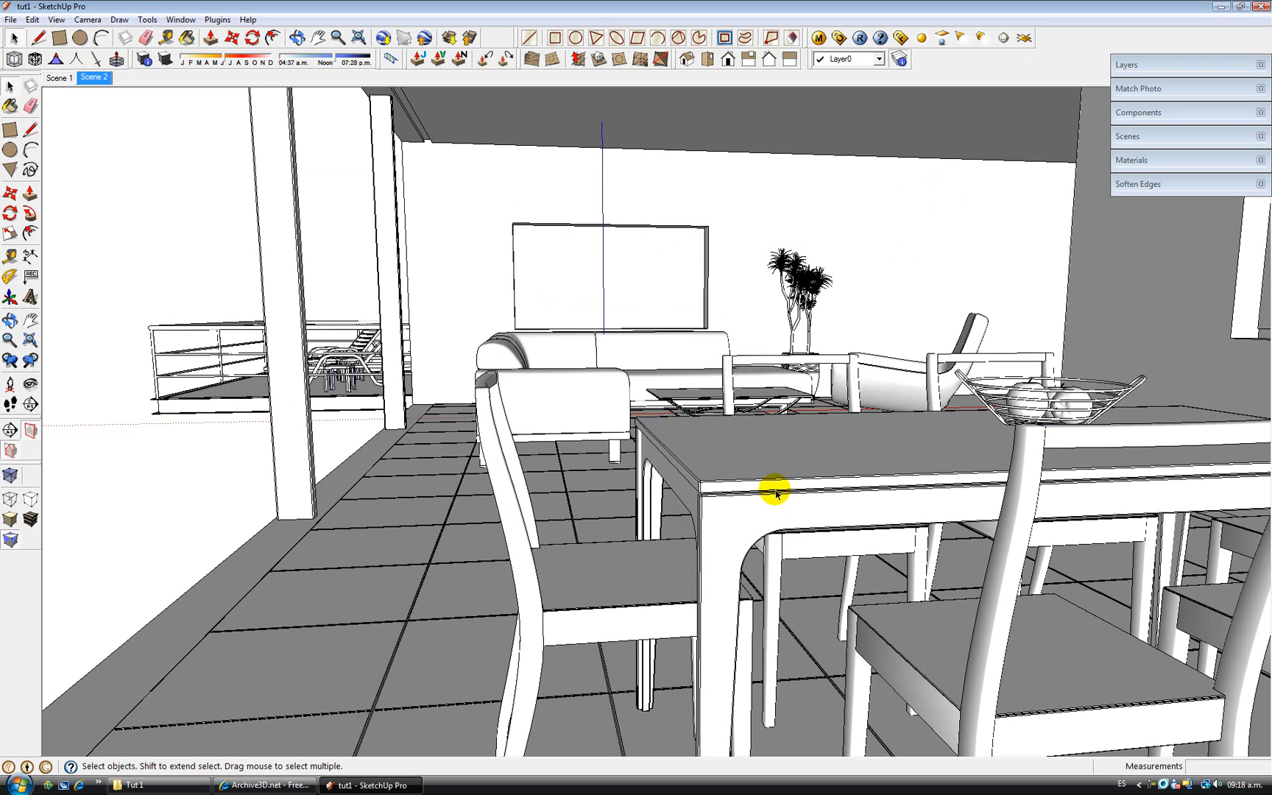
pyautogui.moveTo(1013, 468)
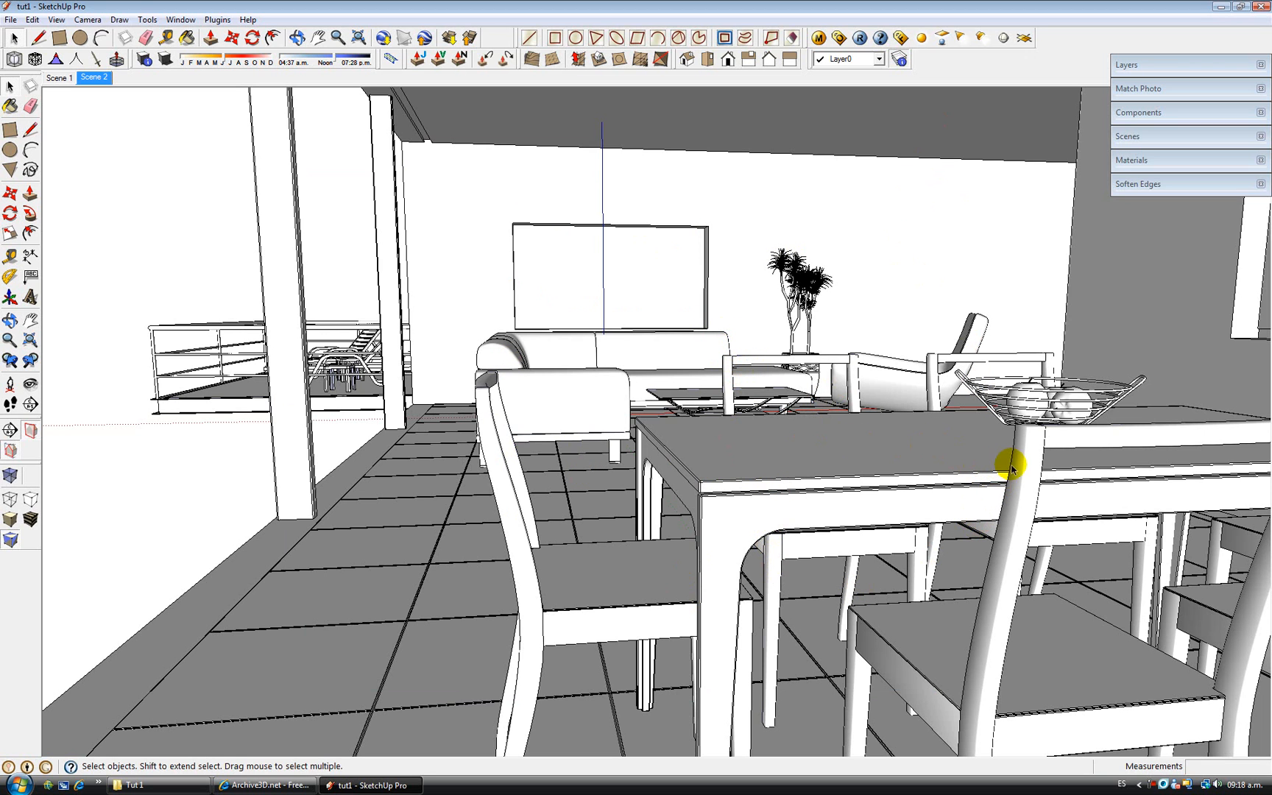
pyautogui.moveTo(1065, 592)
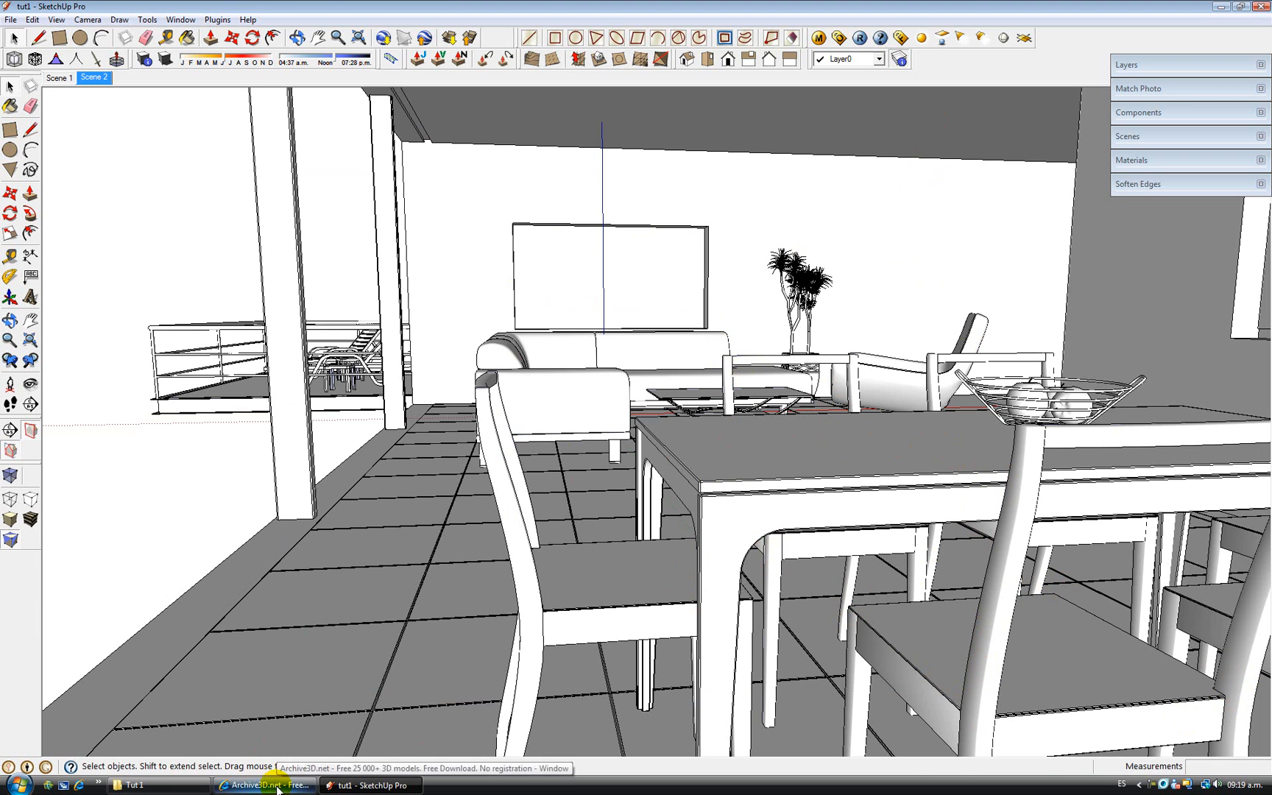
pyautogui.click(267, 785)
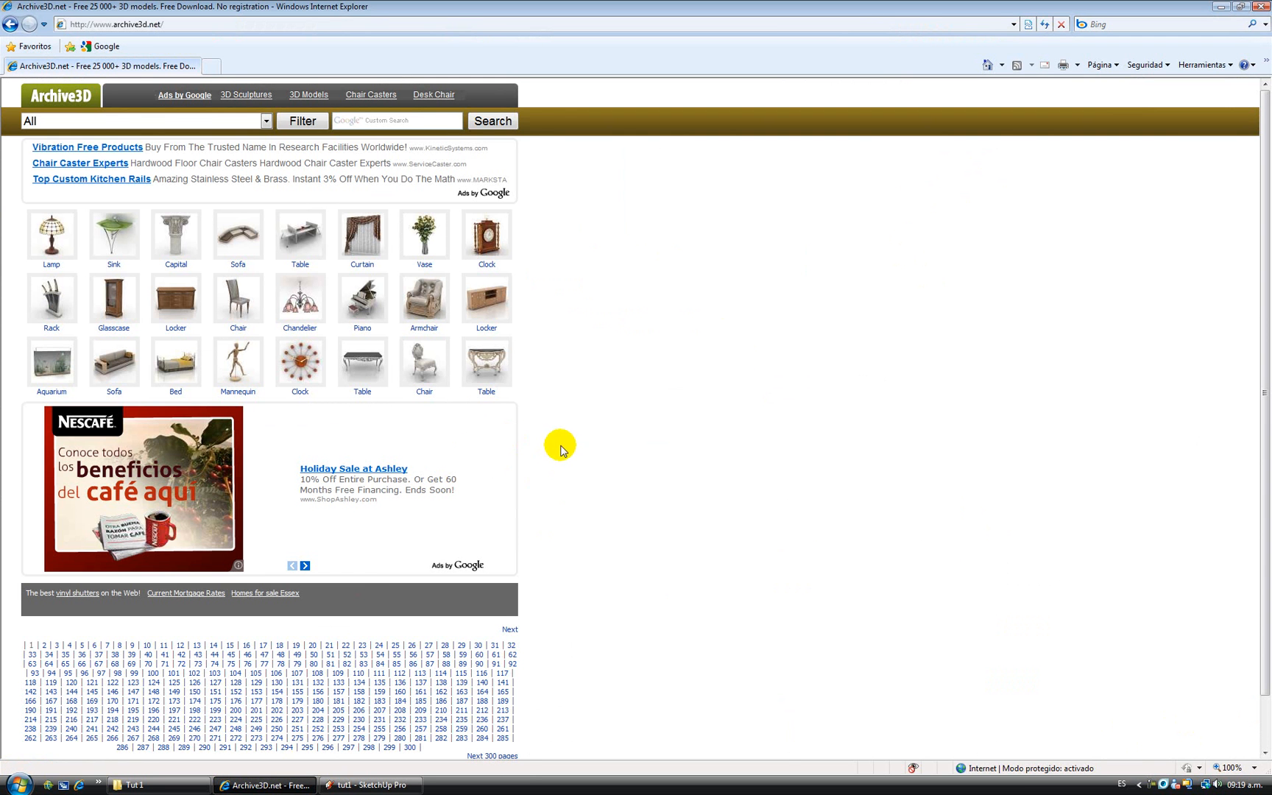
pyautogui.moveTo(185, 25)
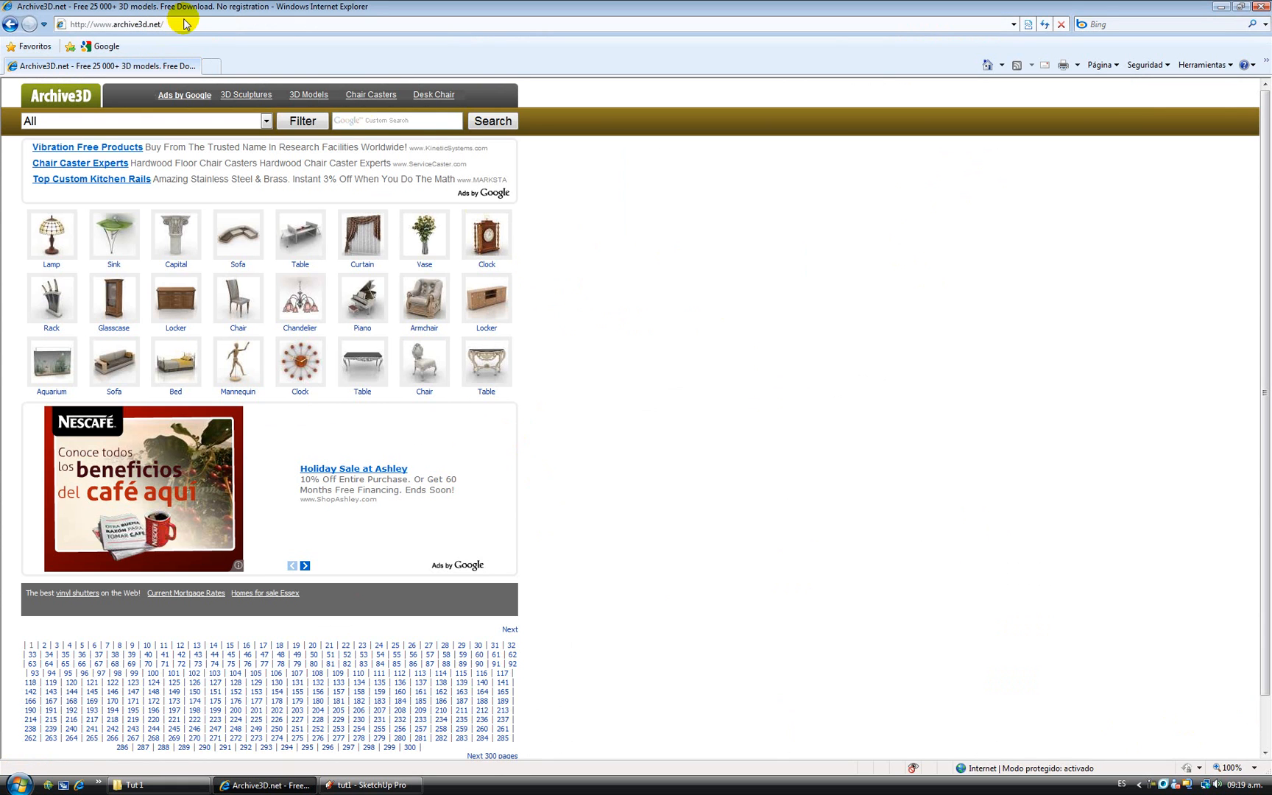
pyautogui.moveTo(251, 55)
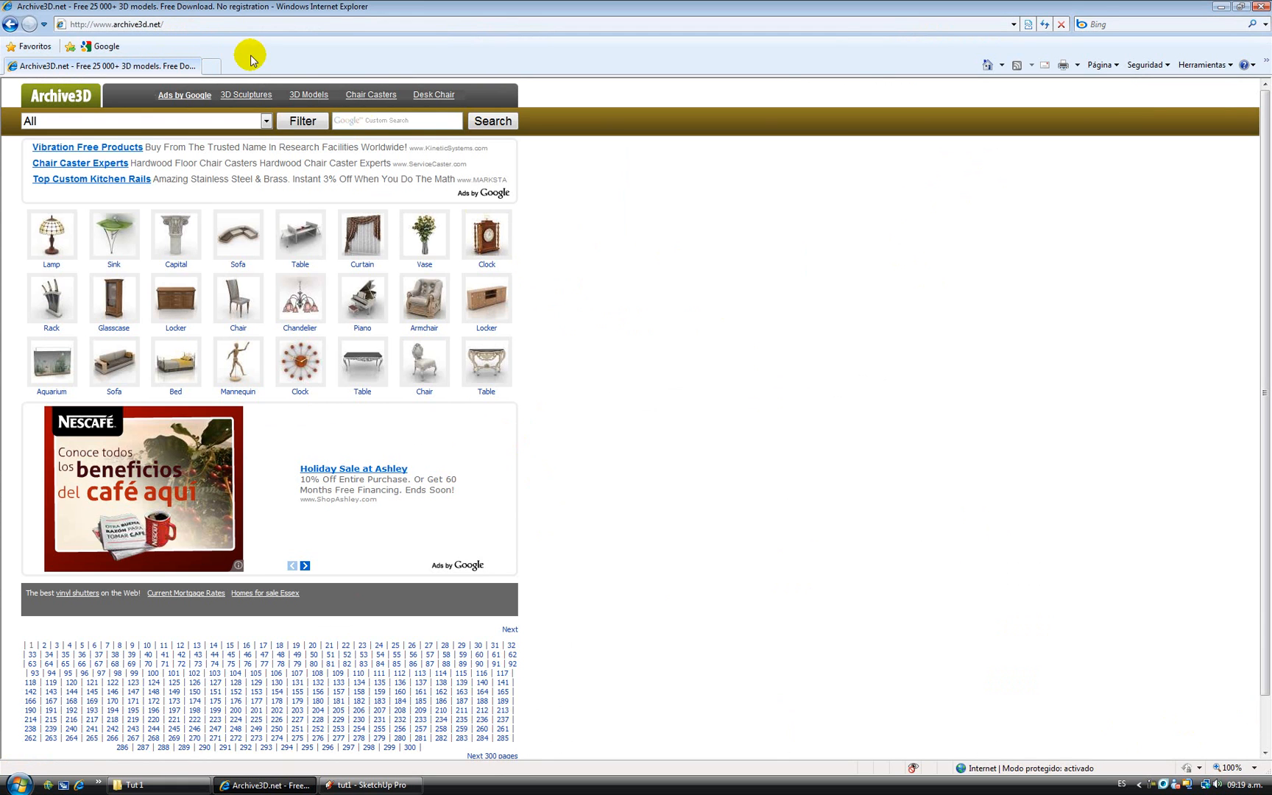
pyautogui.scroll(-3)
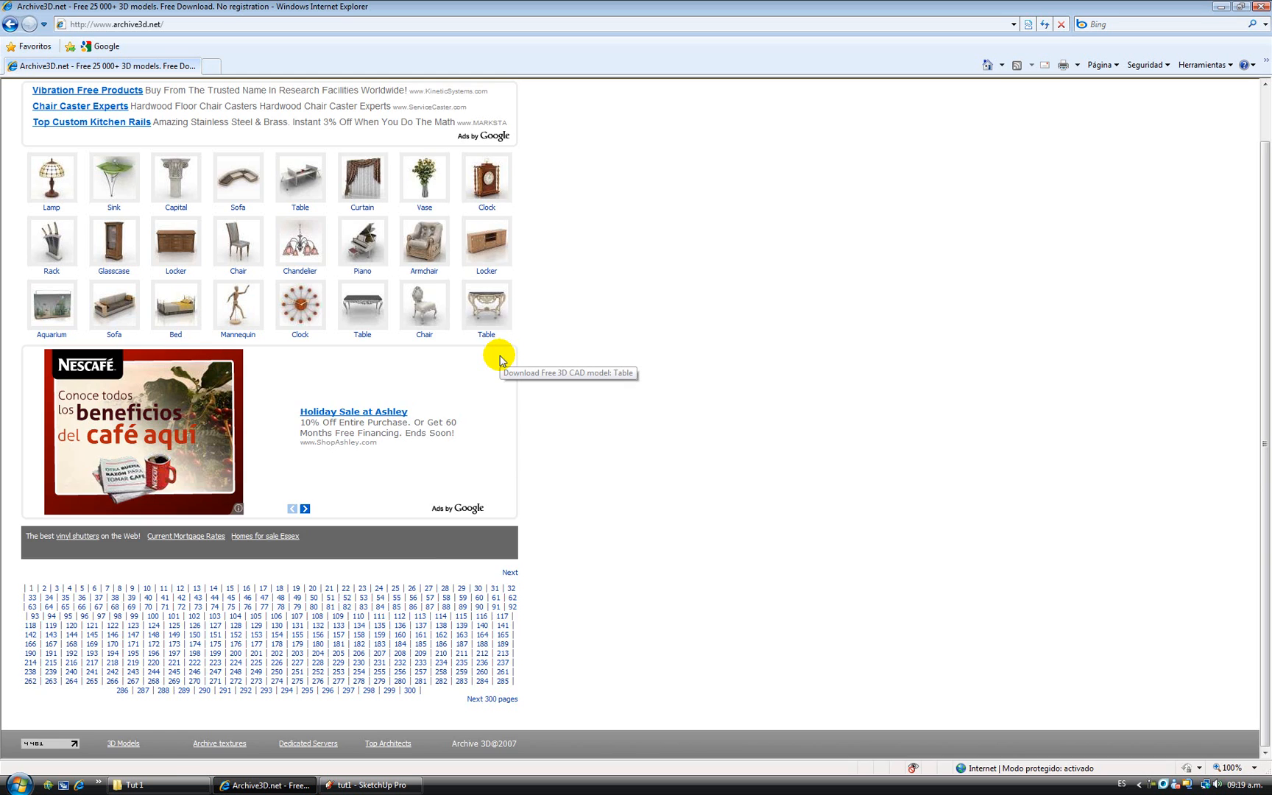
pyautogui.moveTo(527, 631)
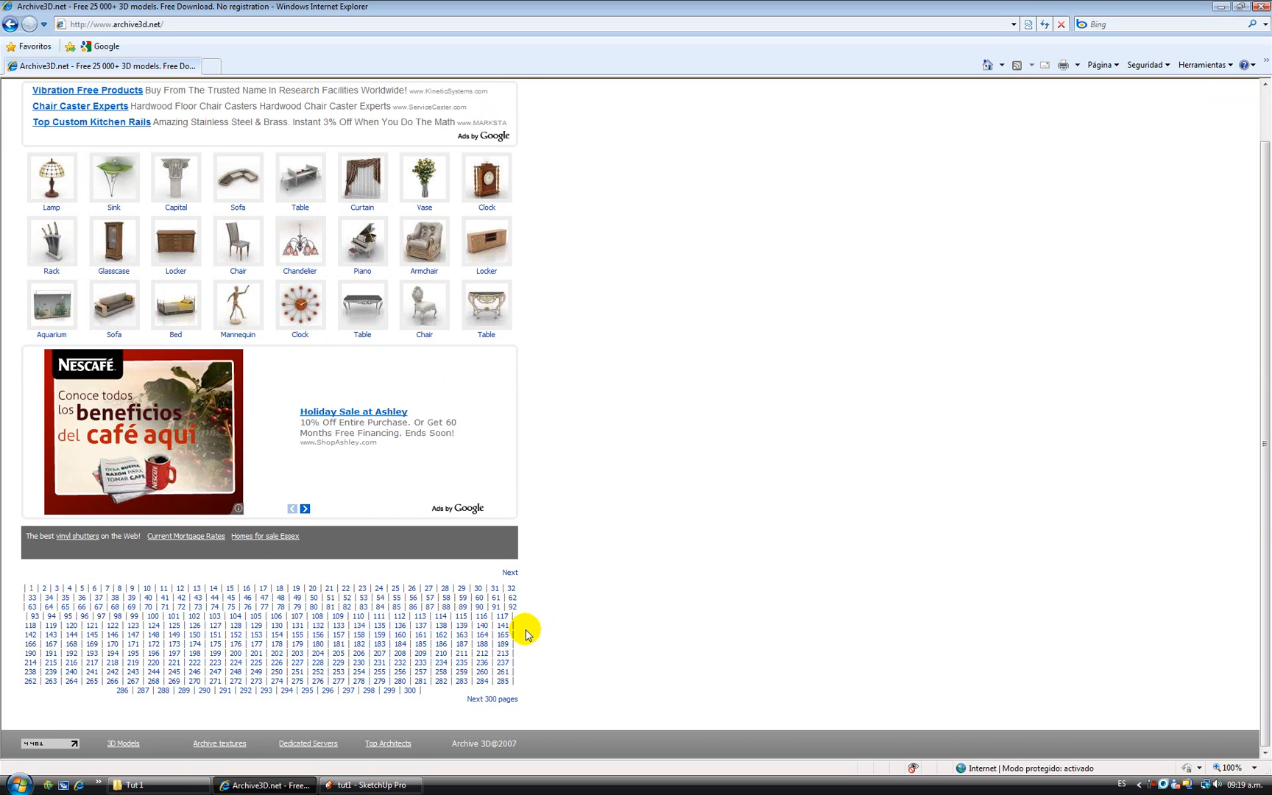
pyautogui.click(265, 121)
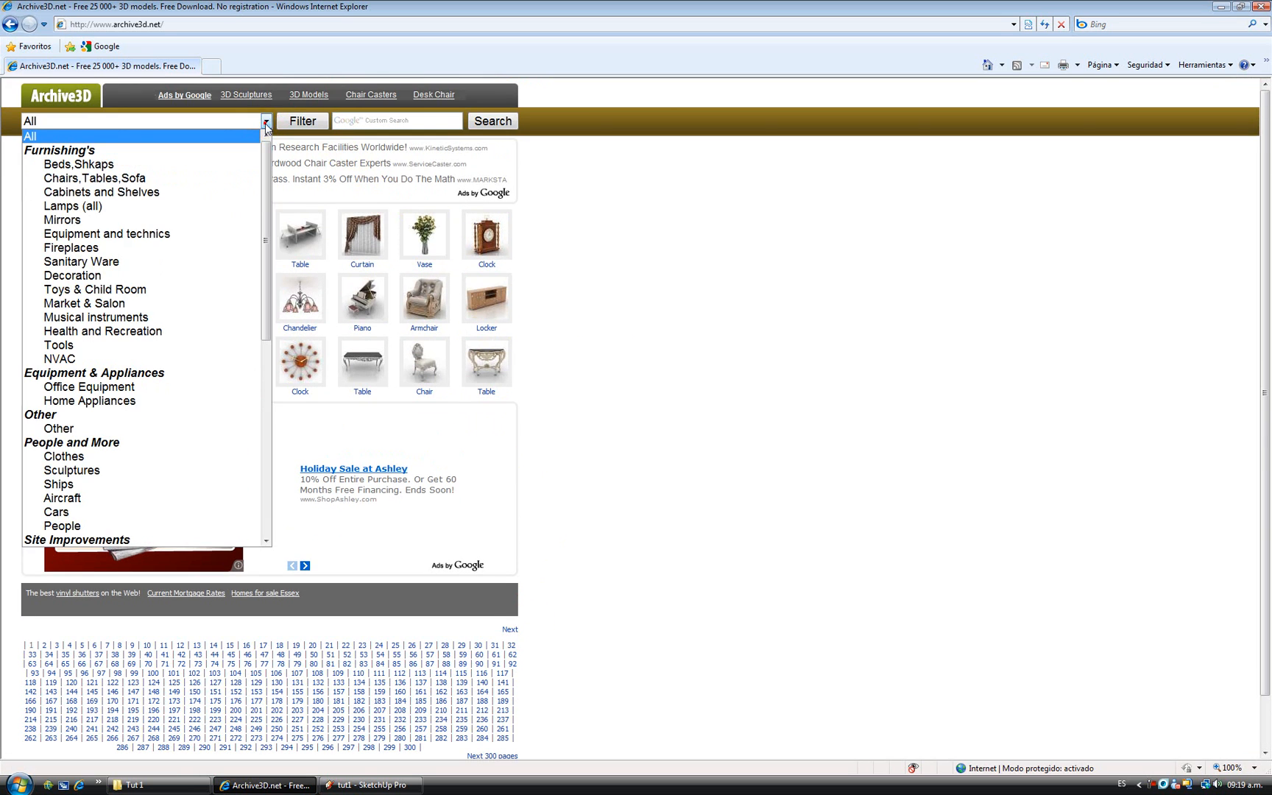
pyautogui.scroll(-3)
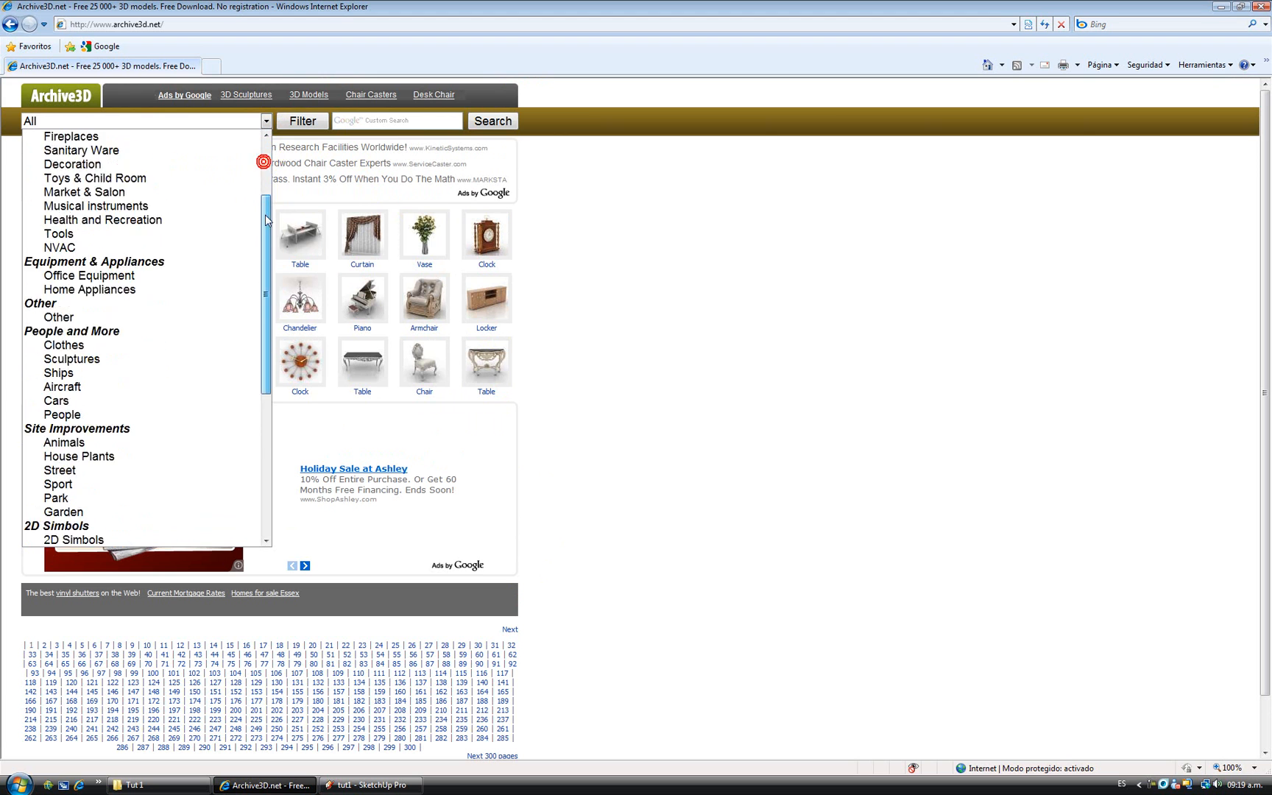
pyautogui.click(698, 290)
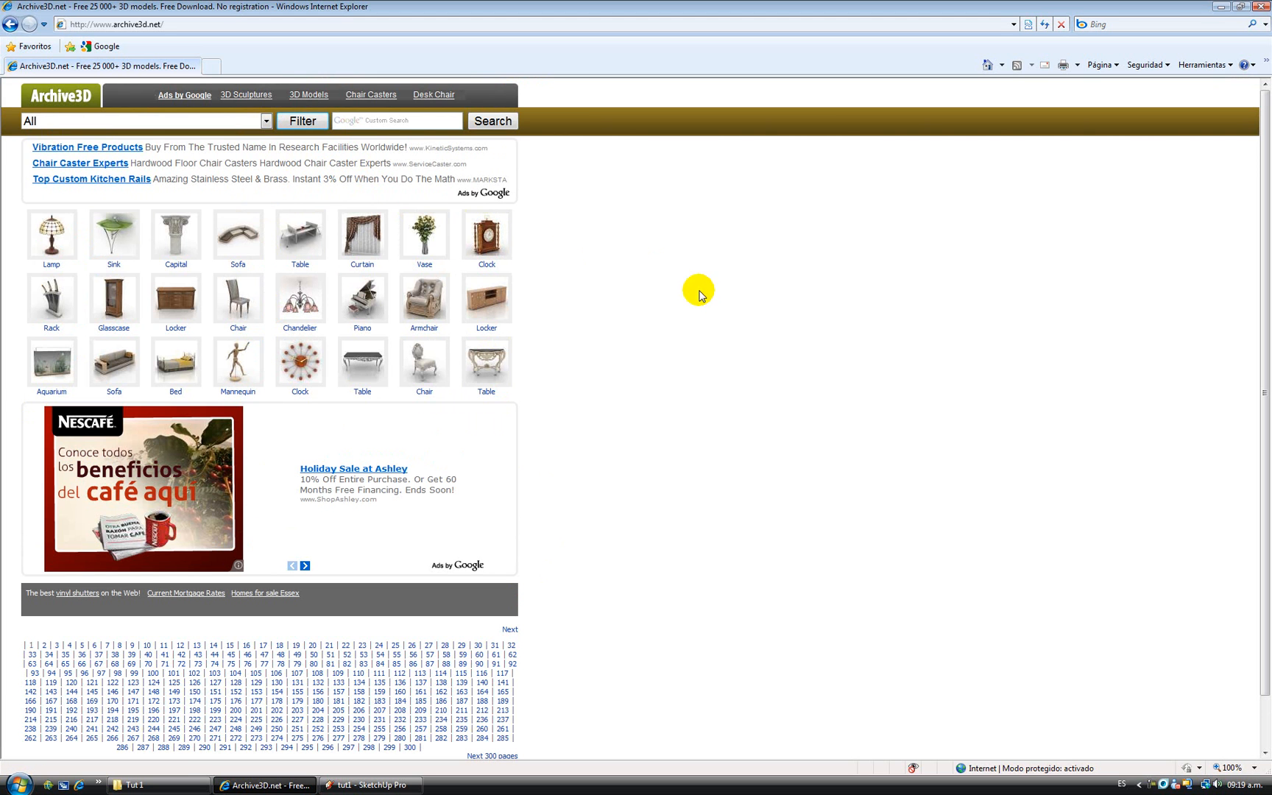
pyautogui.moveTo(677, 303)
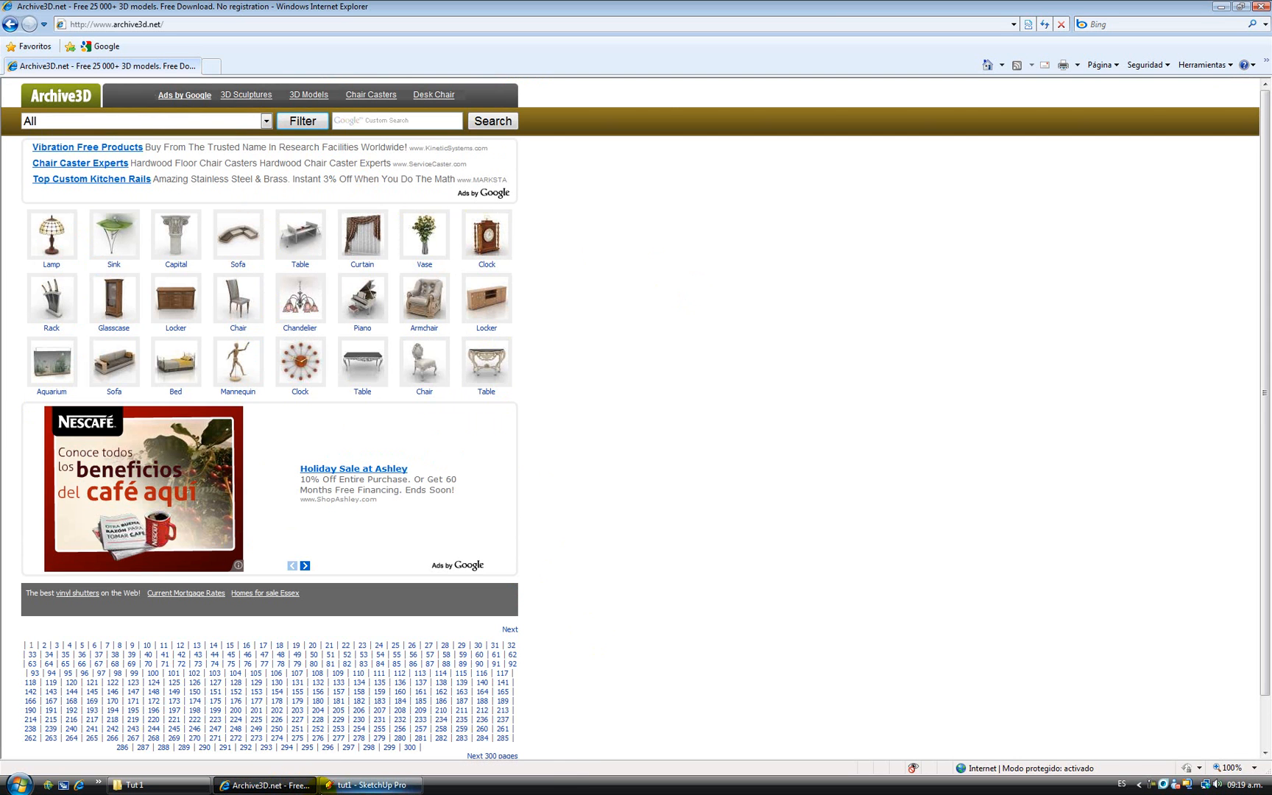
pyautogui.click(369, 785)
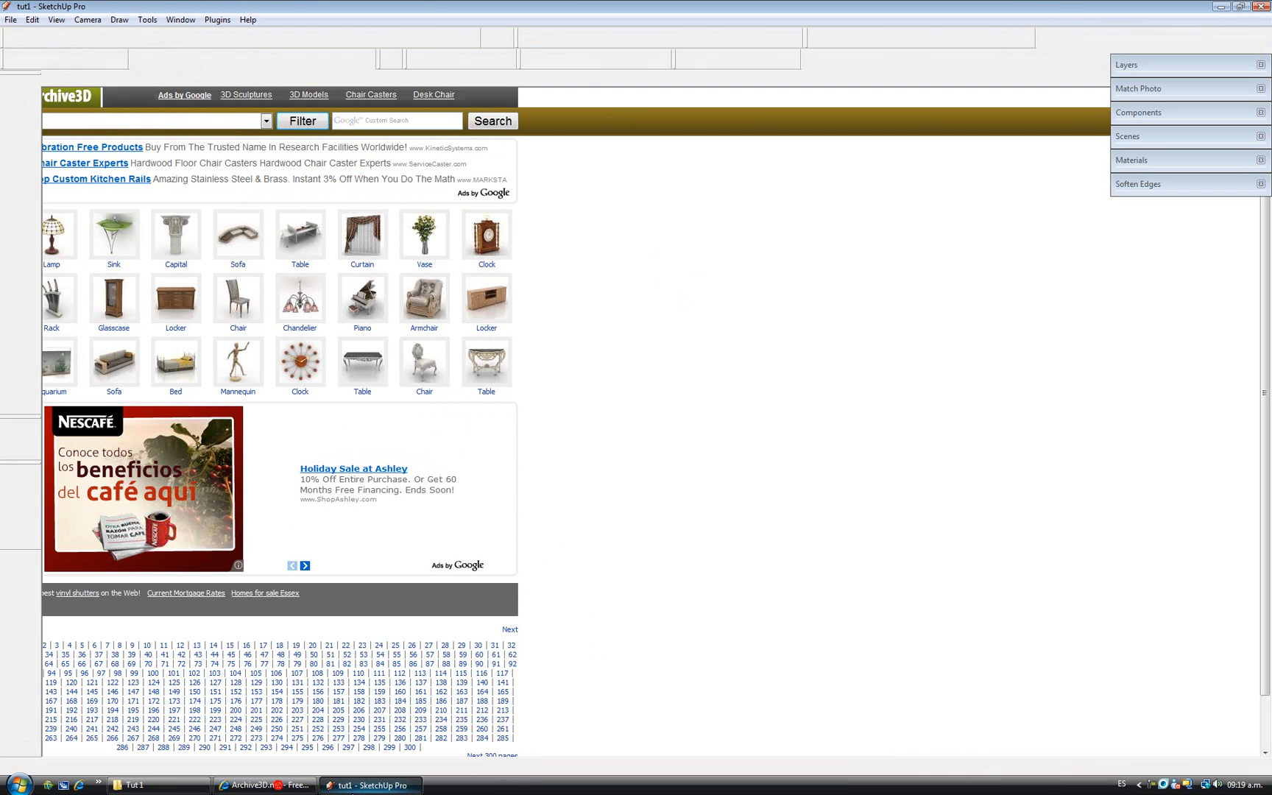
# Bring up the import file browser and switch the file type to a 3D model format.
pyautogui.click(369, 785)
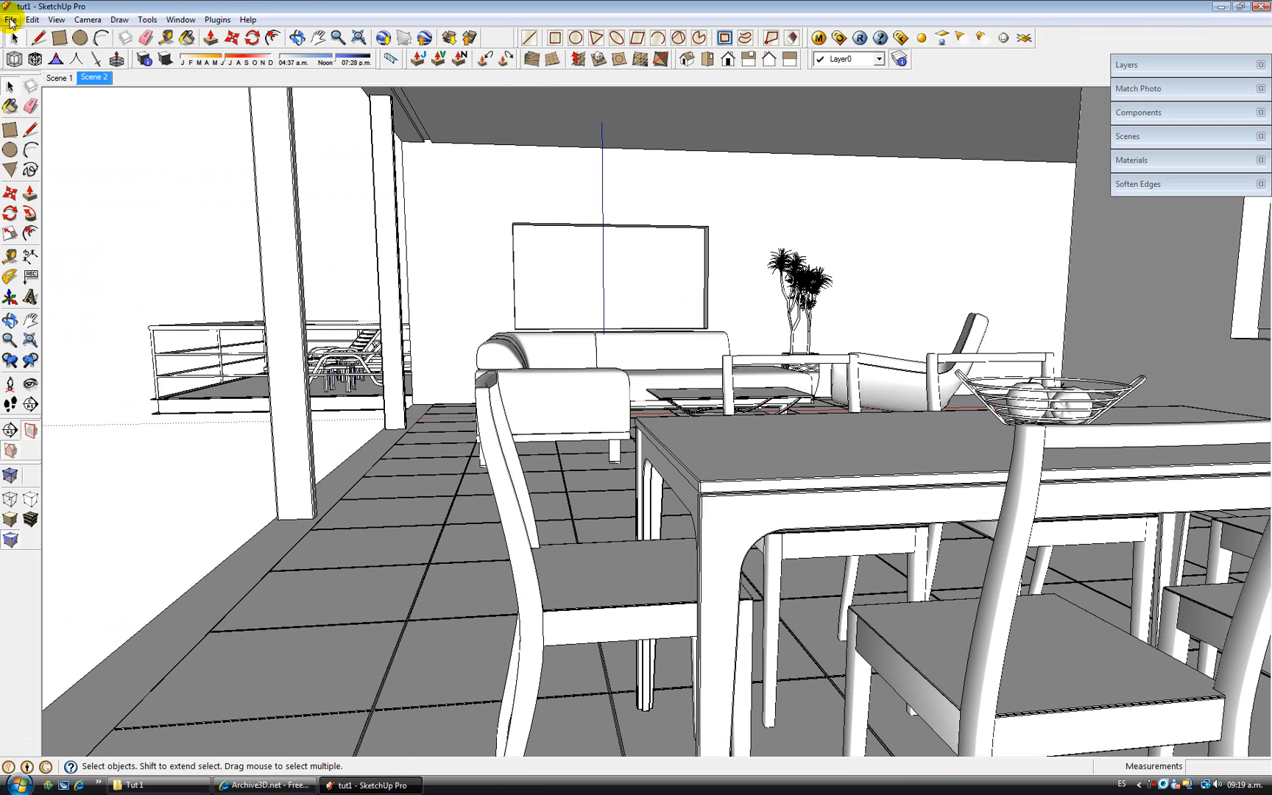
pyautogui.click(10, 20)
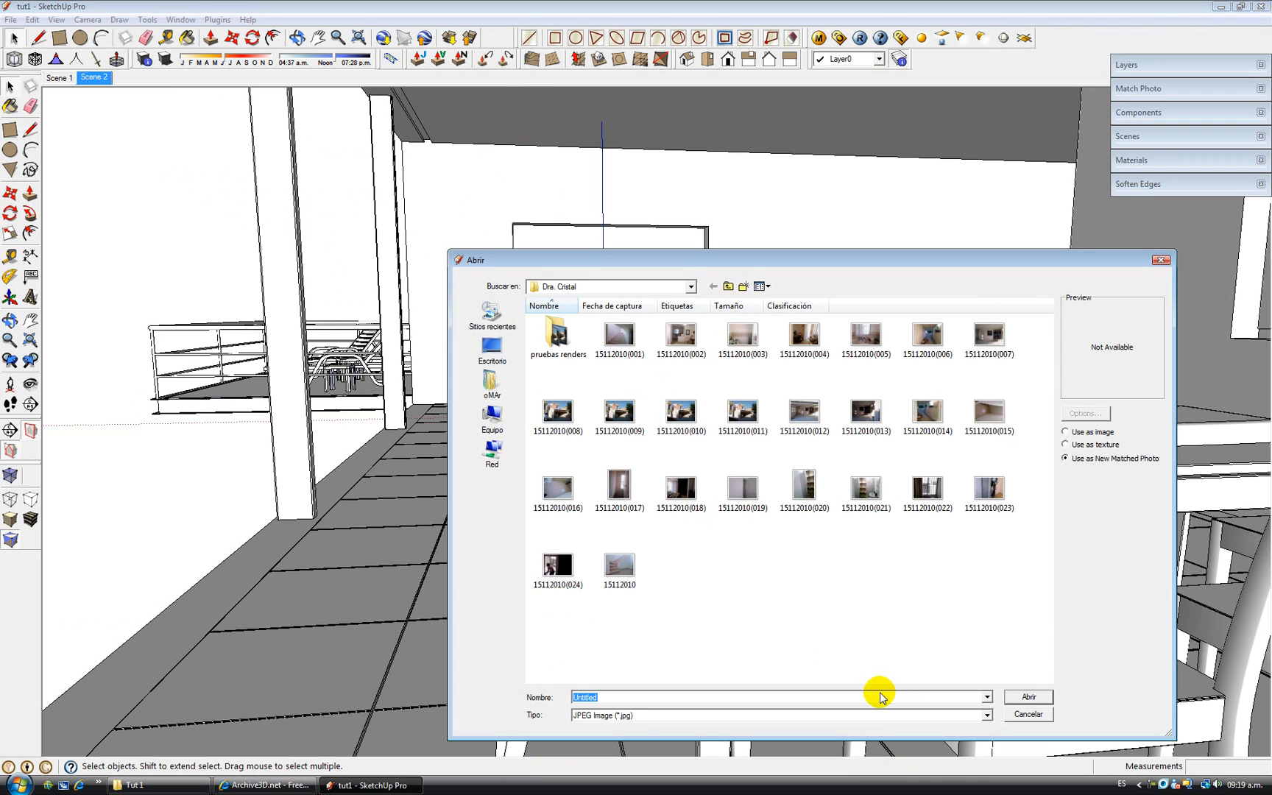
pyautogui.click(985, 714)
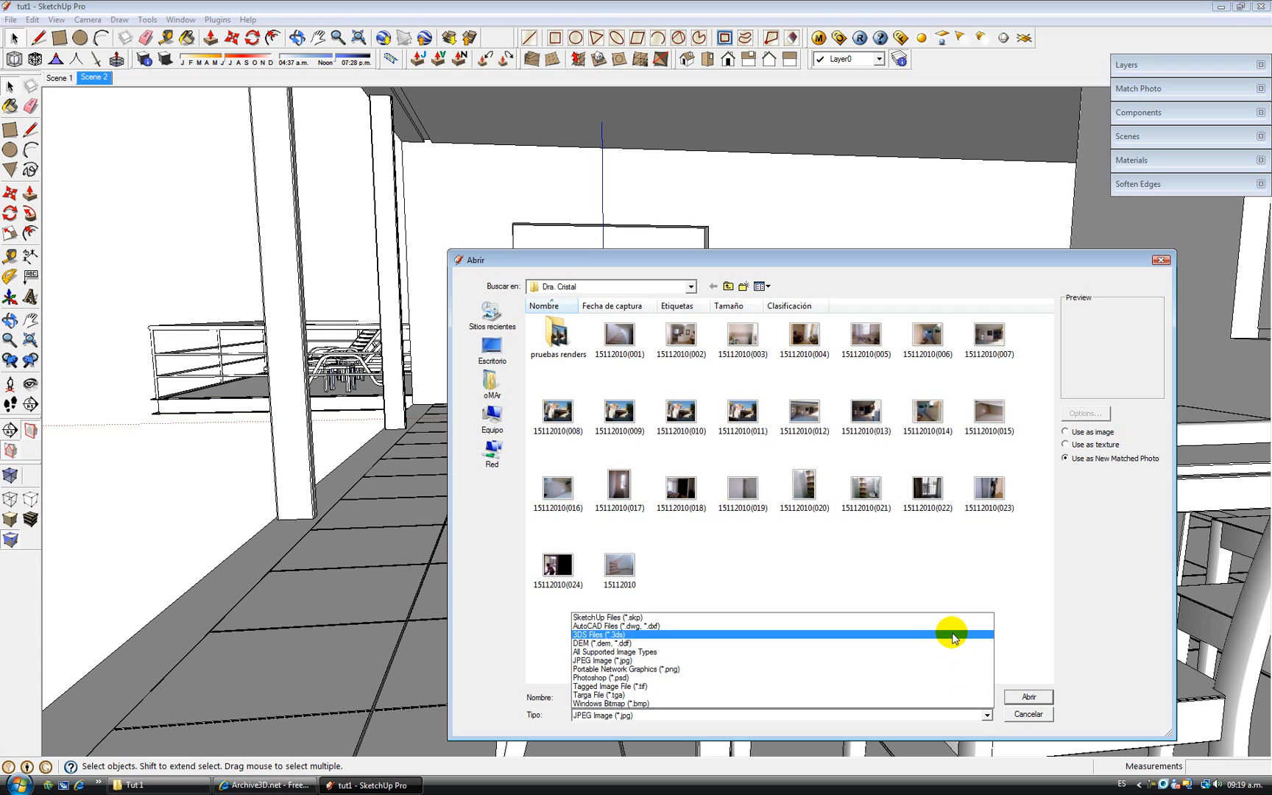
pyautogui.click(609, 651)
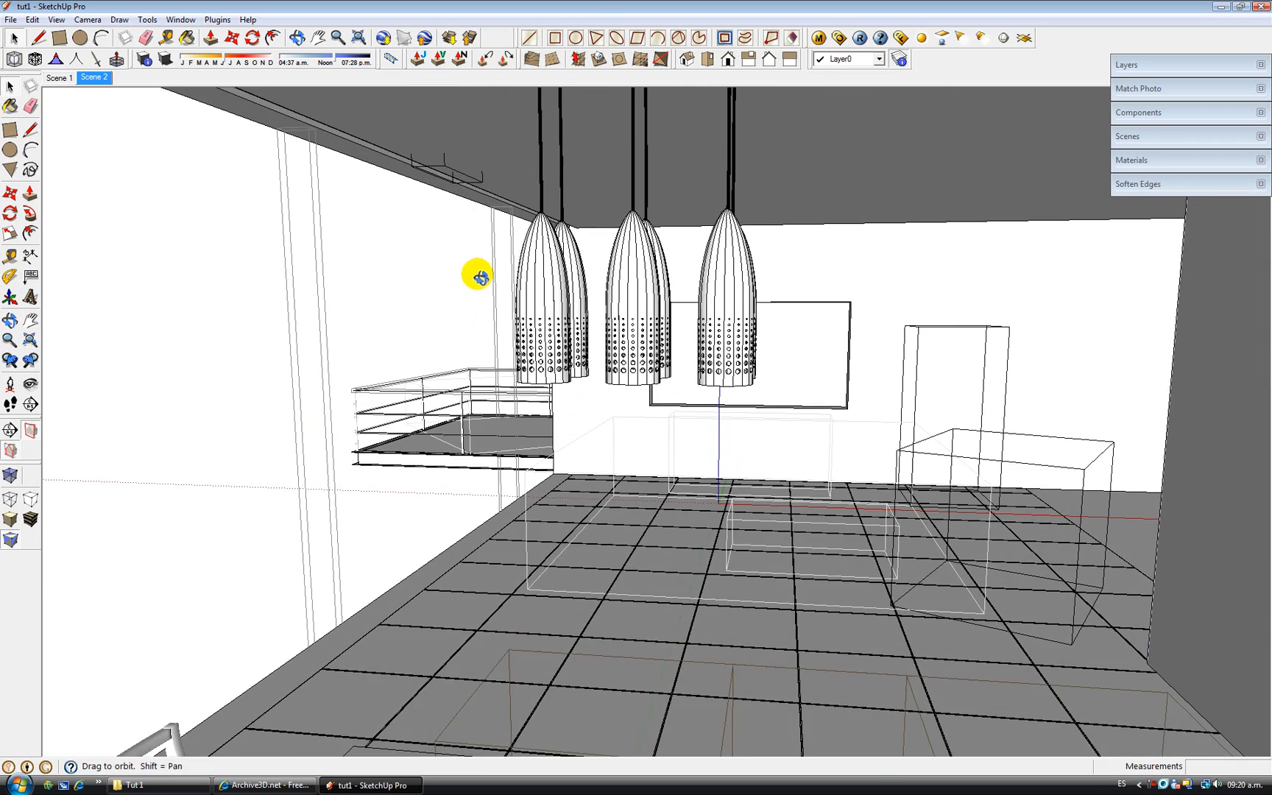
# View the finished interior render from the Tut1 rmine folder, then return to SketchUp.
pyautogui.click(130, 785)
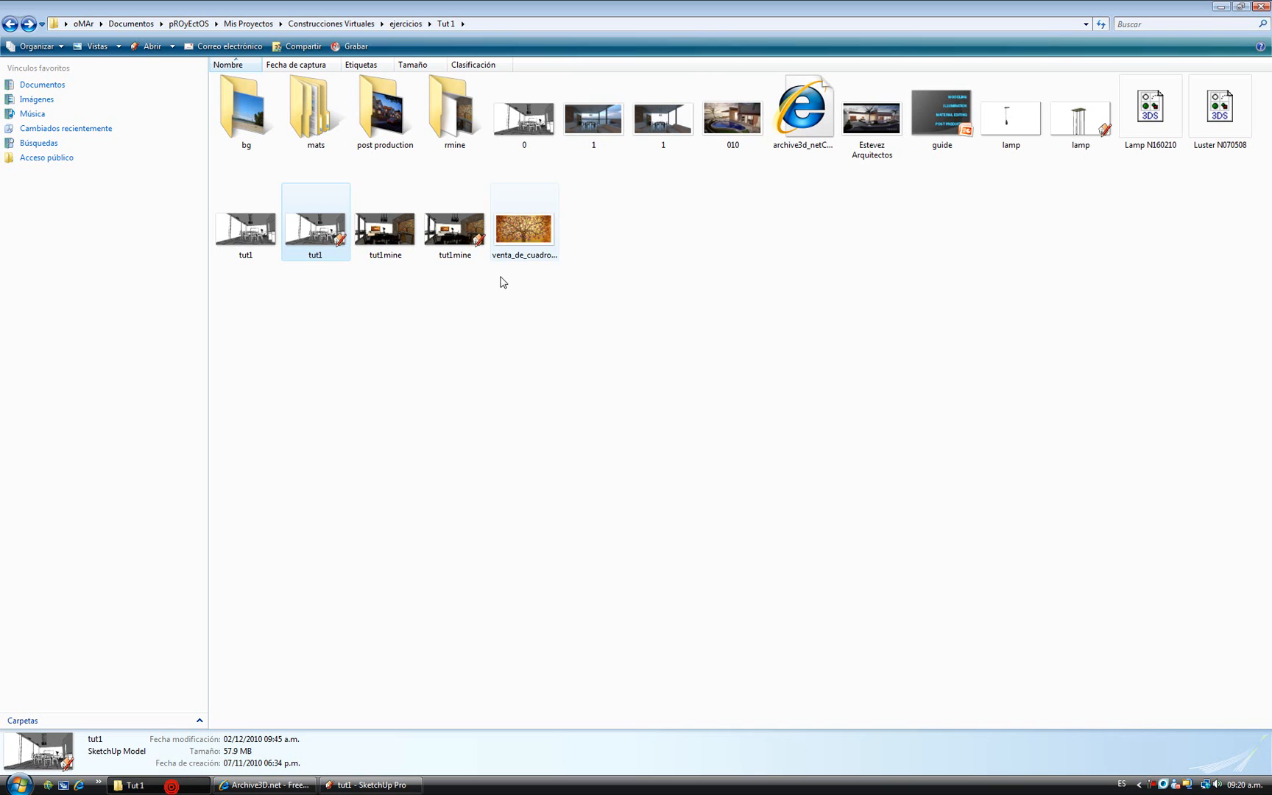
pyautogui.doubleClick(454, 110)
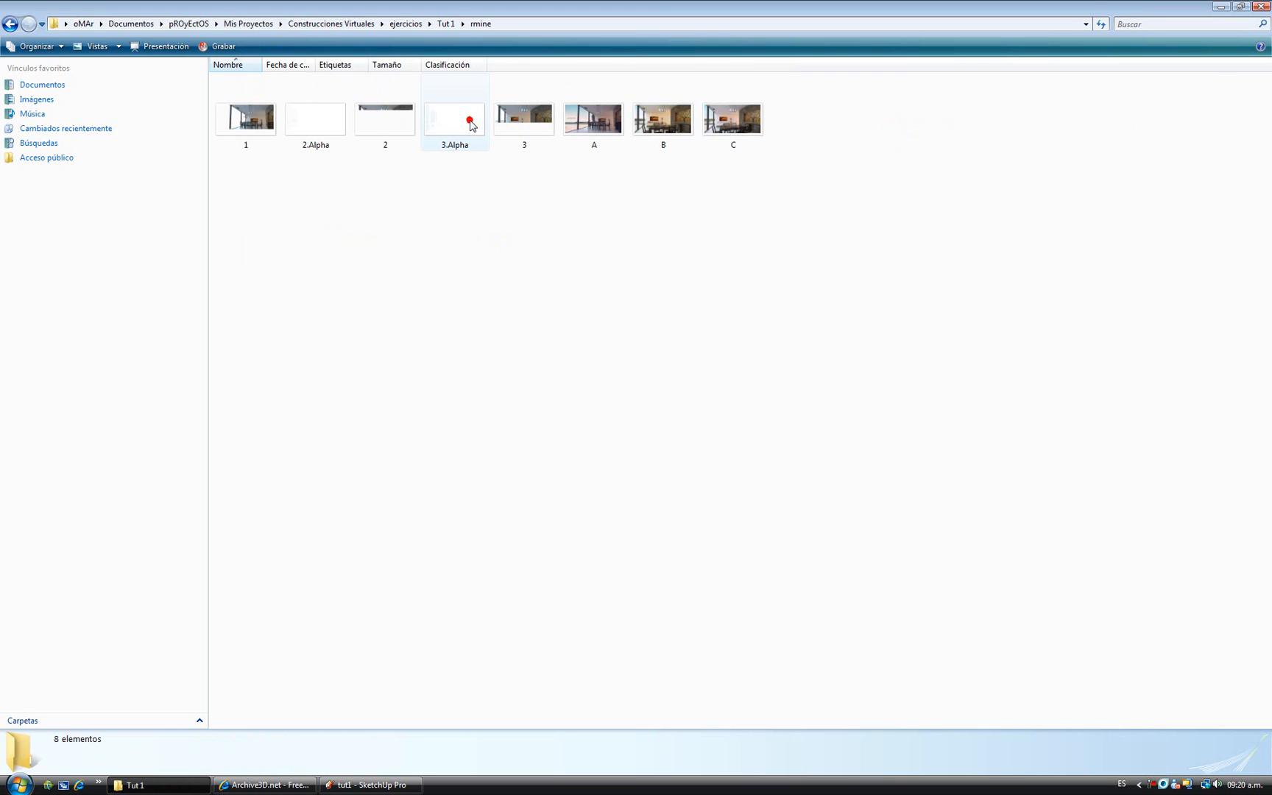
pyautogui.doubleClick(731, 118)
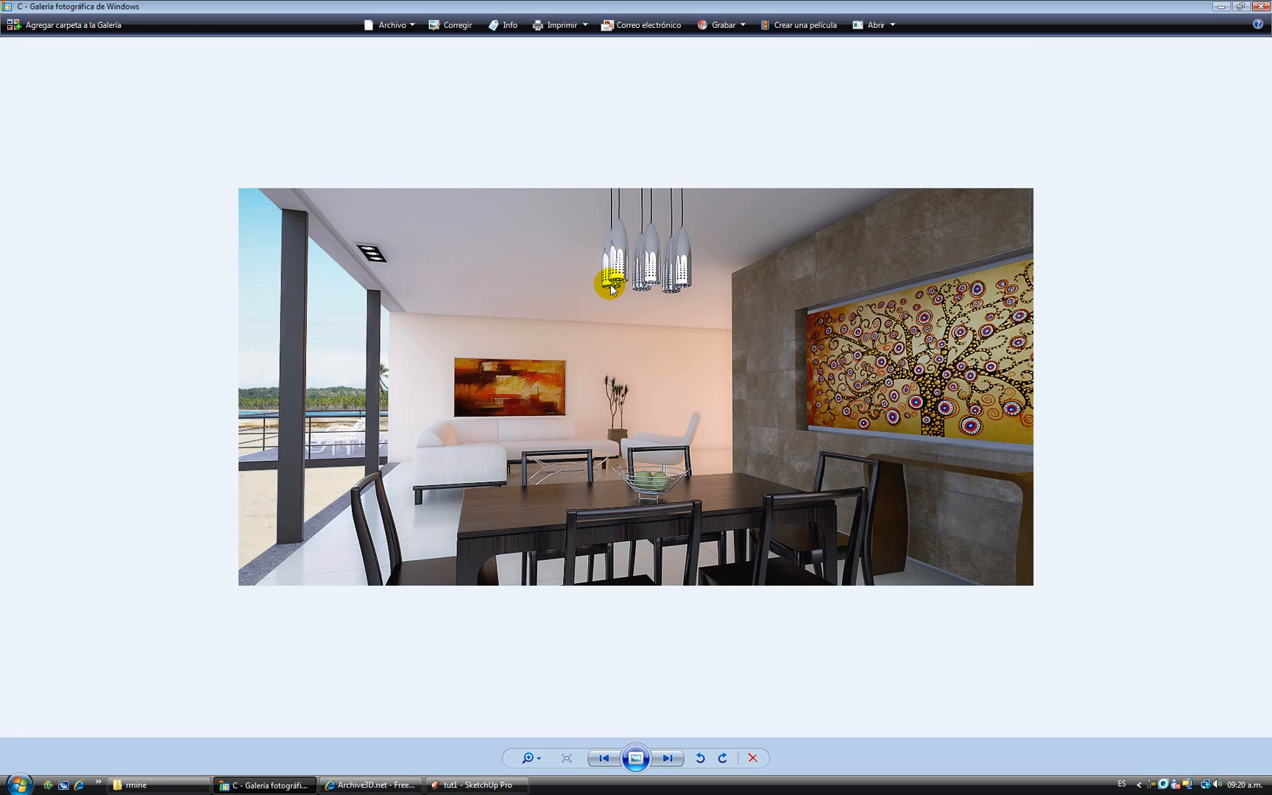
pyautogui.moveTo(639, 305)
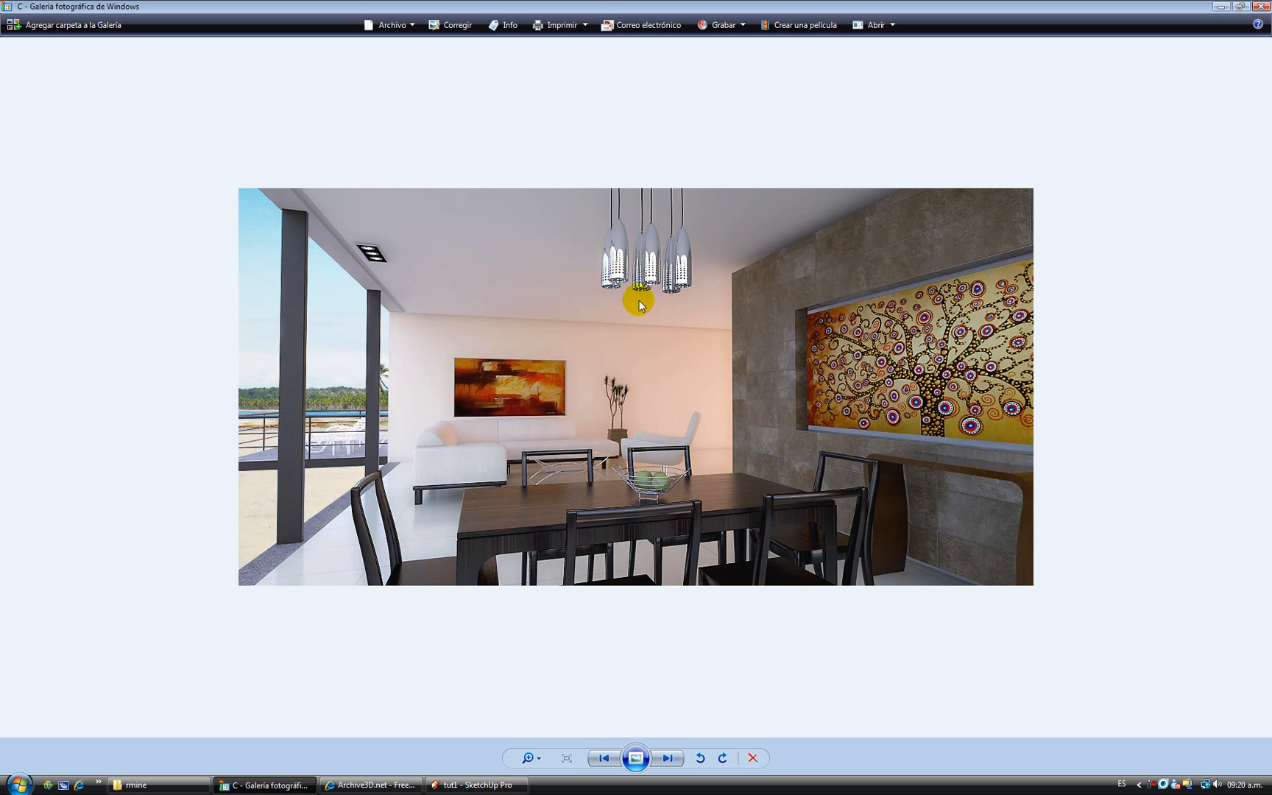
pyautogui.click(476, 785)
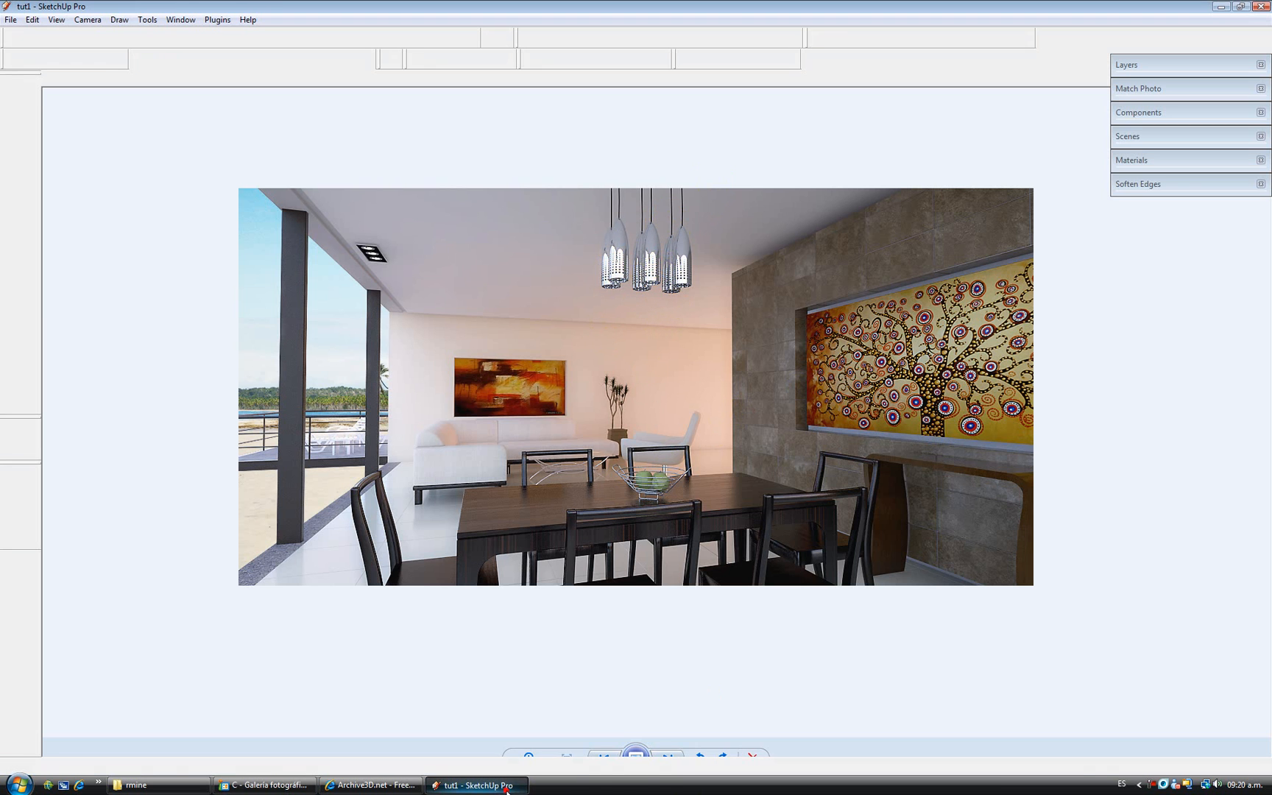
# Hide the camastros alberca, MANZANAS and mobiliario layers and turn on sun shadows.
pyautogui.click(92, 76)
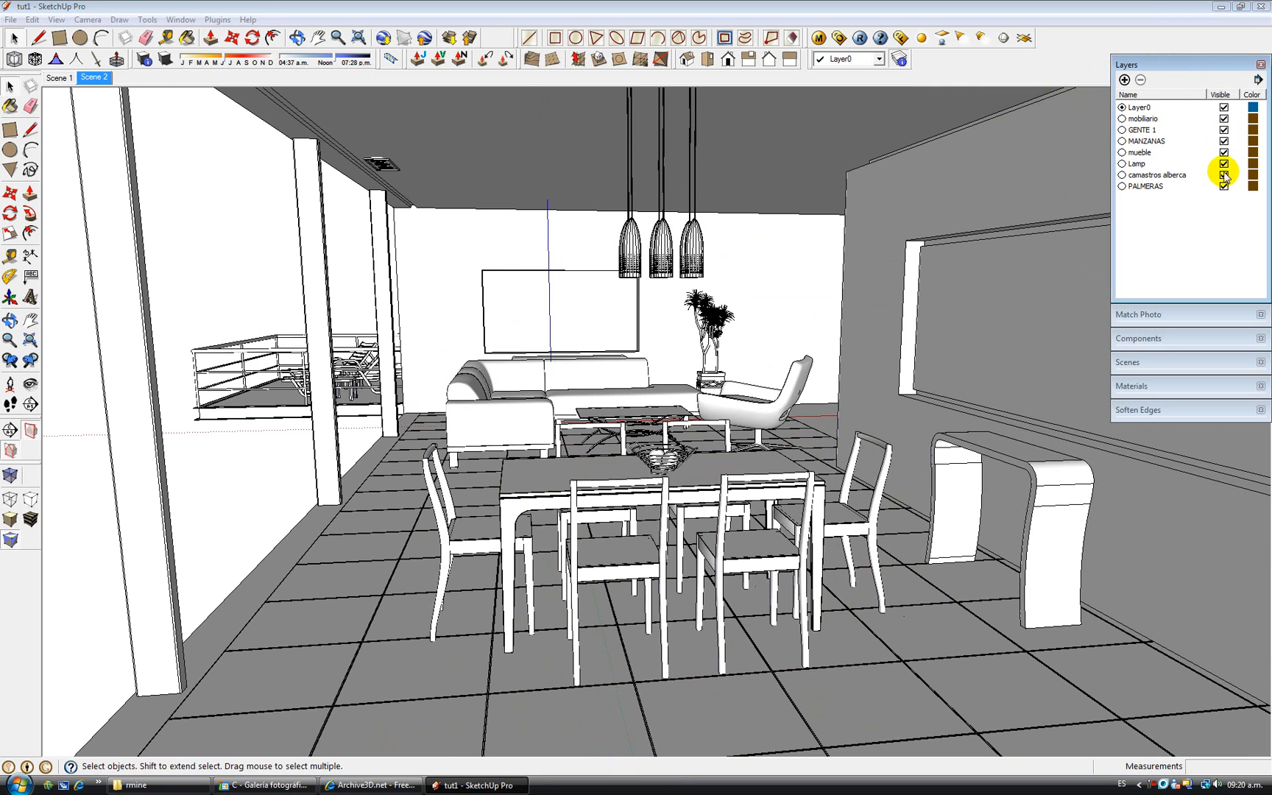
pyautogui.click(1222, 175)
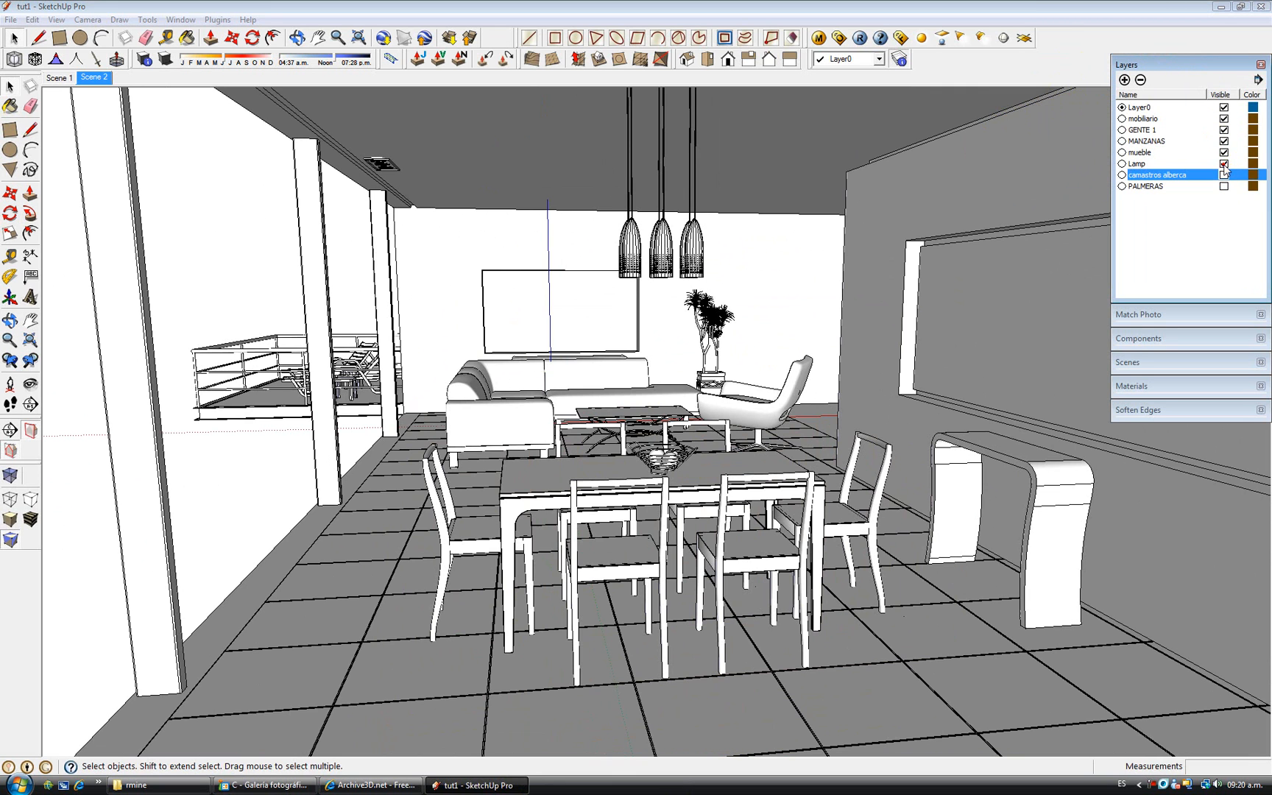
pyautogui.click(1222, 153)
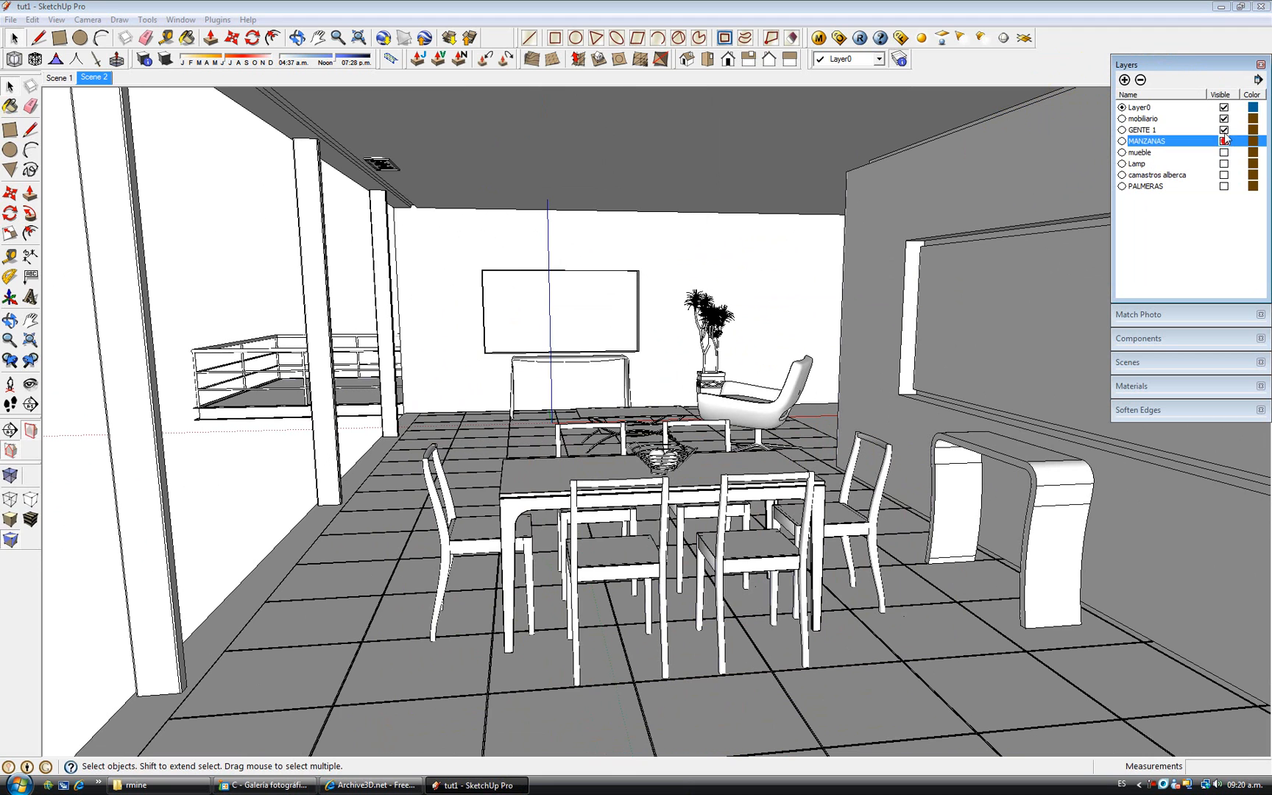
pyautogui.click(1224, 118)
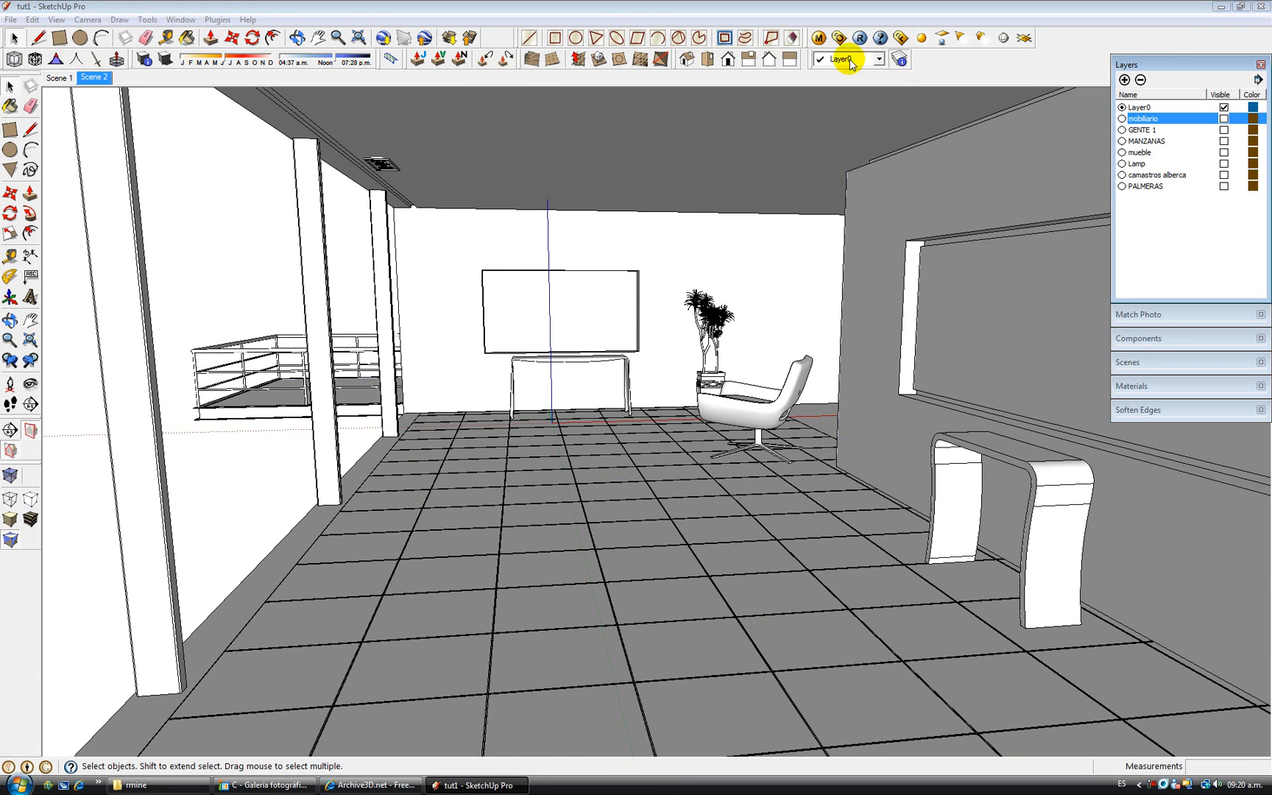
pyautogui.moveTo(403, 262)
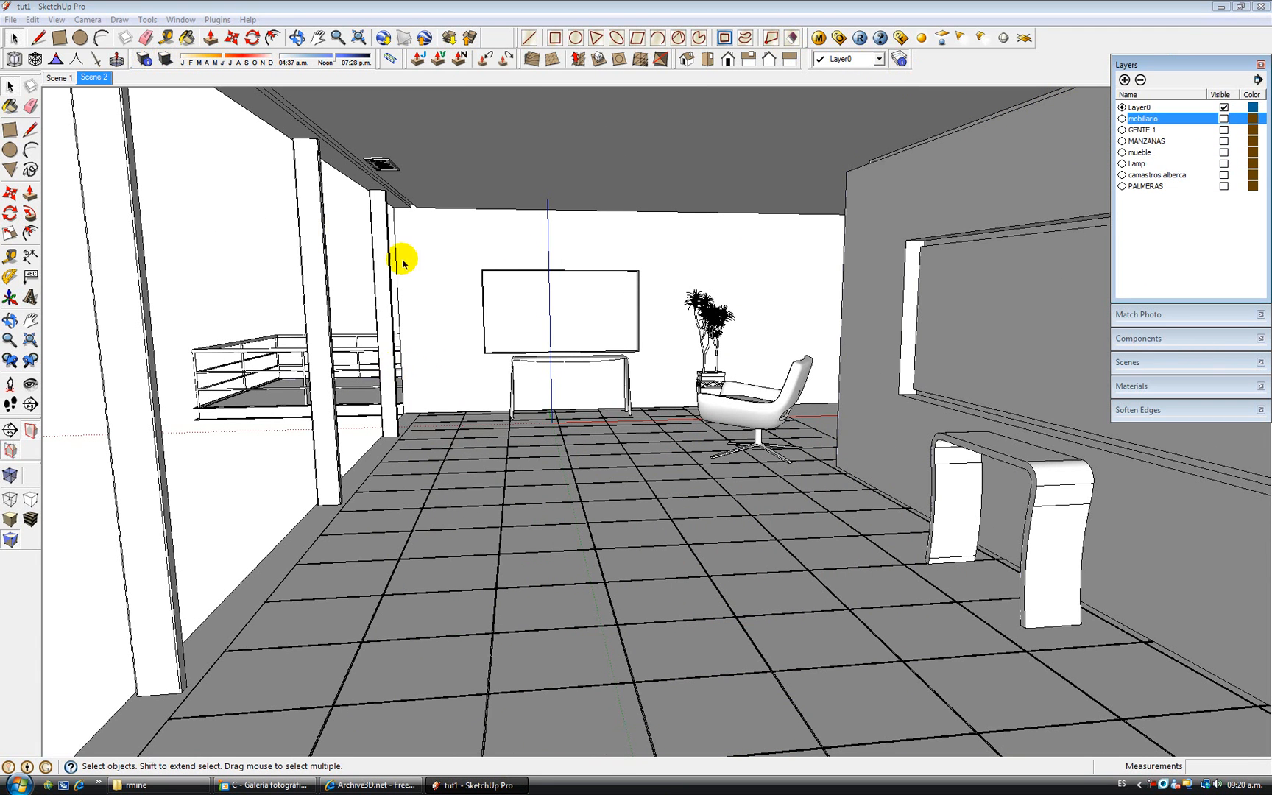
pyautogui.click(167, 59)
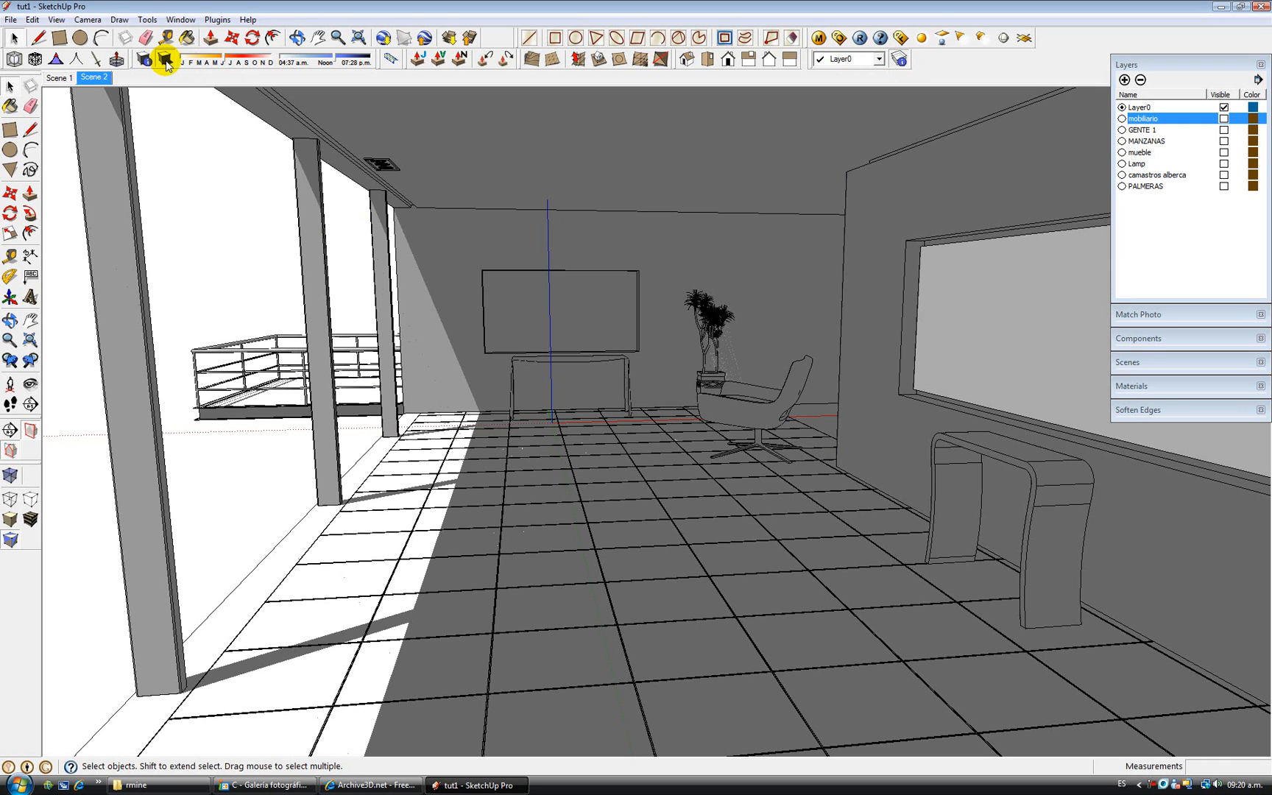
pyautogui.moveTo(576, 424)
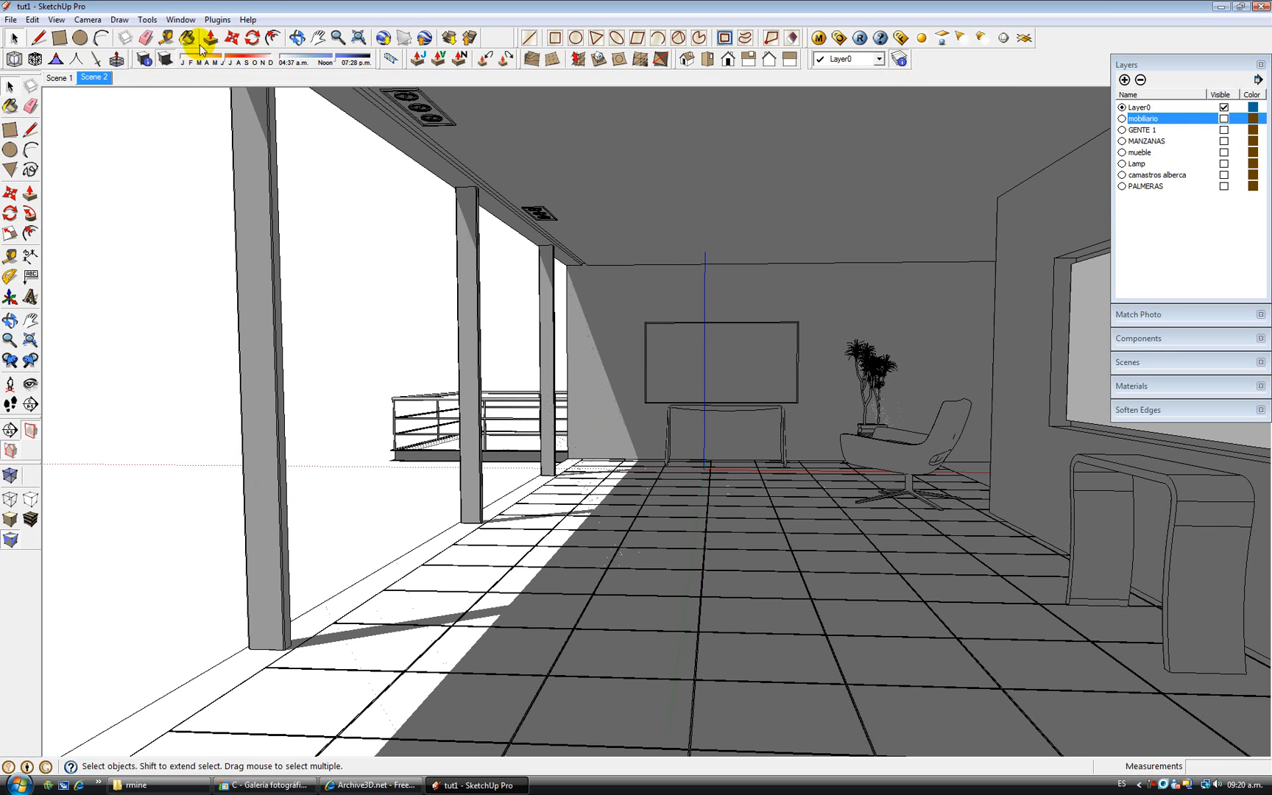
# Set the model location to Tampico, Mexico in Model Info and close the dialog.
pyautogui.click(181, 19)
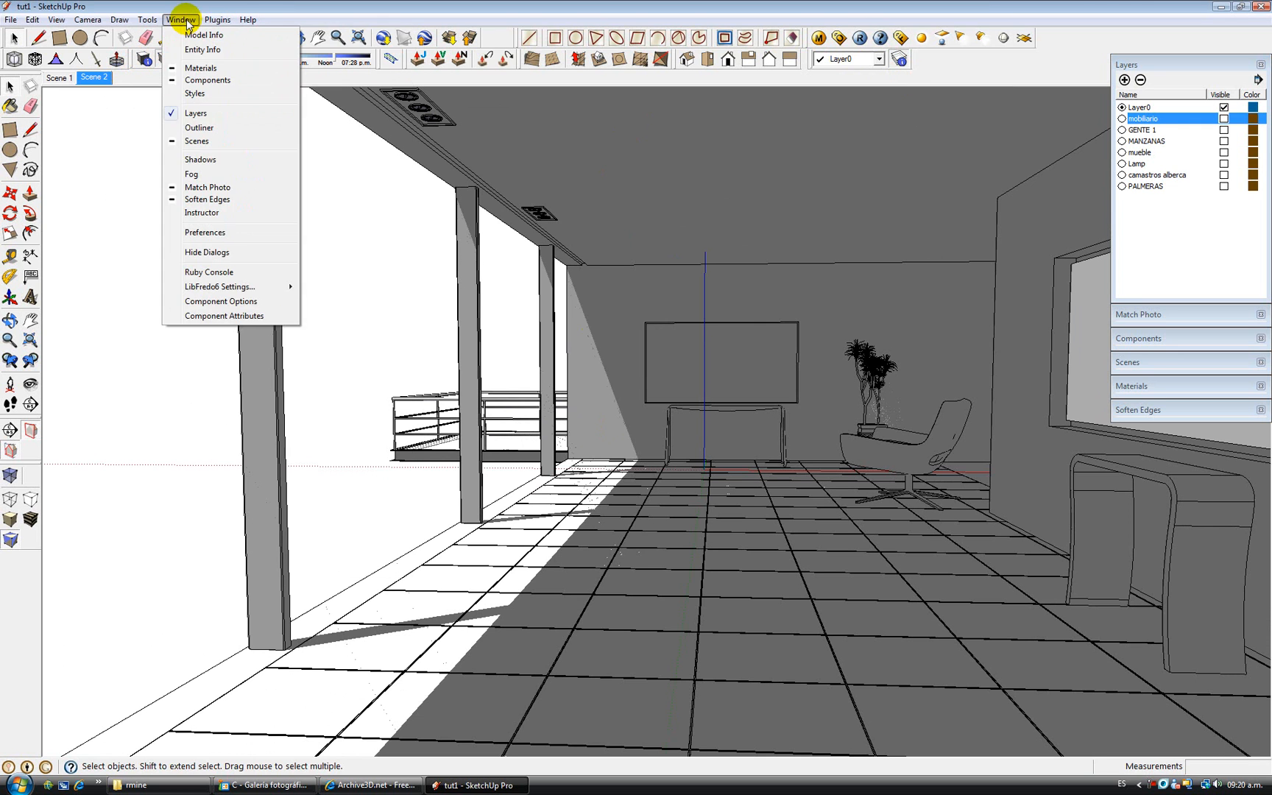
pyautogui.click(203, 33)
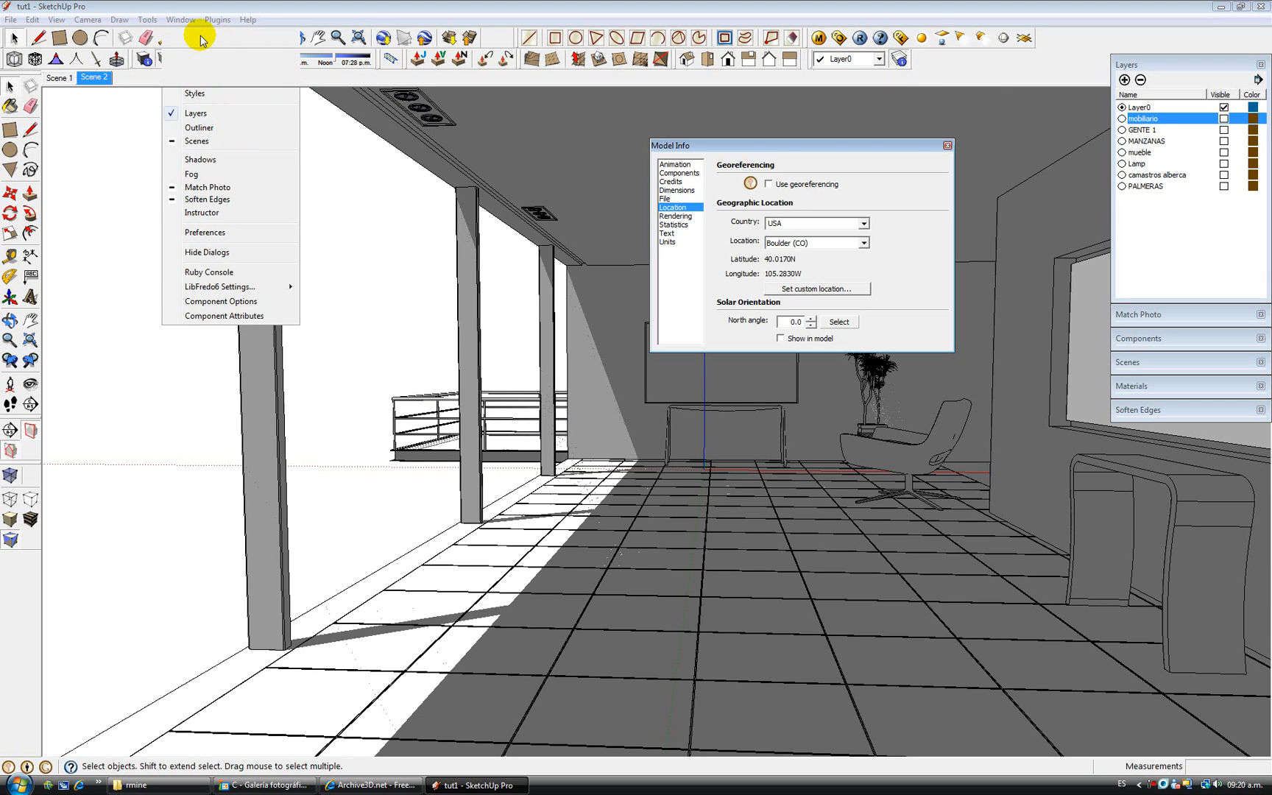
pyautogui.click(864, 224)
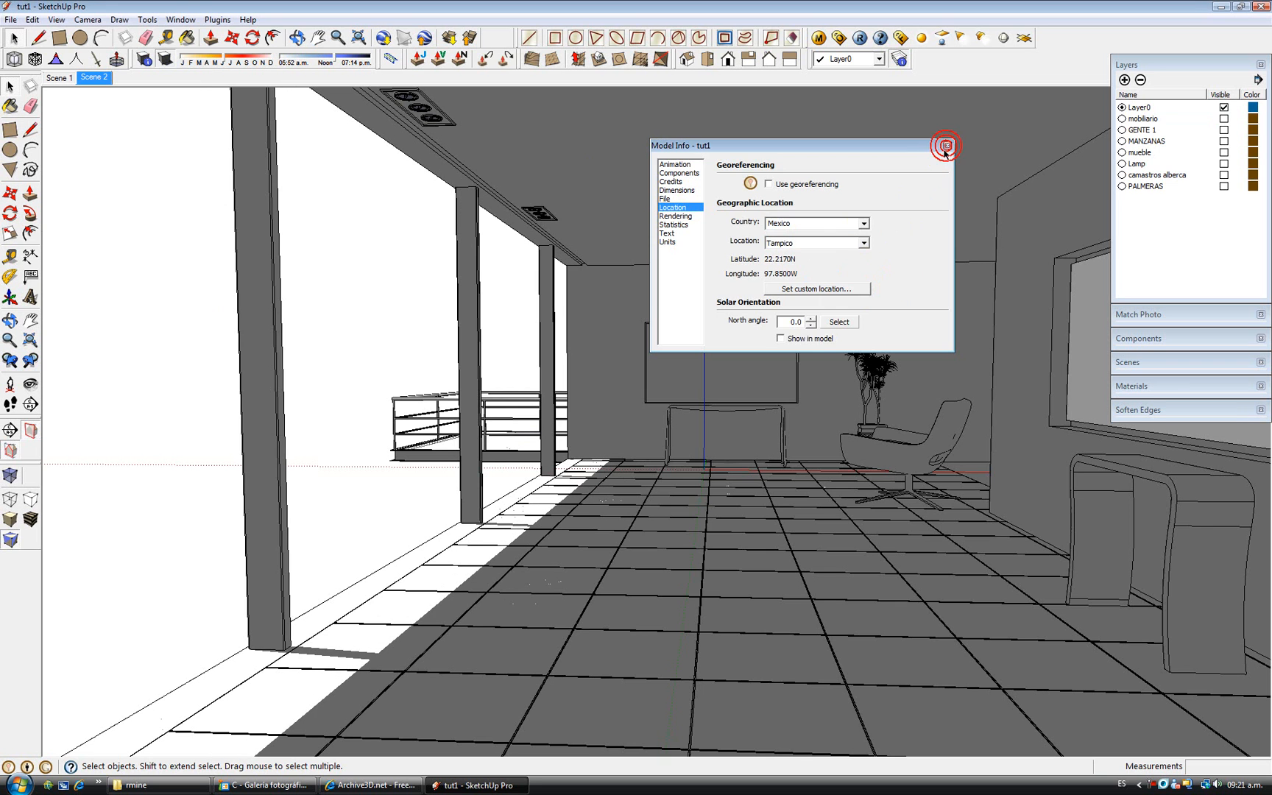
pyautogui.click(943, 145)
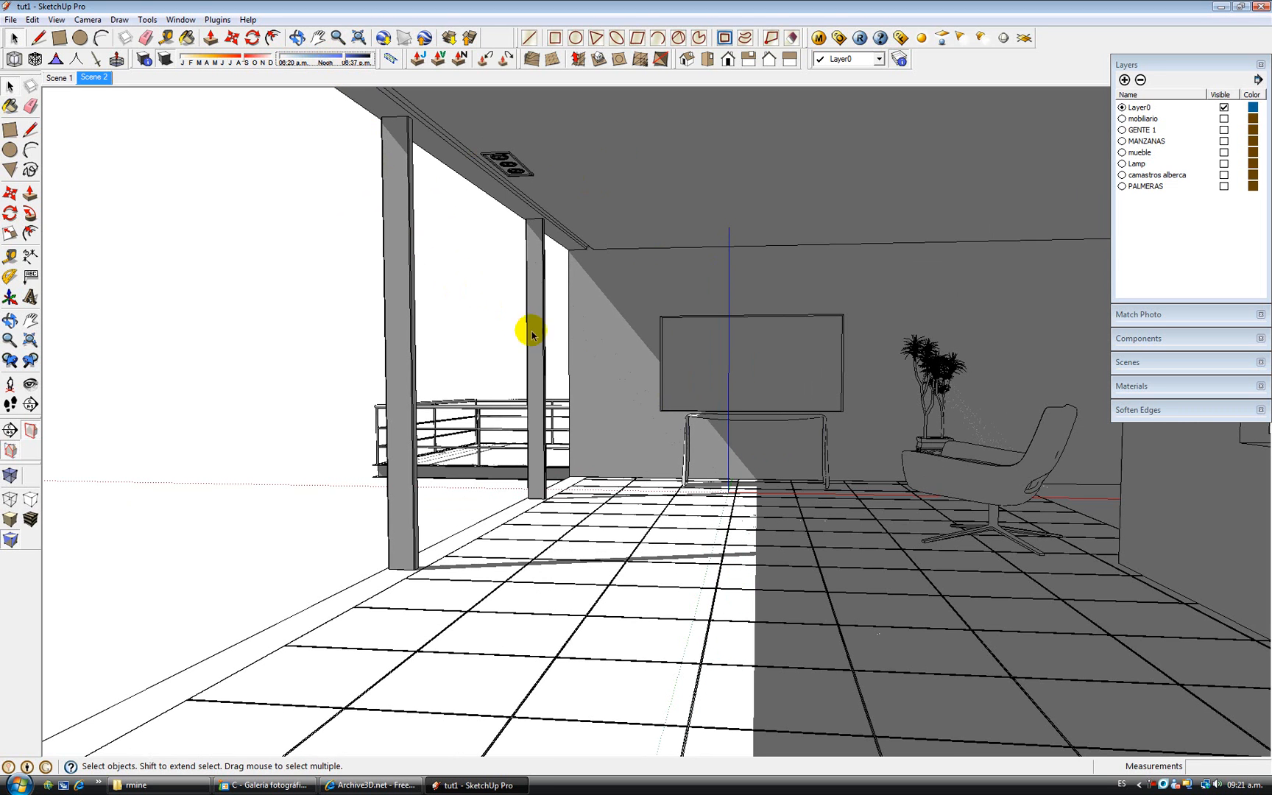
pyautogui.moveTo(751, 607)
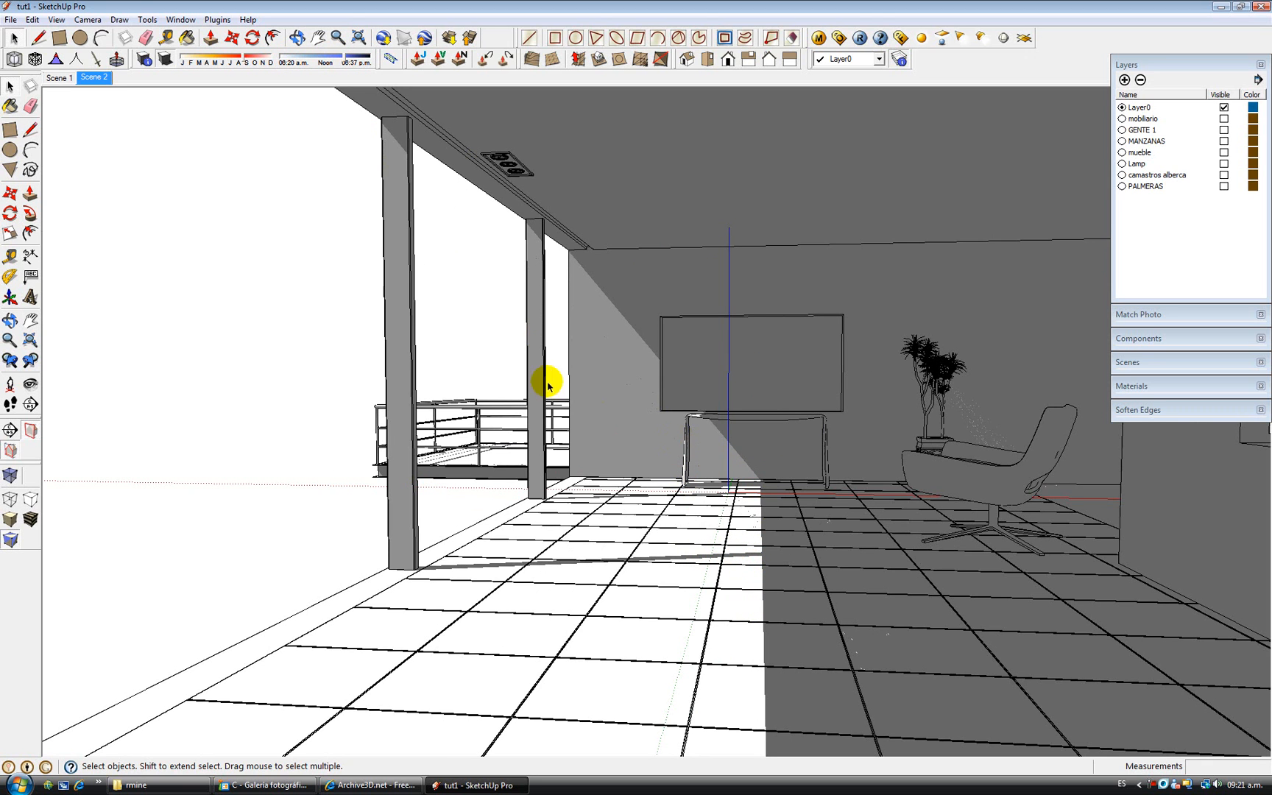
pyautogui.moveTo(666, 173)
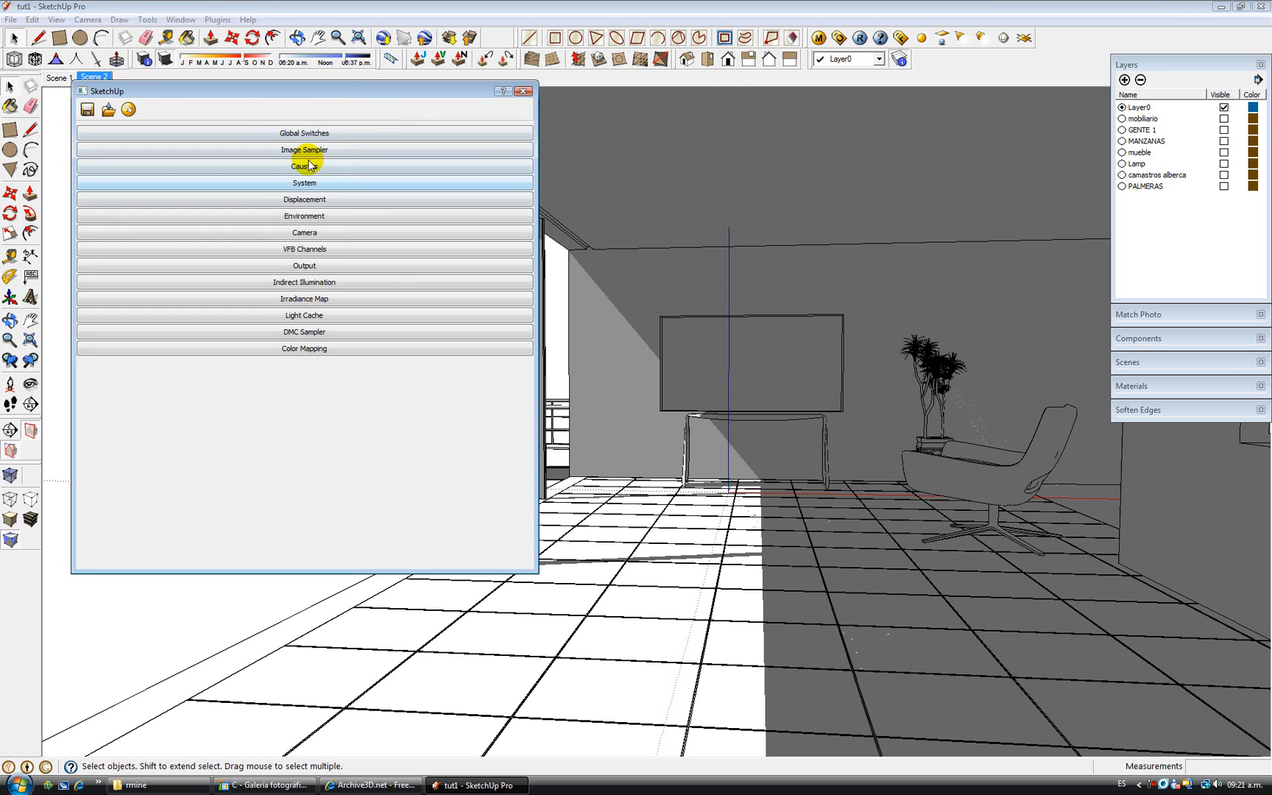
pyautogui.moveTo(346, 234)
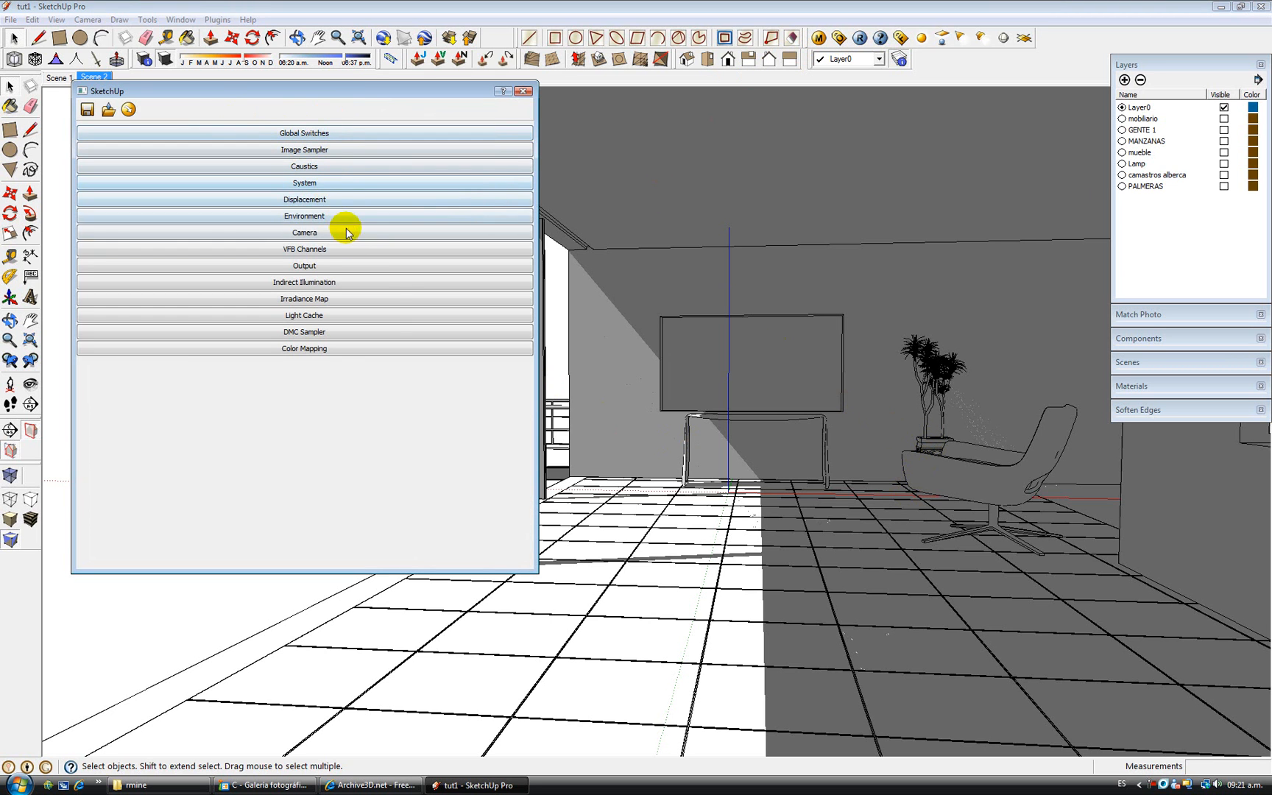
pyautogui.click(299, 265)
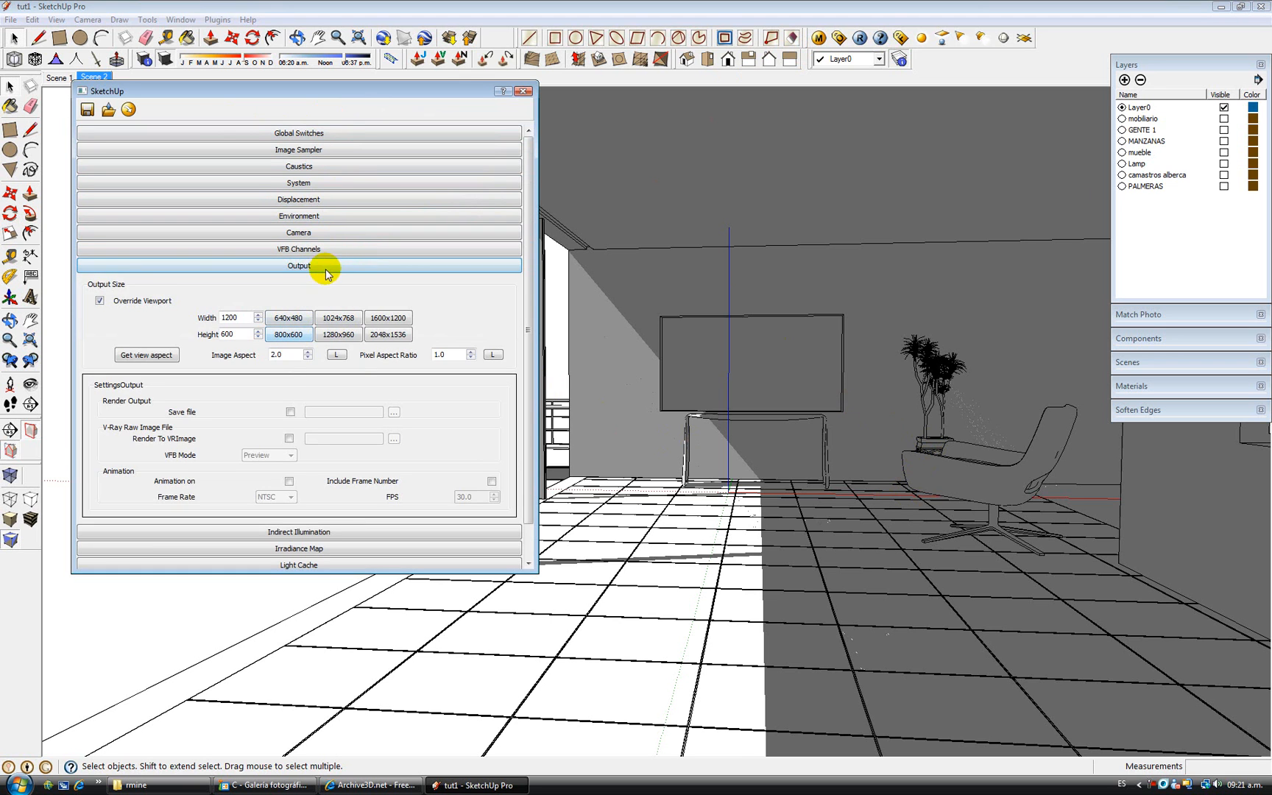
pyautogui.click(304, 265)
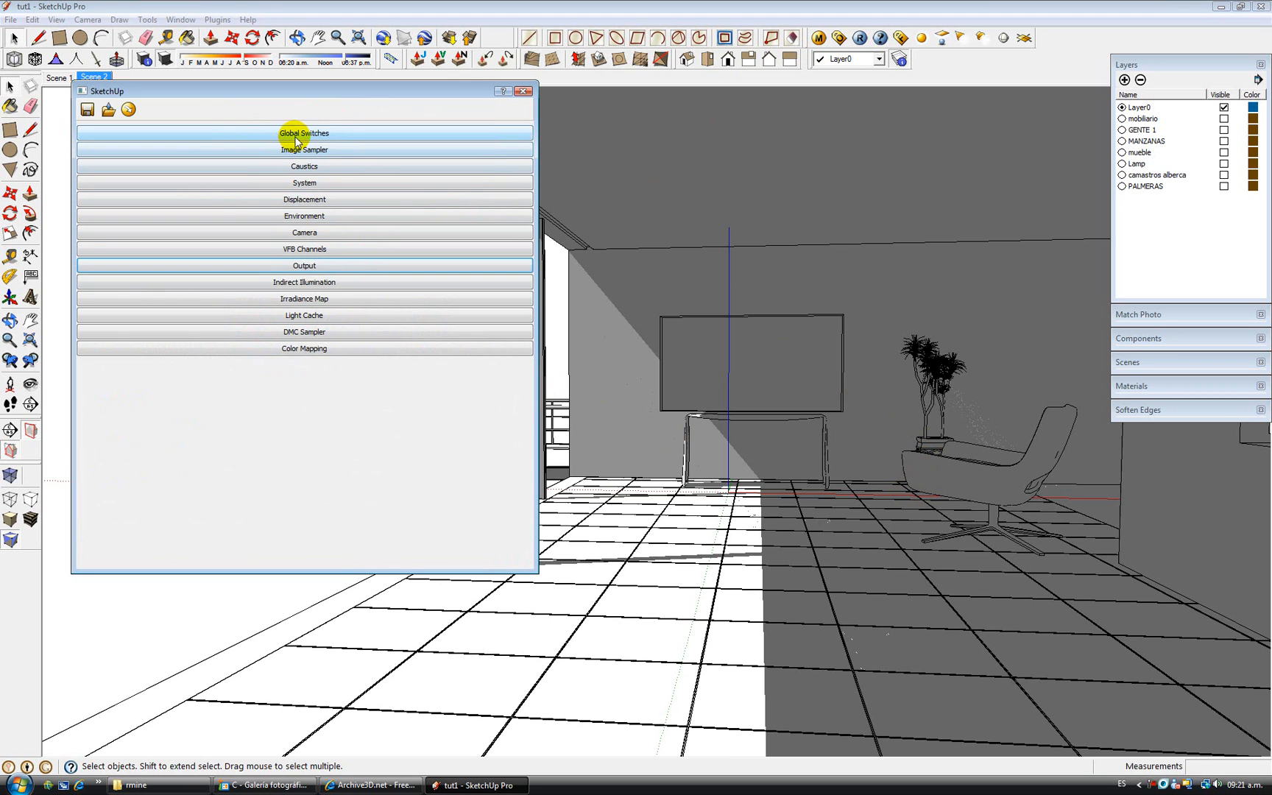
pyautogui.click(304, 133)
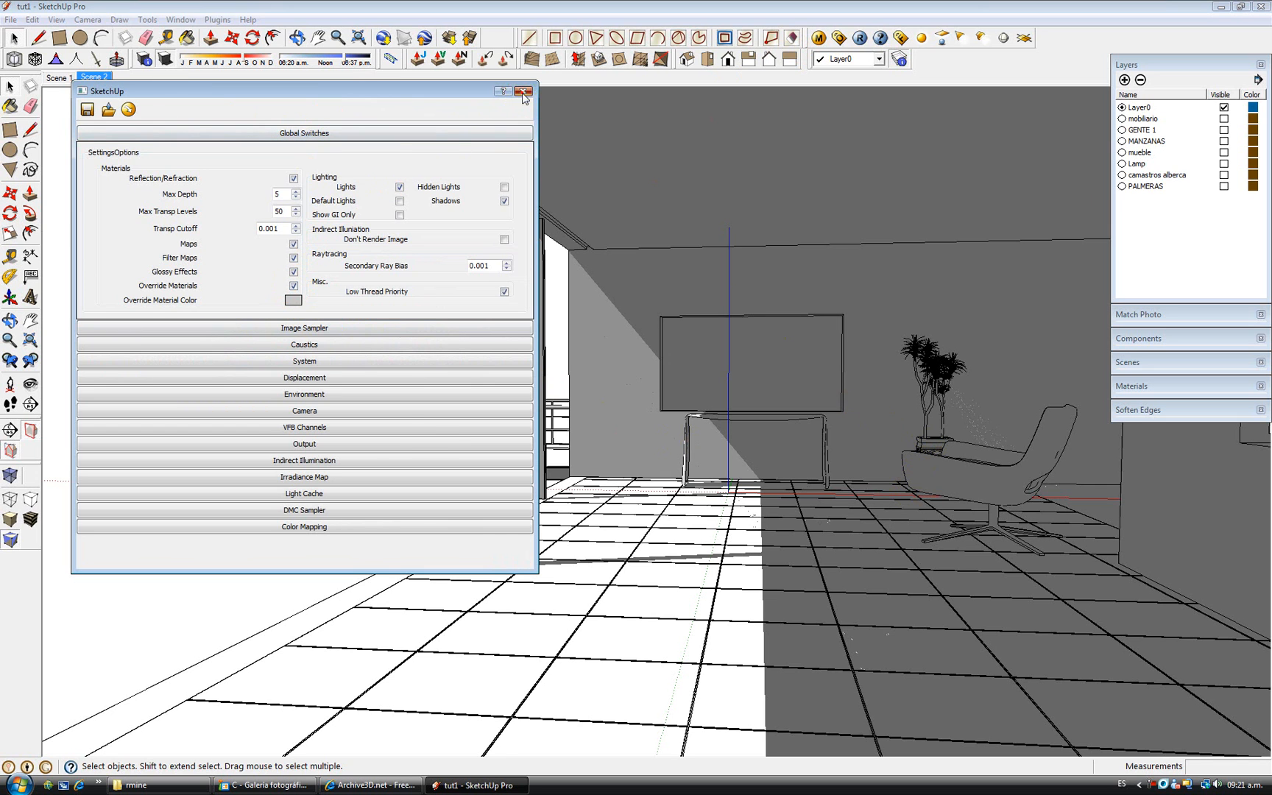
pyautogui.click(523, 90)
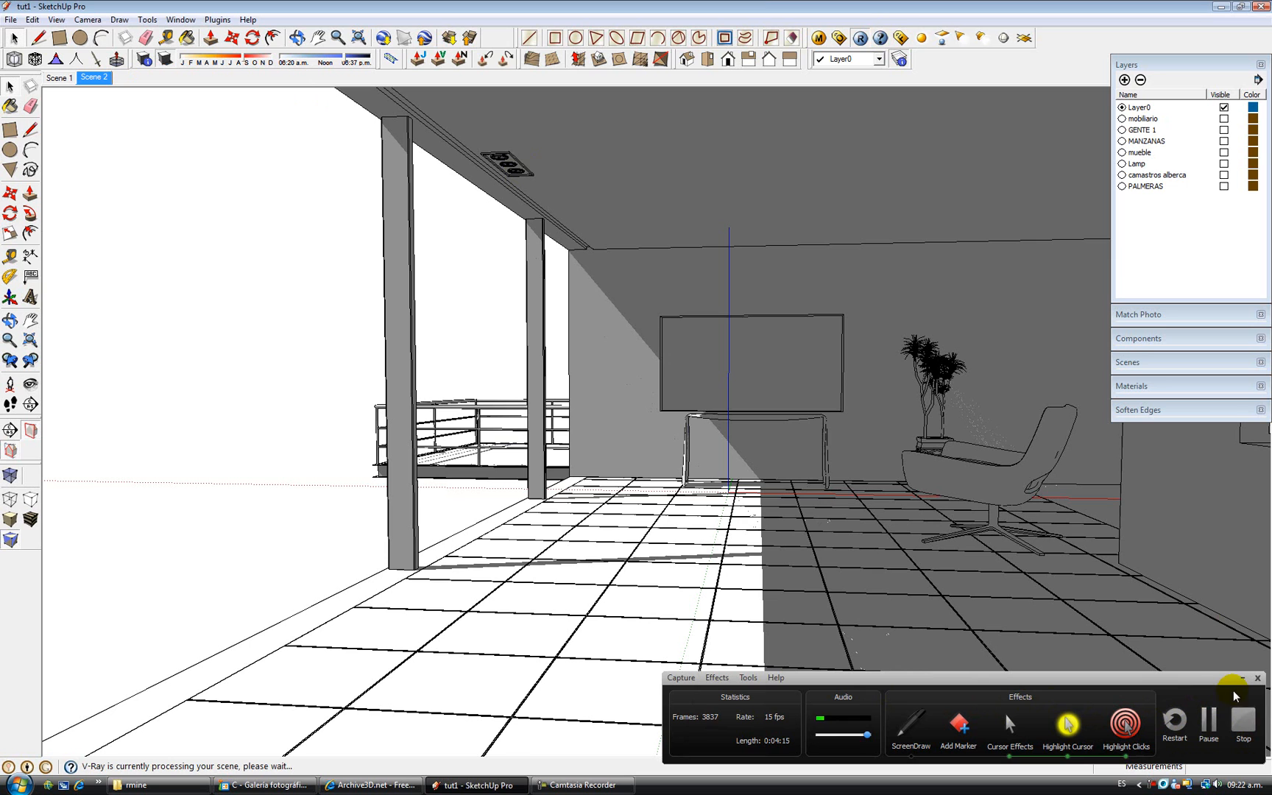
pyautogui.moveTo(1184, 682)
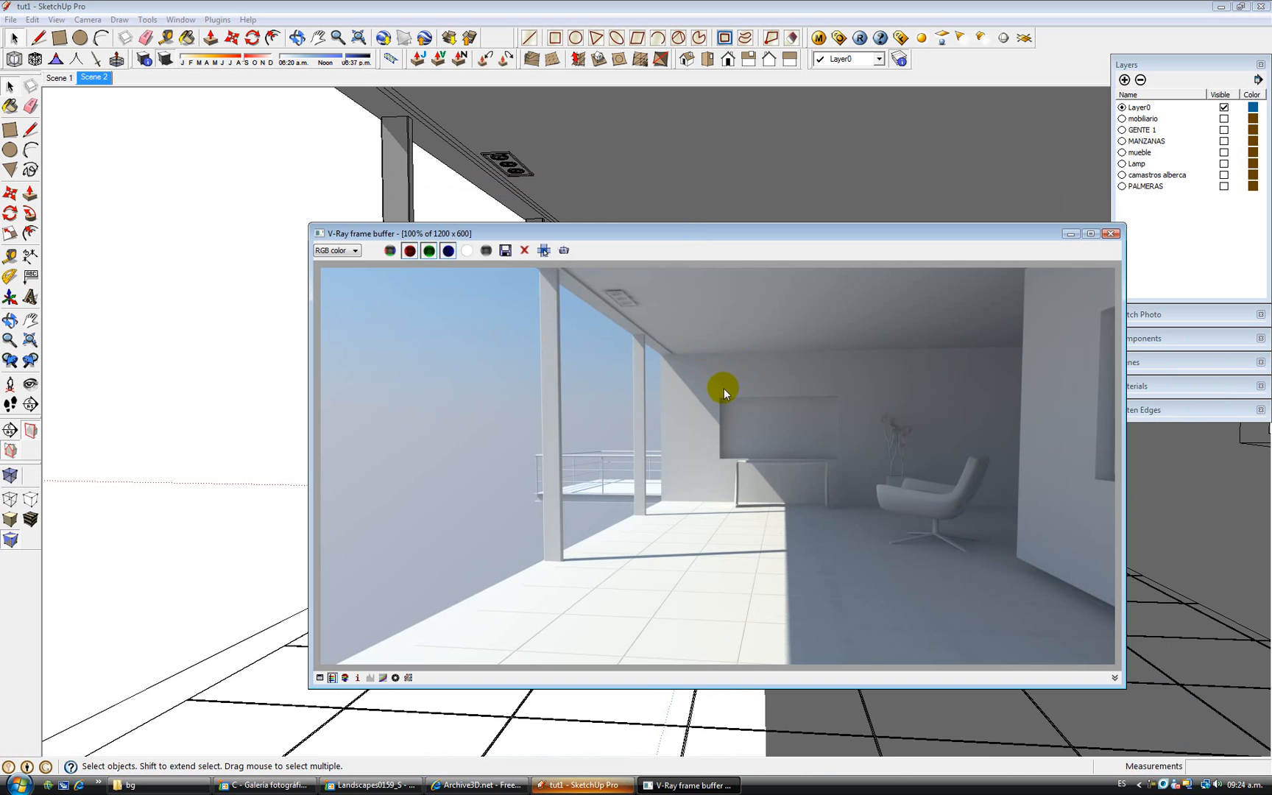
pyautogui.moveTo(672, 403)
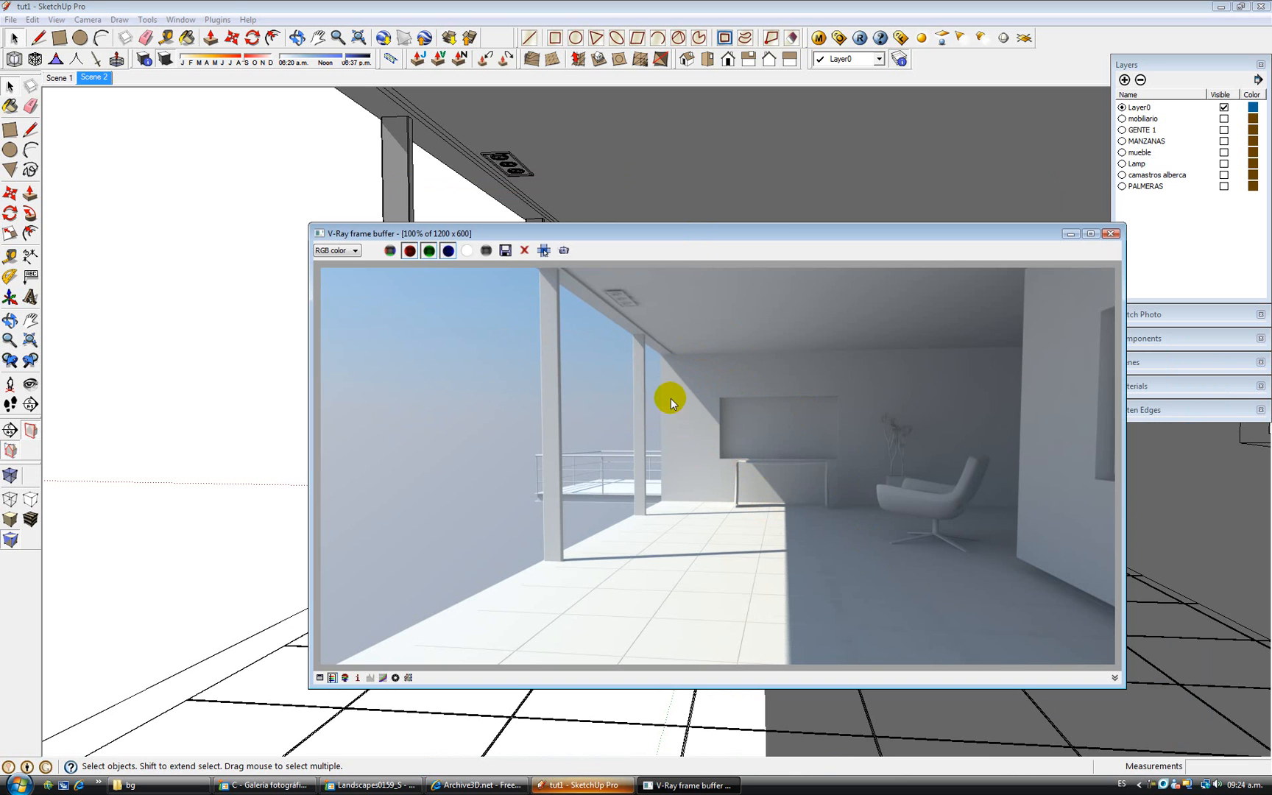
pyautogui.moveTo(782, 568)
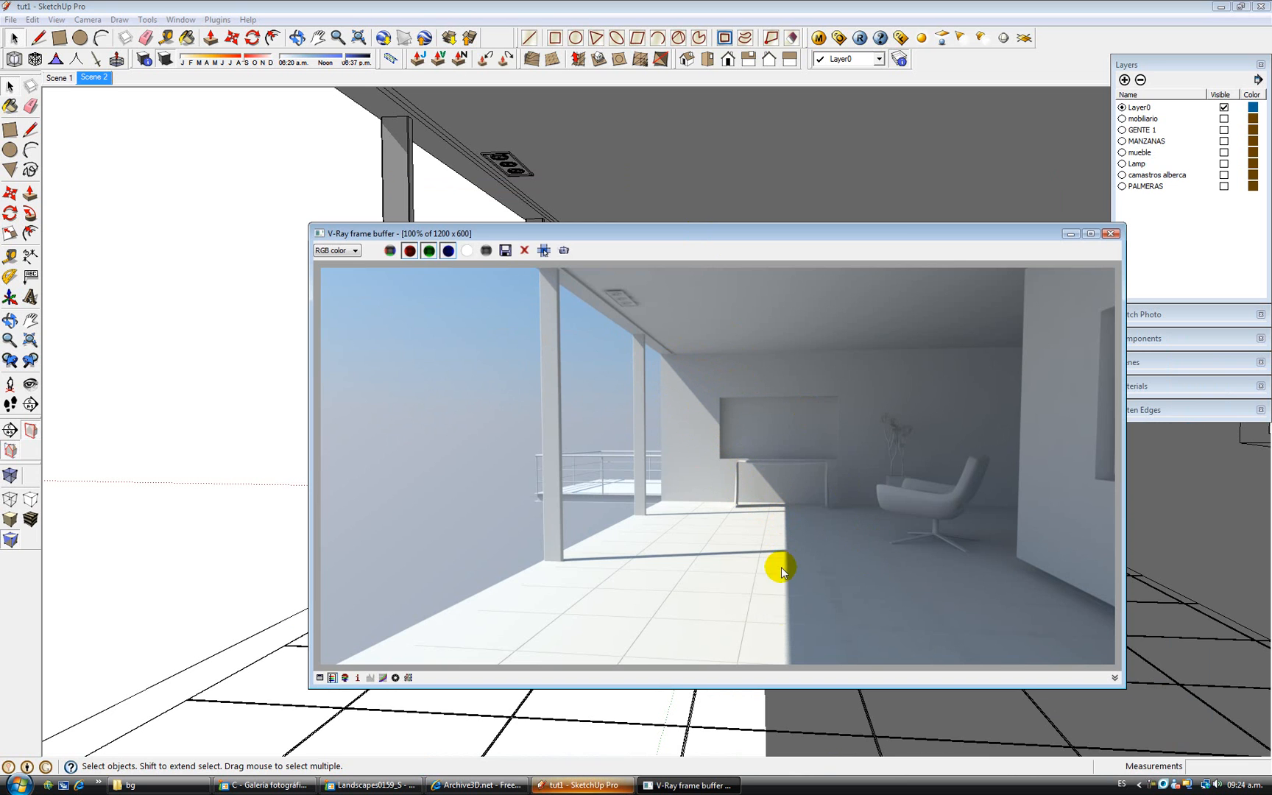
pyautogui.moveTo(739, 494)
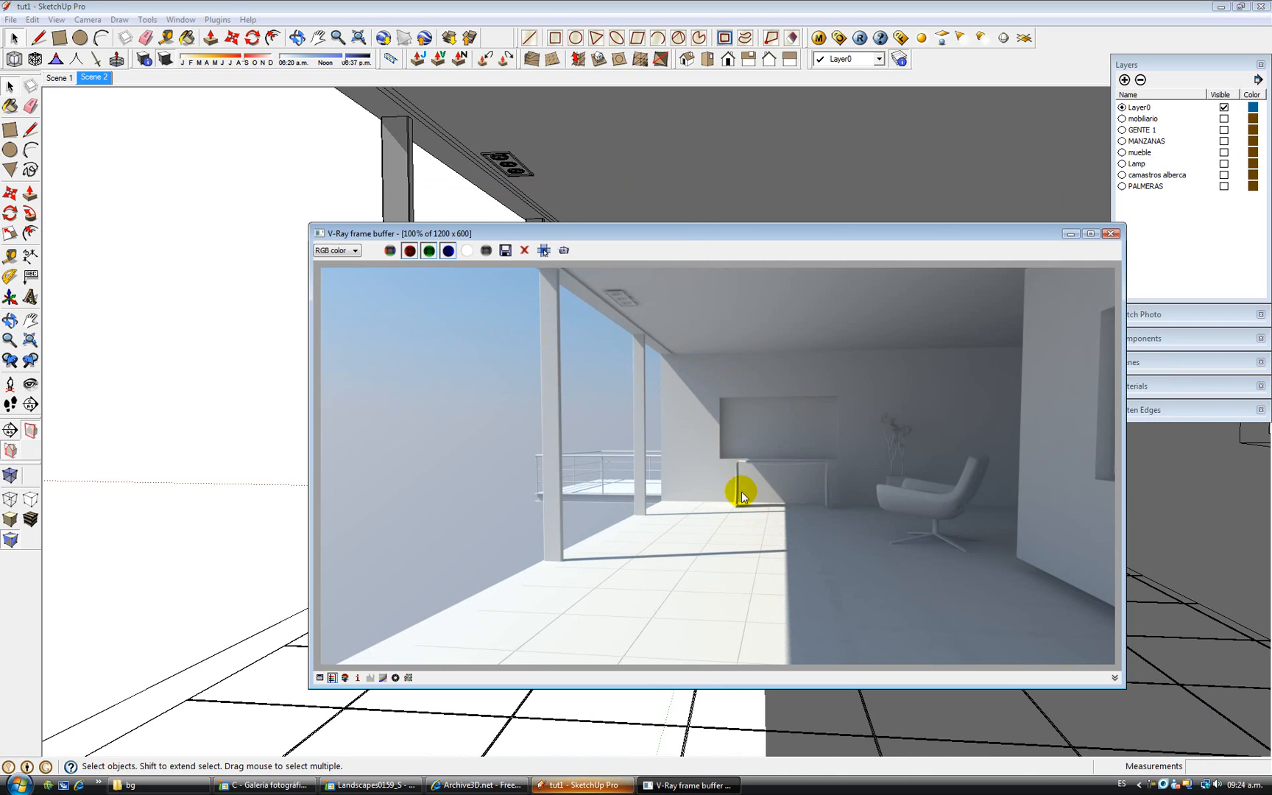
pyautogui.moveTo(786, 609)
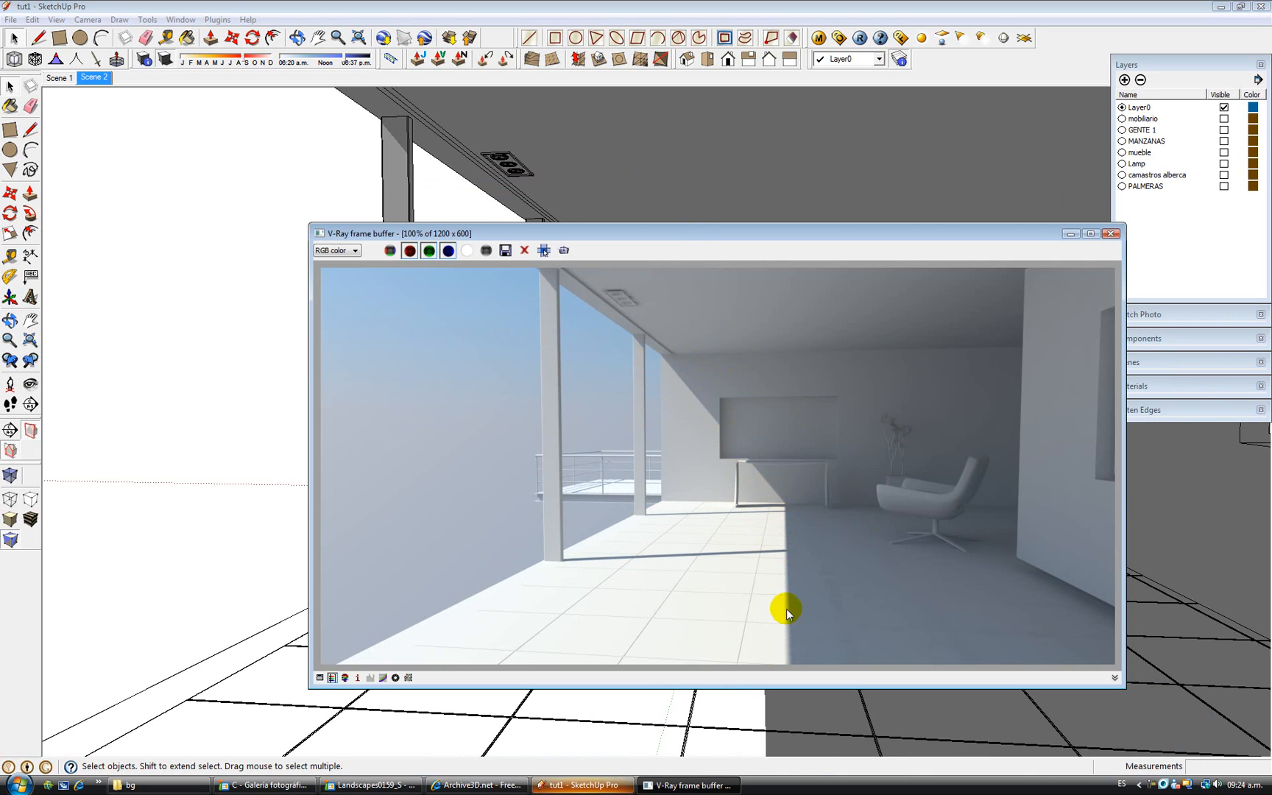
pyautogui.moveTo(1010, 268)
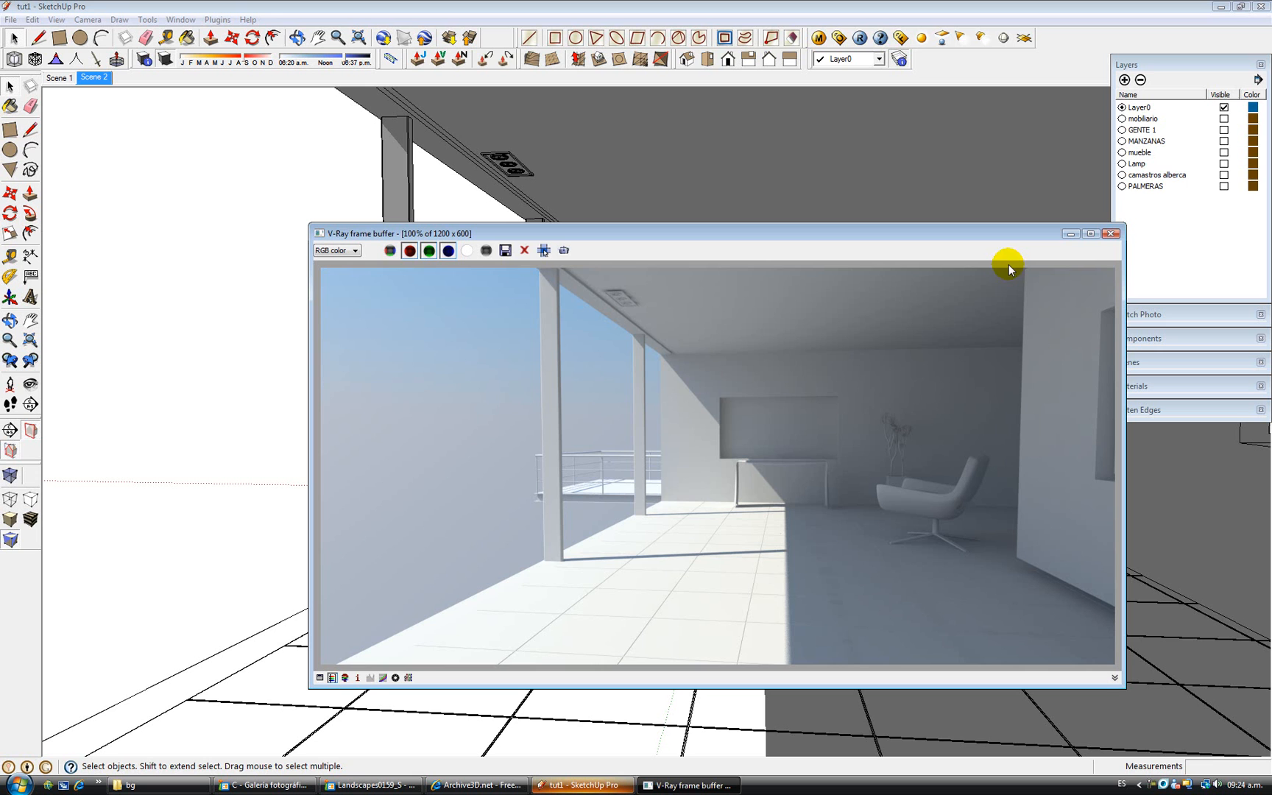
pyautogui.moveTo(903, 238)
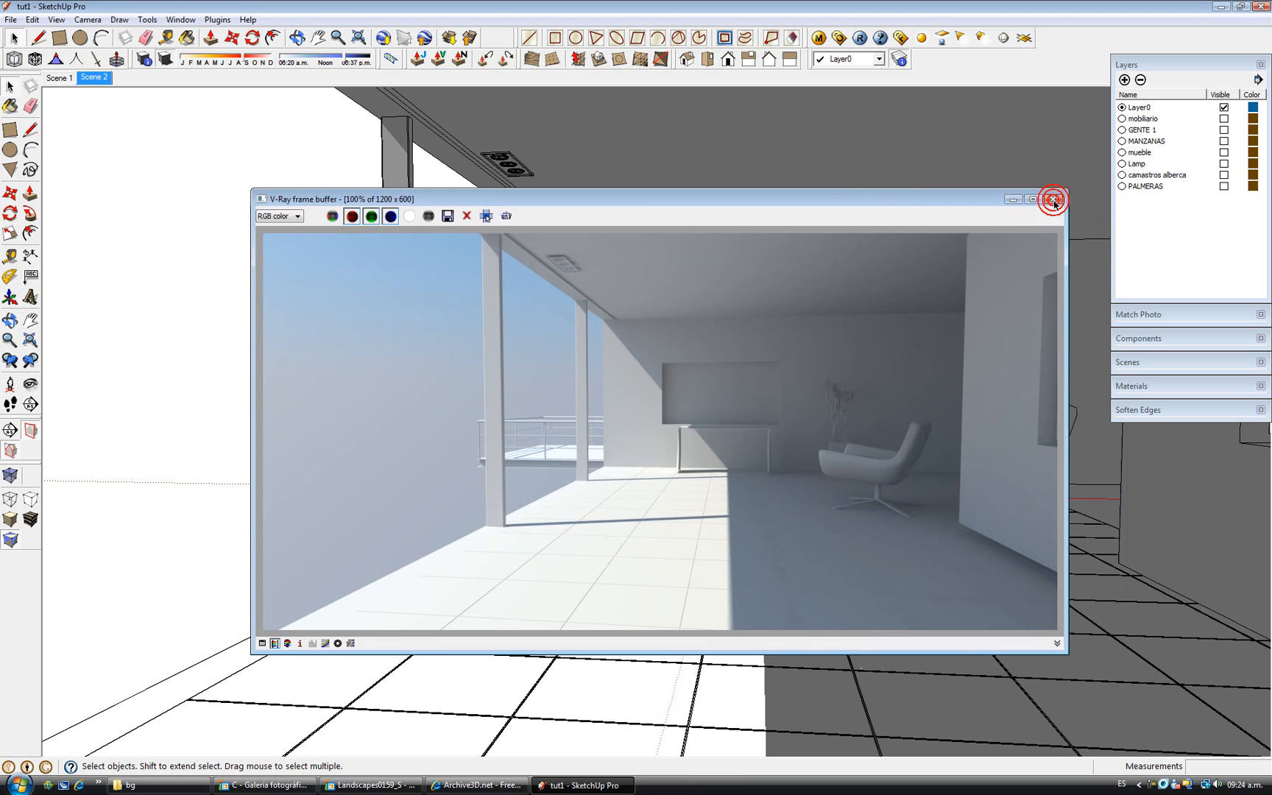
pyautogui.click(1053, 200)
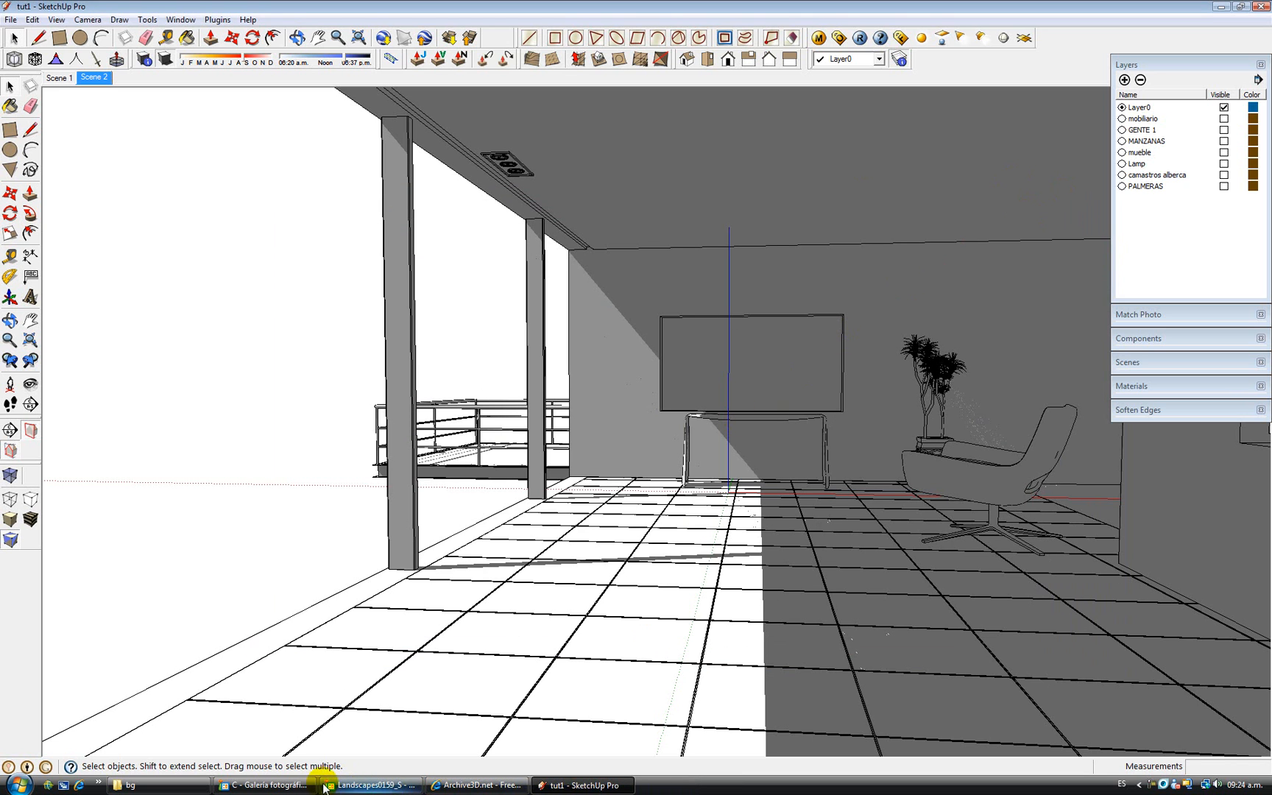
pyautogui.click(369, 784)
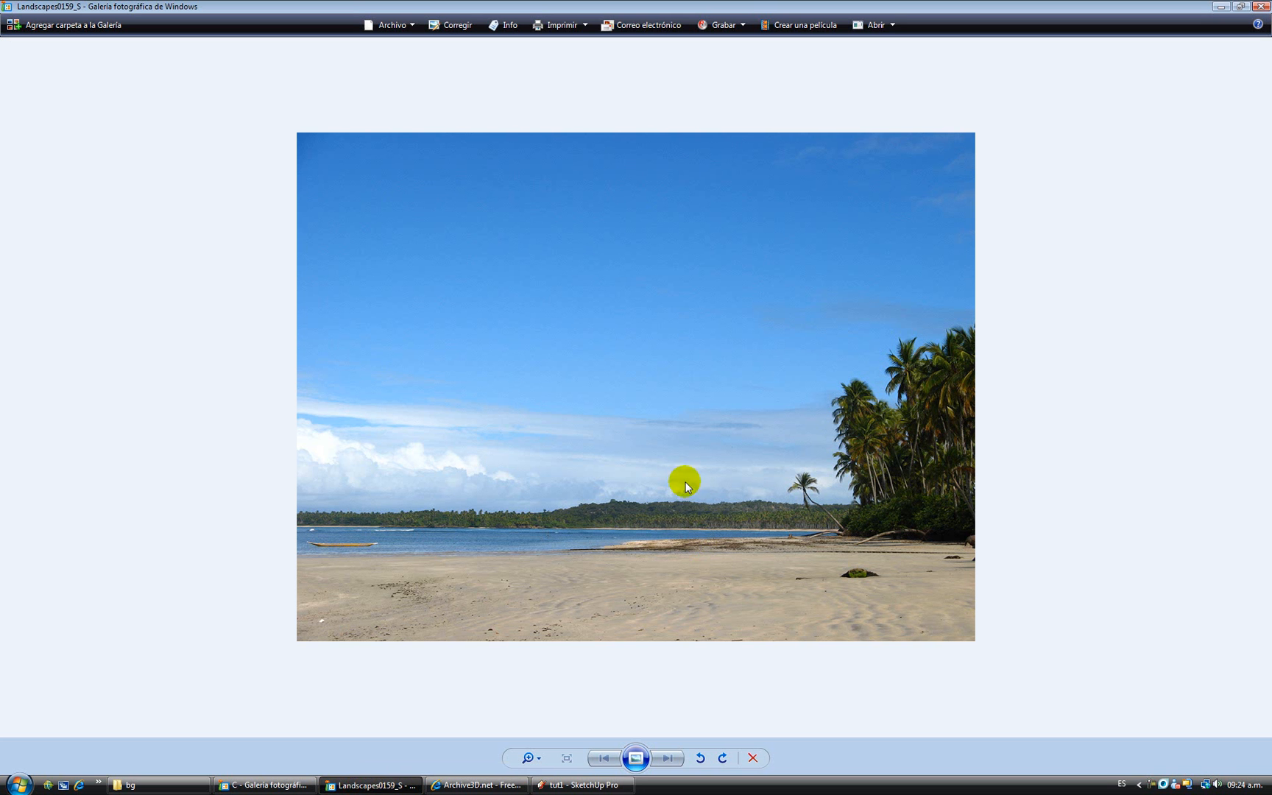
pyautogui.moveTo(768, 560)
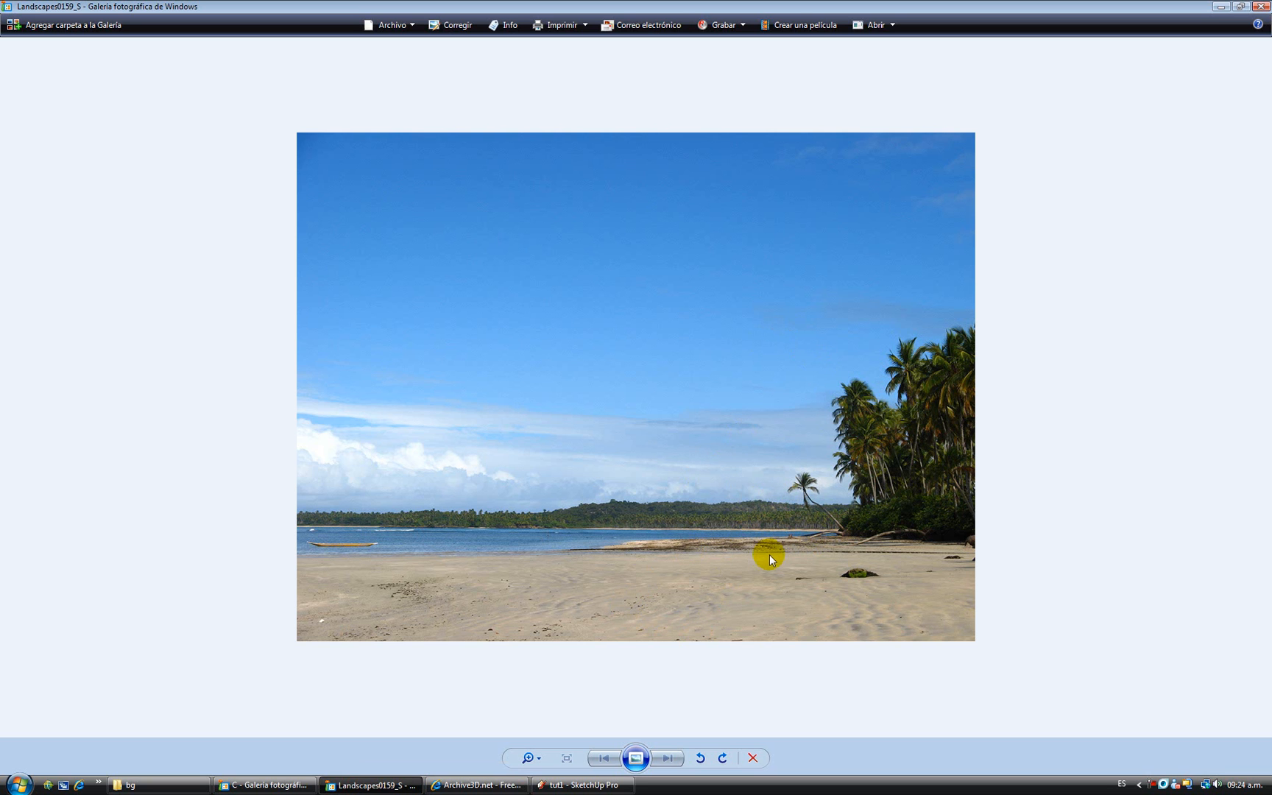
pyautogui.moveTo(926, 561)
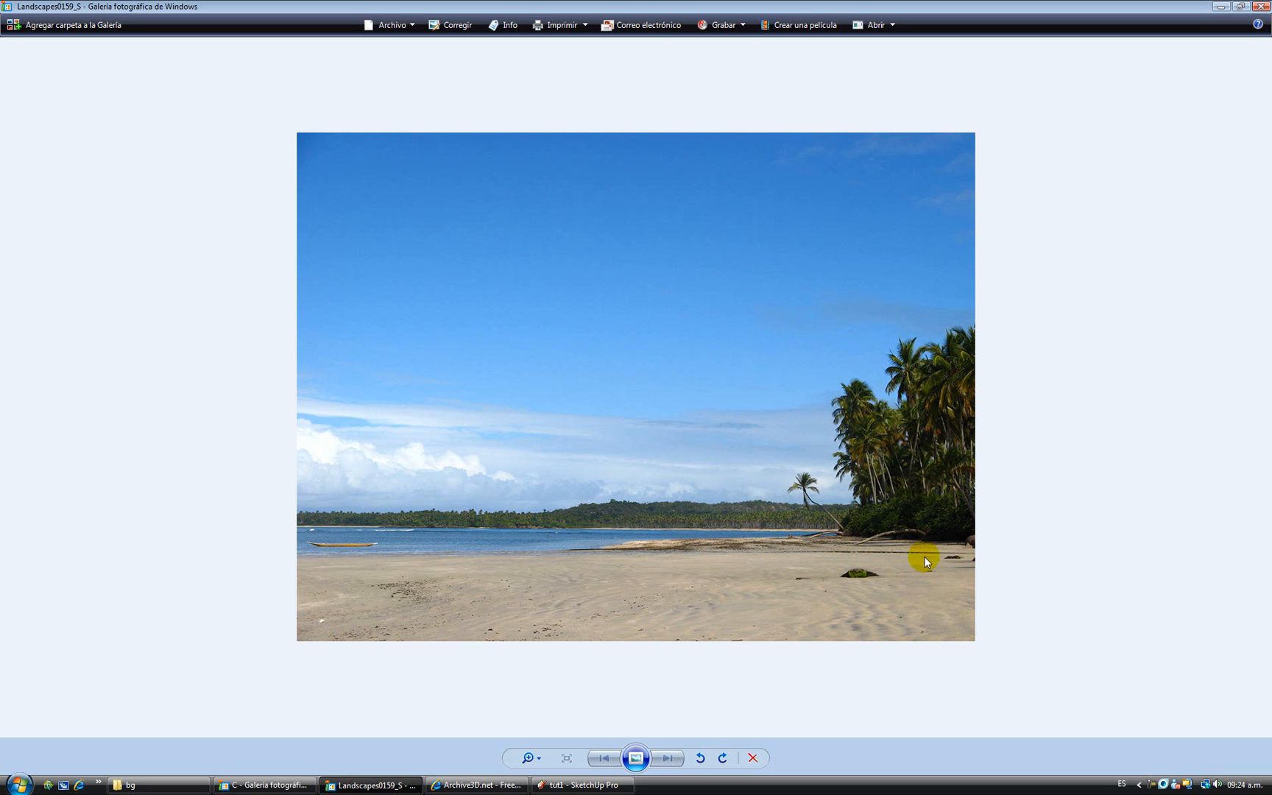
pyautogui.moveTo(950, 565)
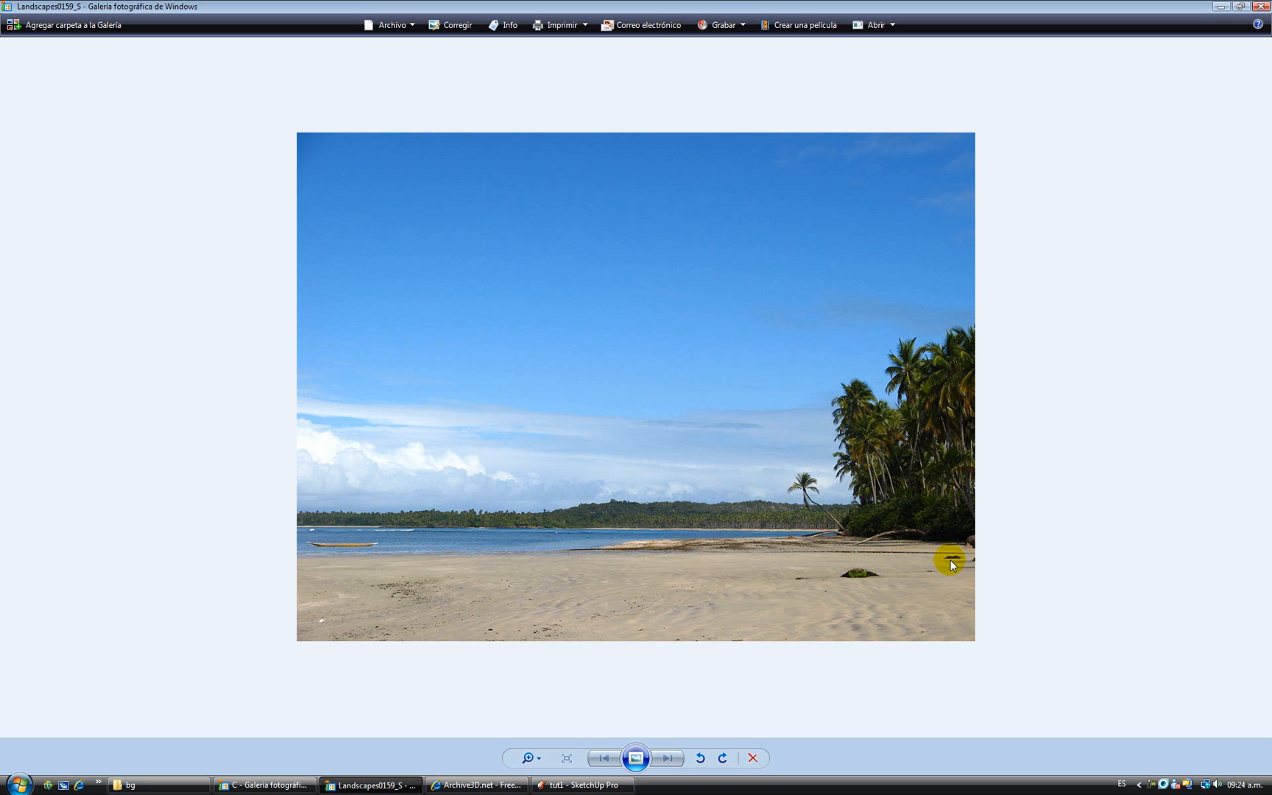
pyautogui.moveTo(921, 527)
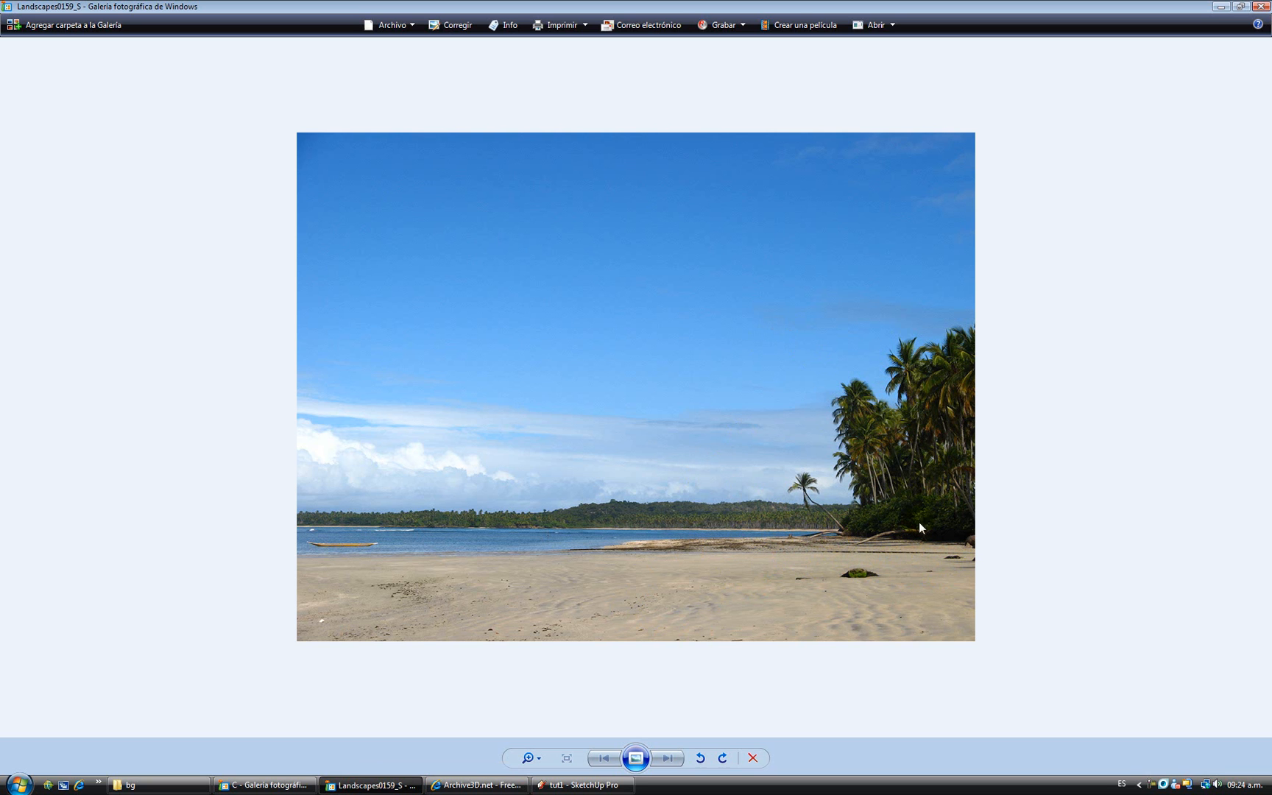
pyautogui.moveTo(833, 532)
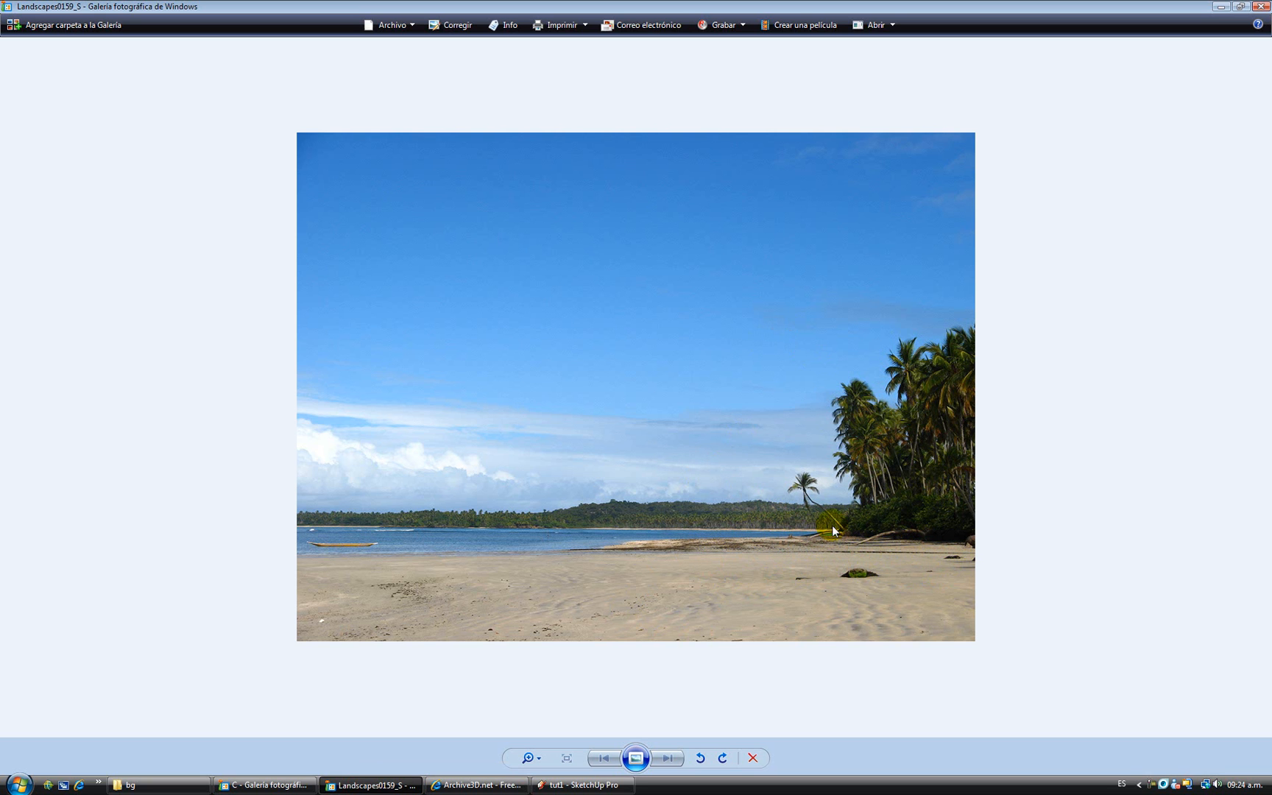
pyautogui.moveTo(577, 379)
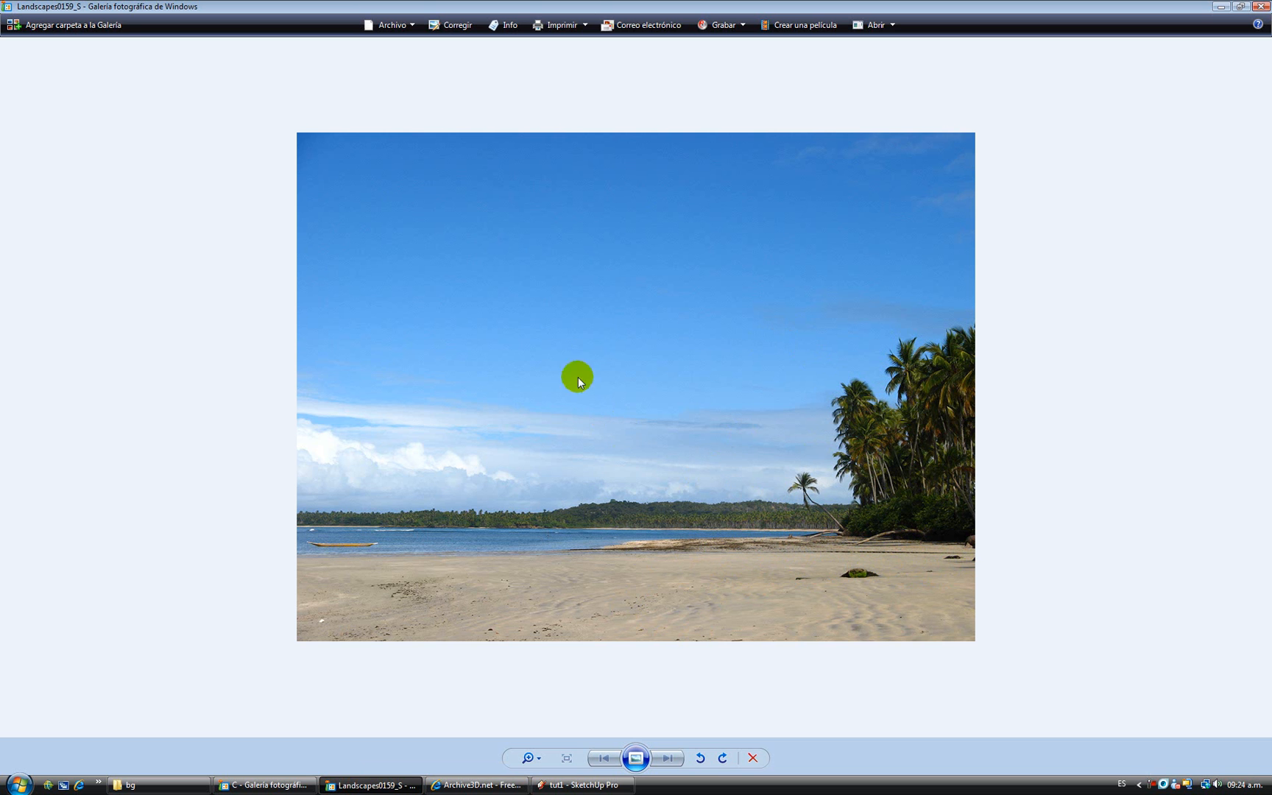
pyautogui.moveTo(476, 376)
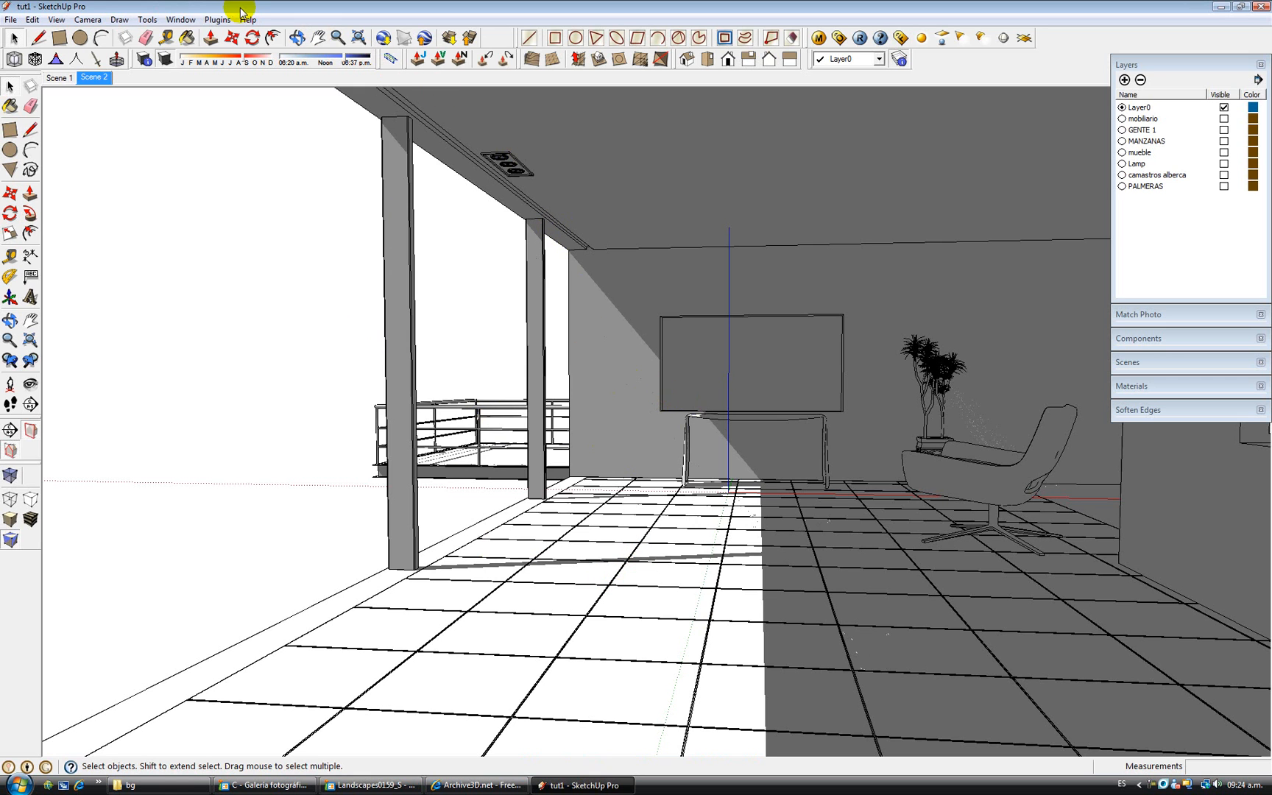
# Adjust the North angle in Model Info Location, then glance at the beach reference photo.
pyautogui.click(179, 19)
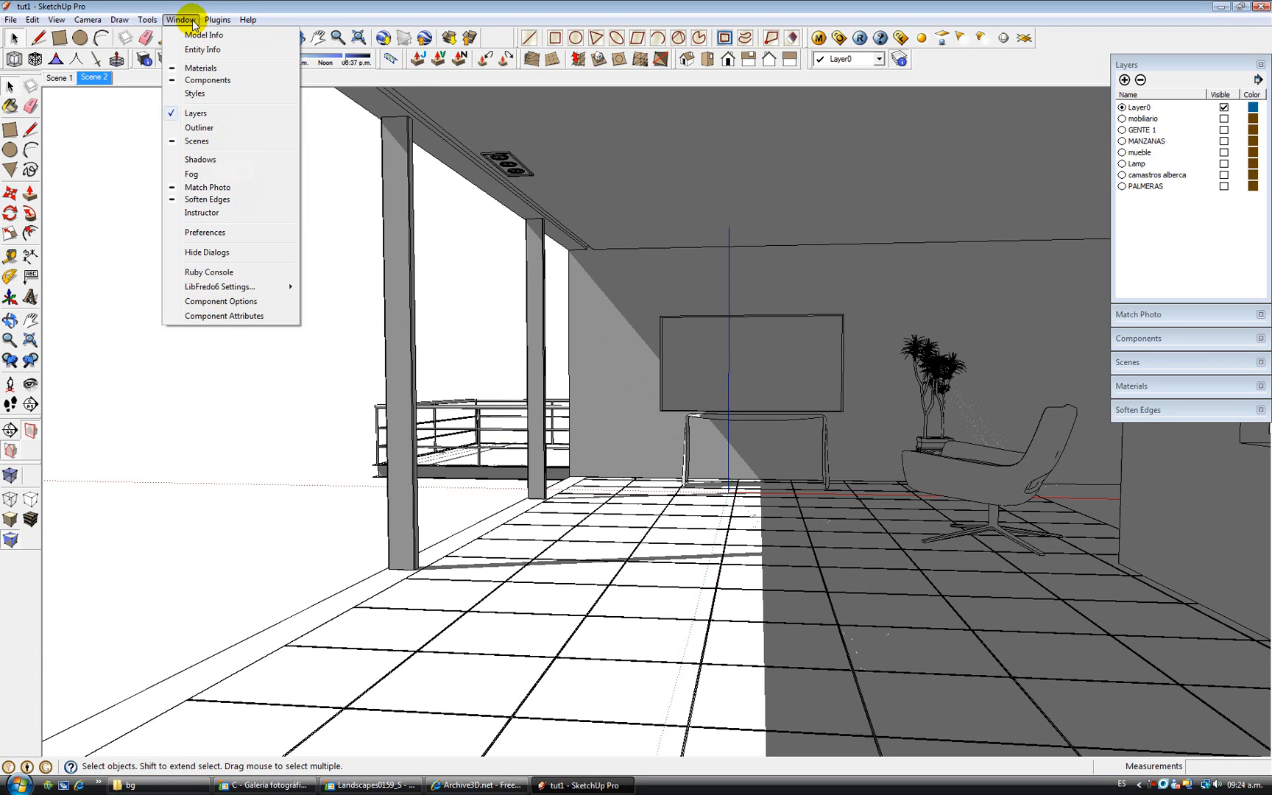
pyautogui.click(203, 34)
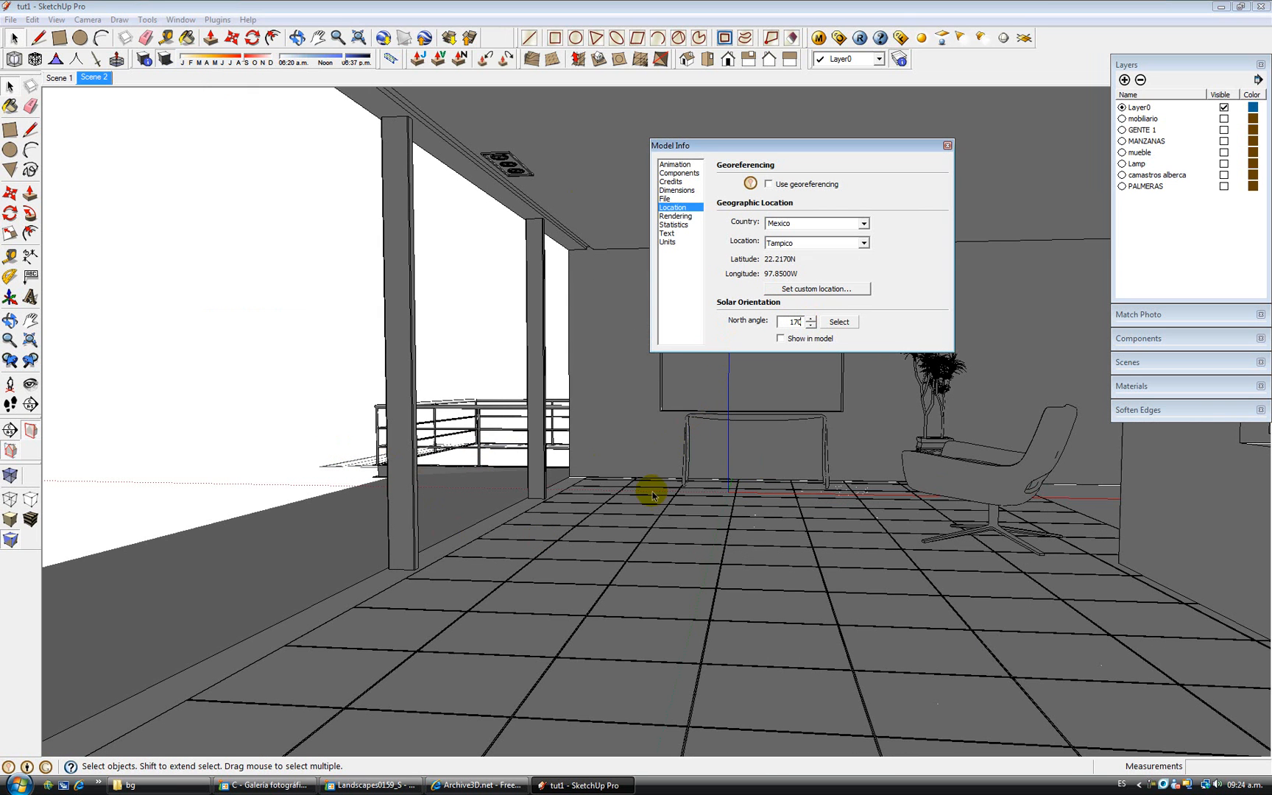
pyautogui.click(945, 146)
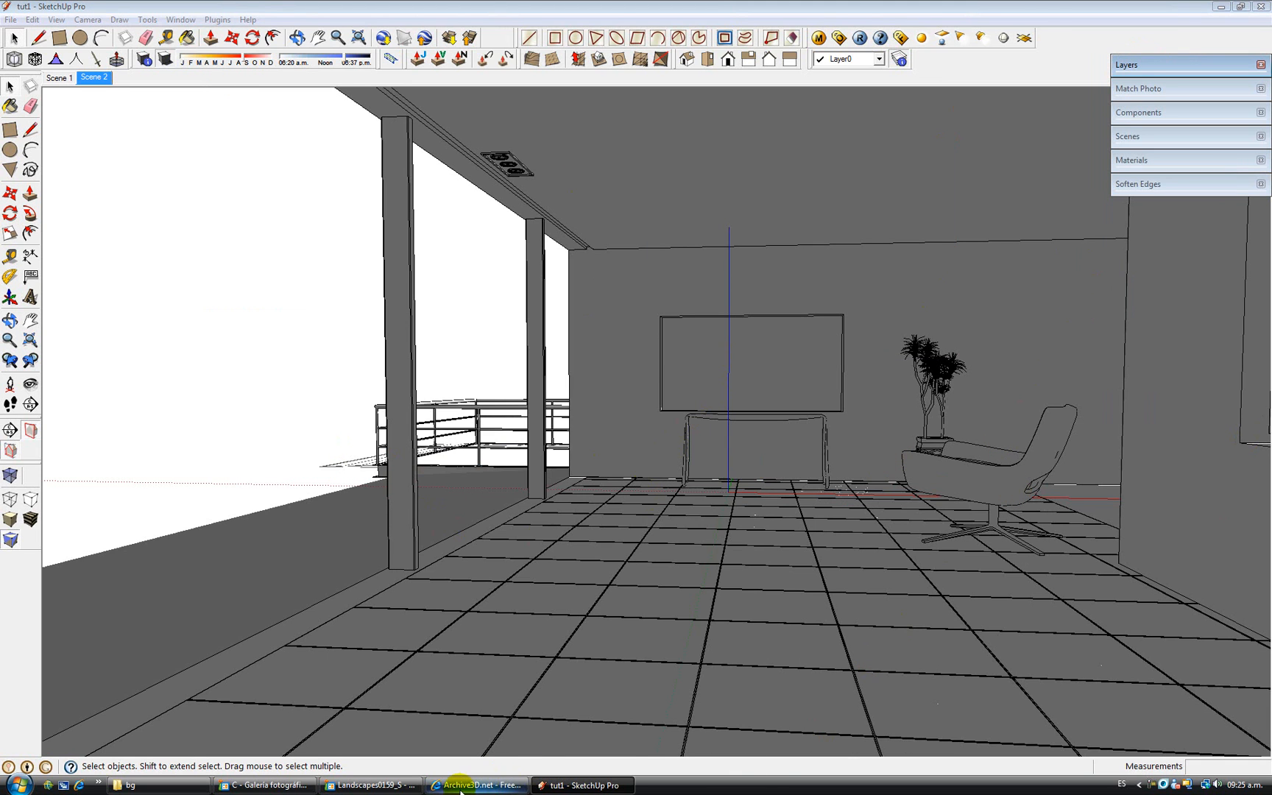
pyautogui.moveTo(351, 783)
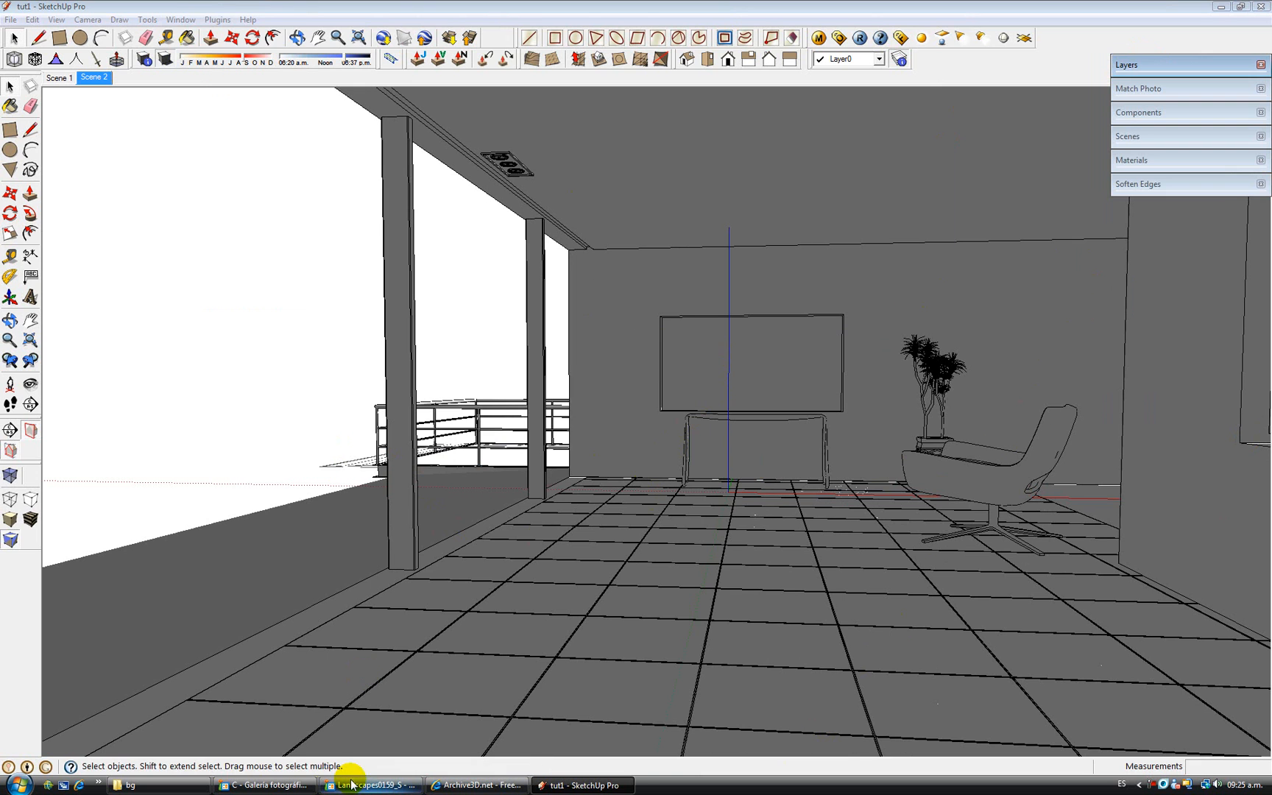
pyautogui.click(369, 785)
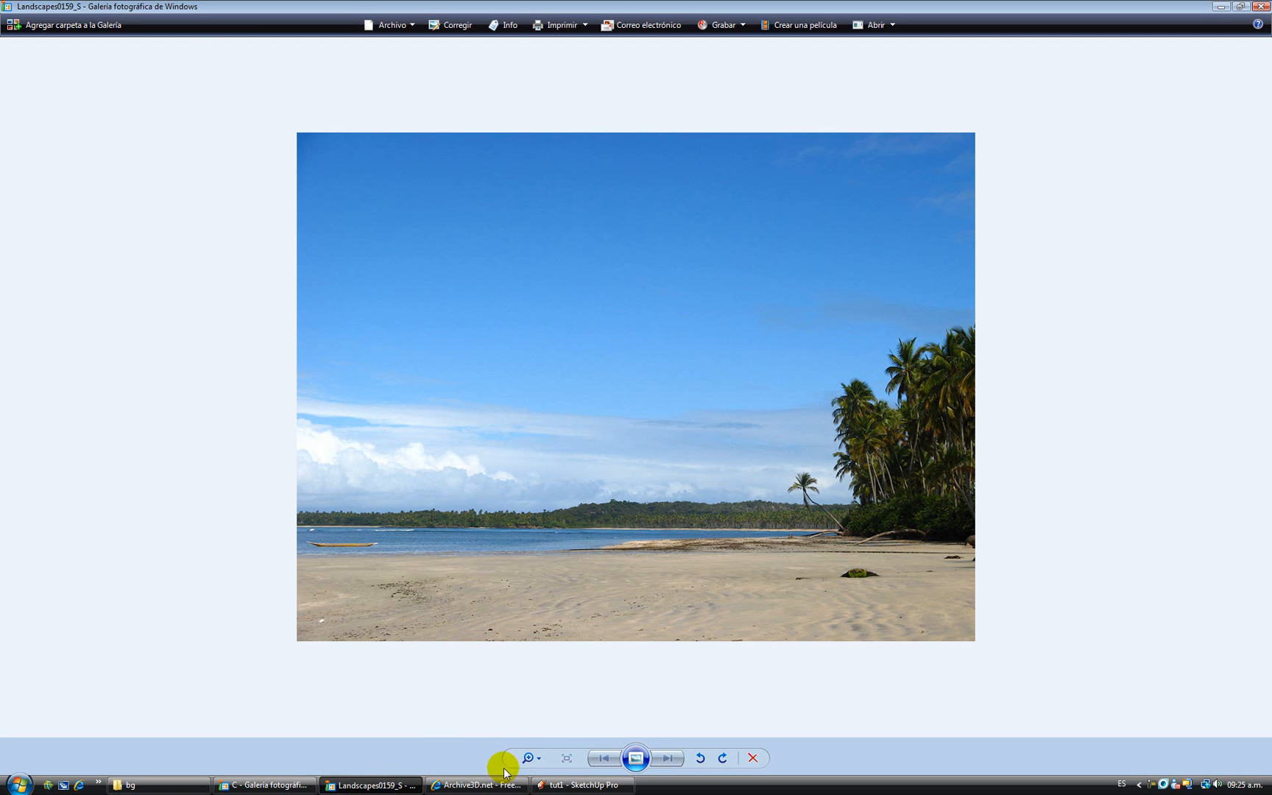
pyautogui.click(579, 785)
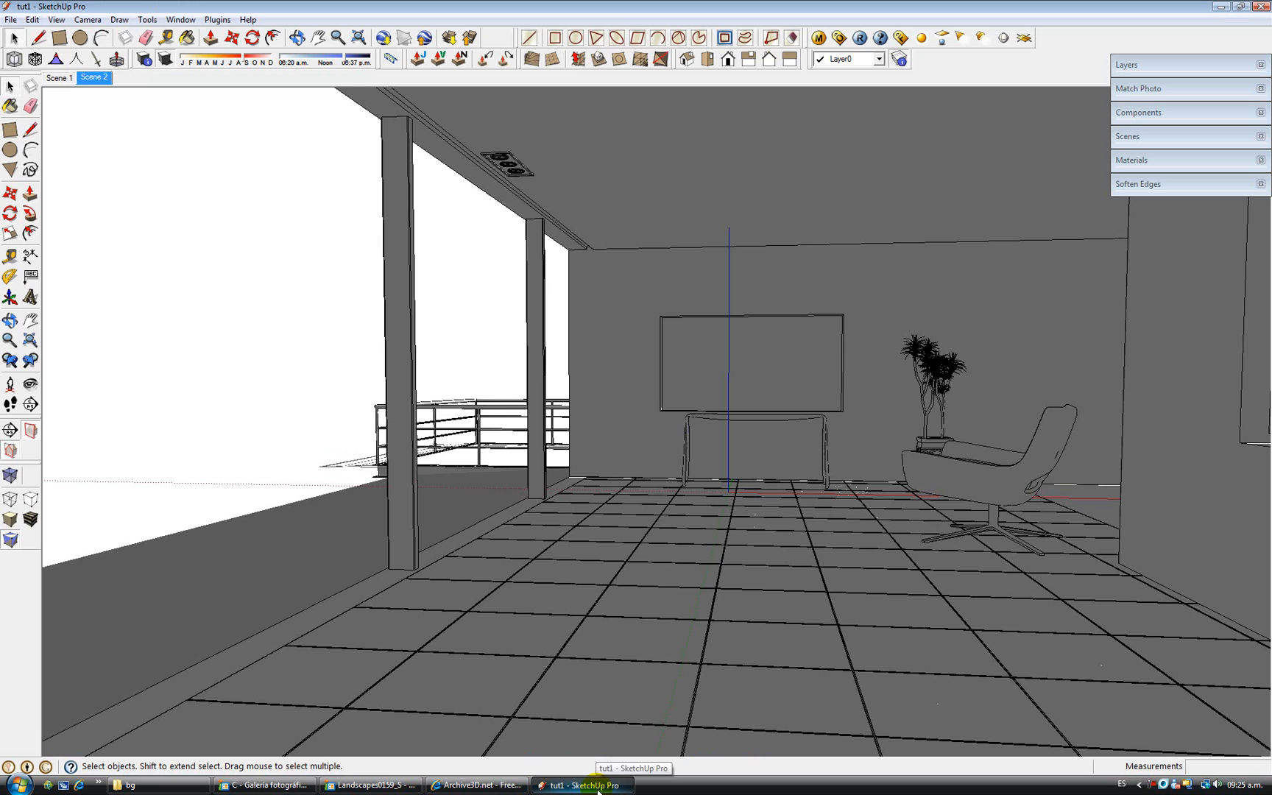
pyautogui.moveTo(586, 315)
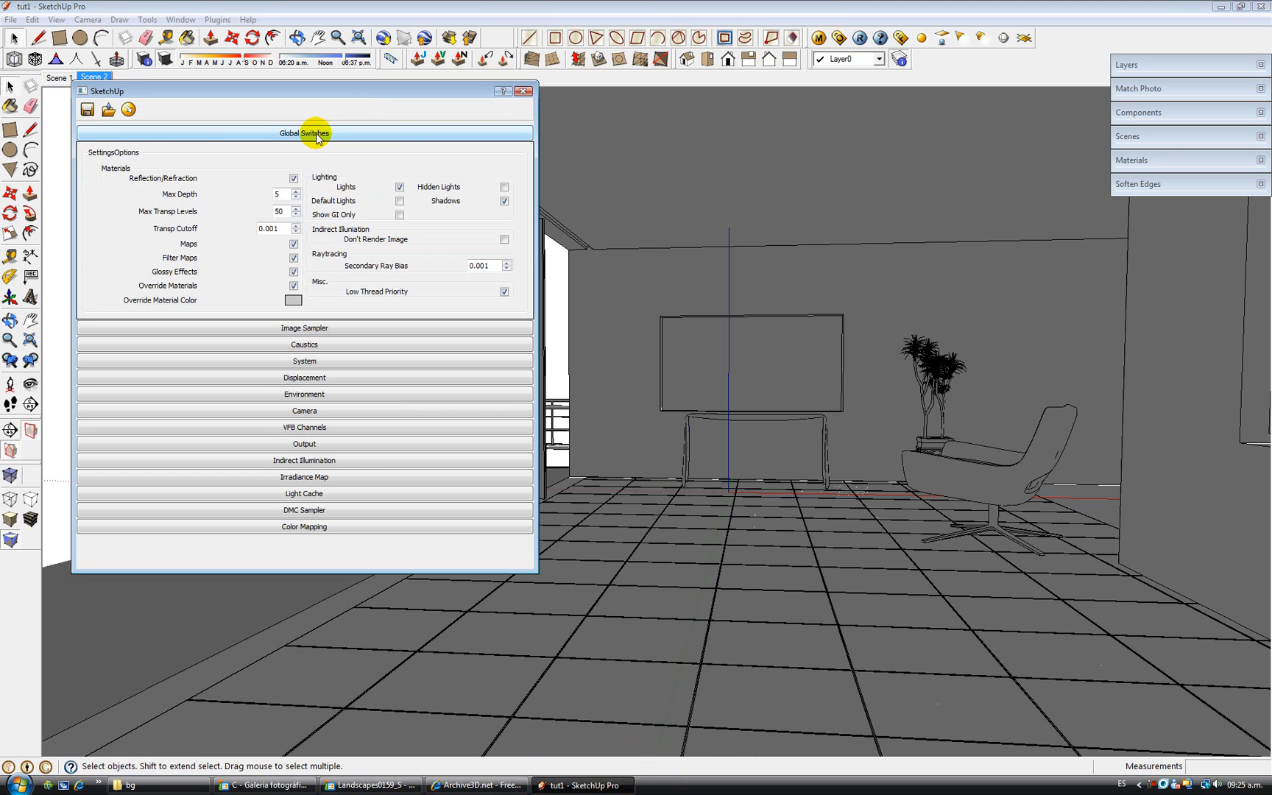
# Collapse Global Switches and expand the Camera rollout in V-Ray Options.
pyautogui.click(303, 132)
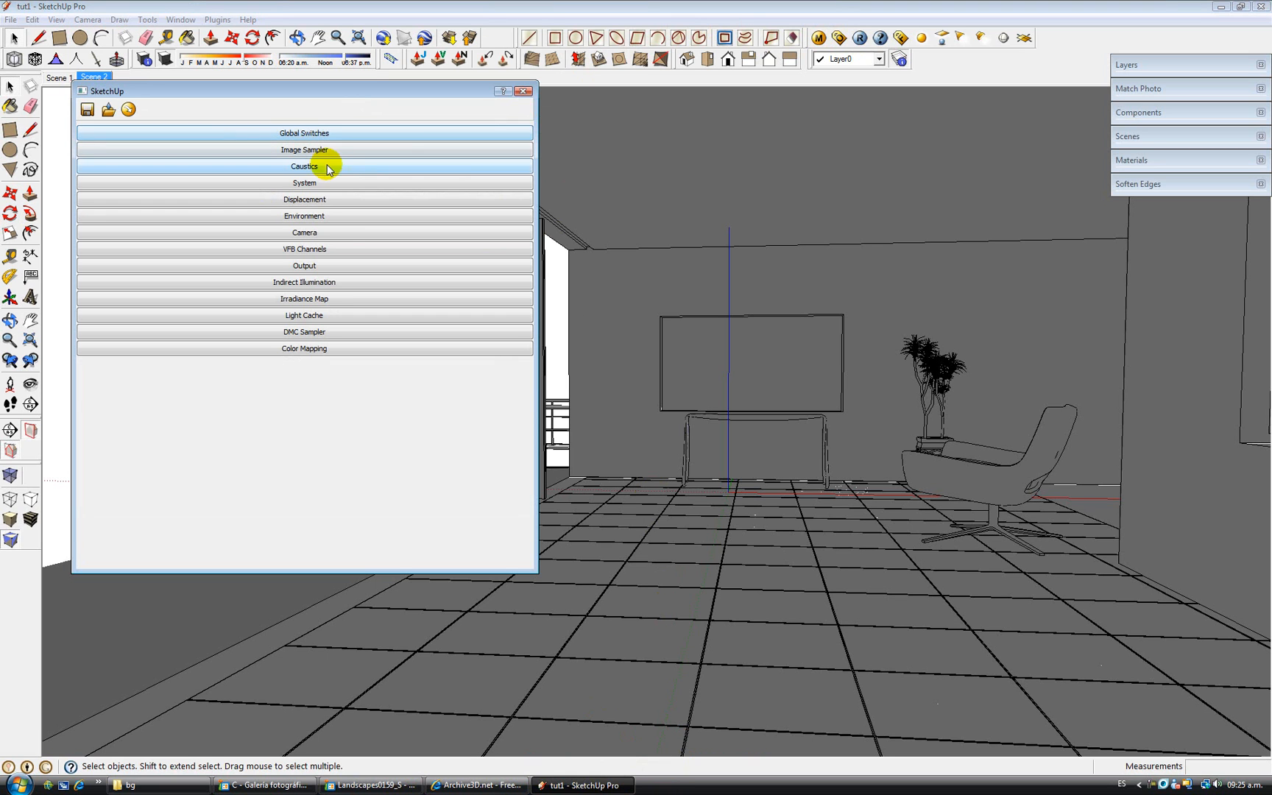
pyautogui.click(298, 233)
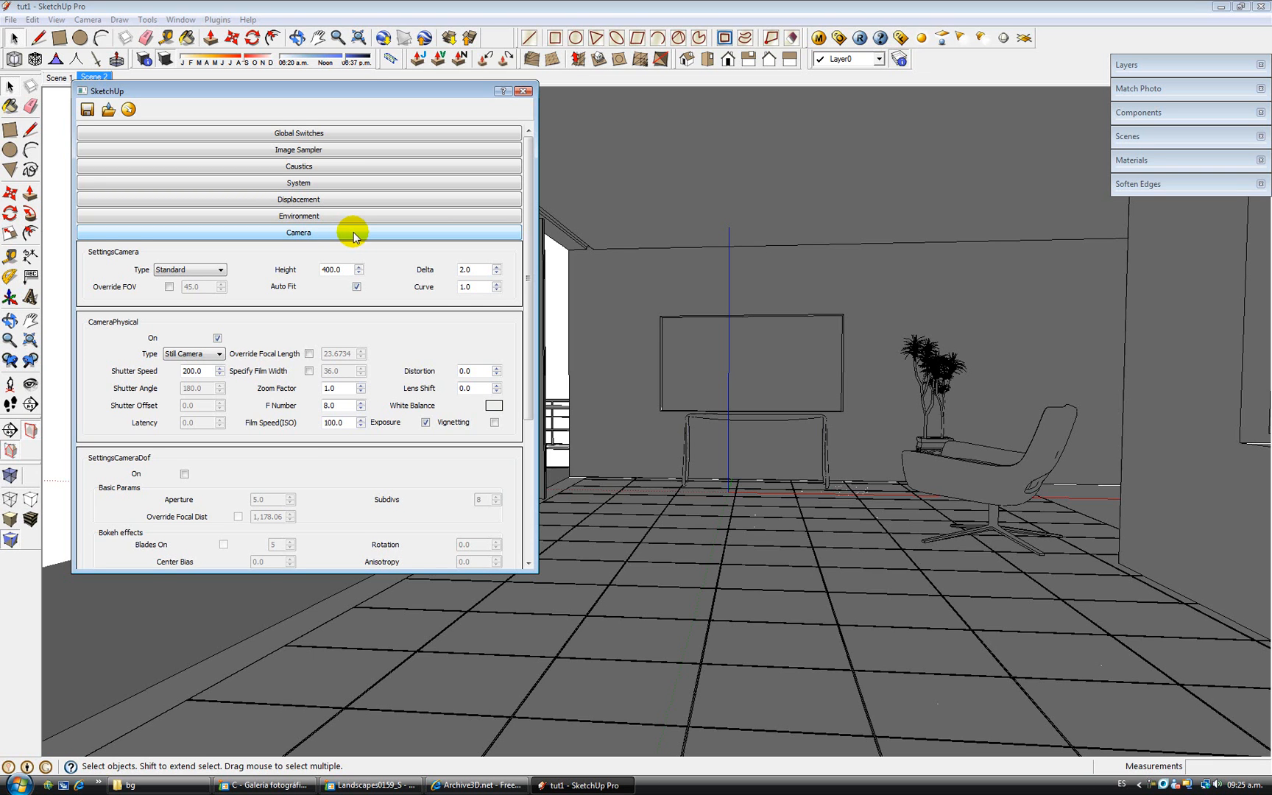
pyautogui.moveTo(315, 281)
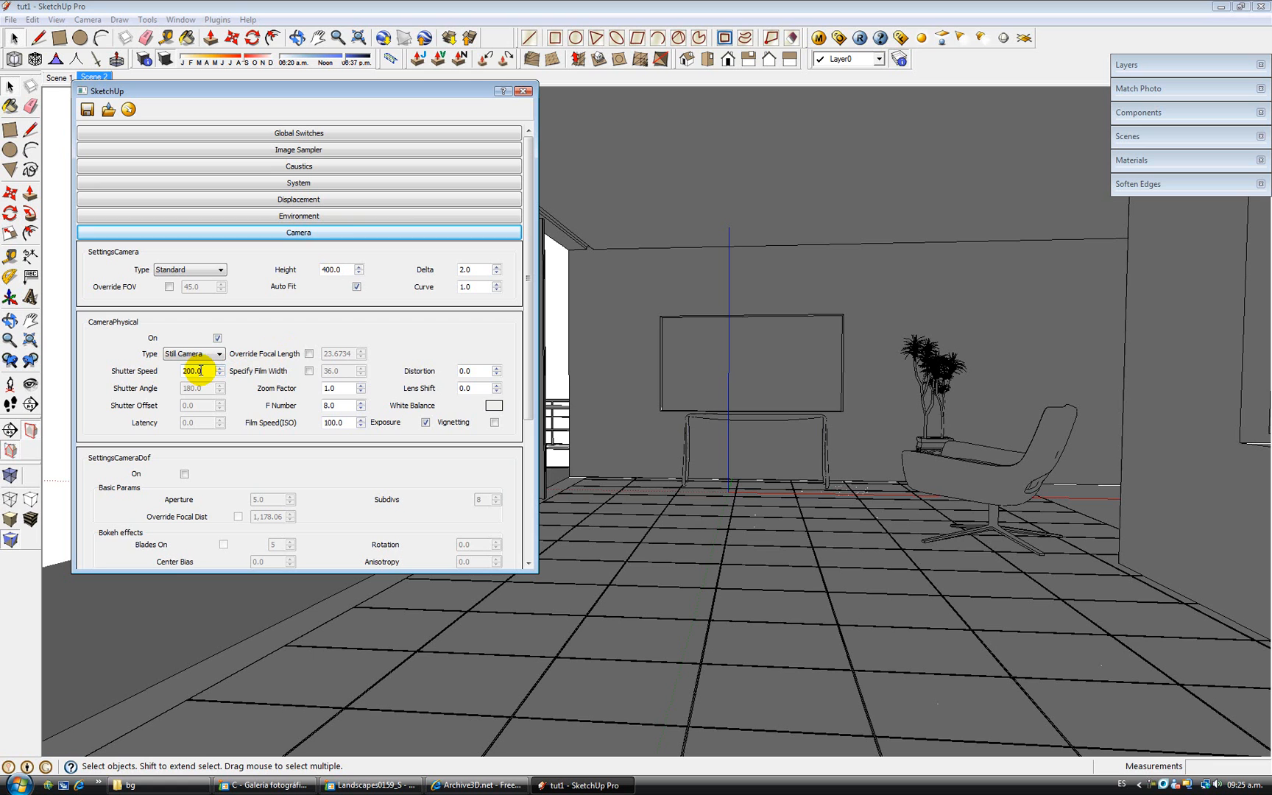
pyautogui.moveTo(190, 372)
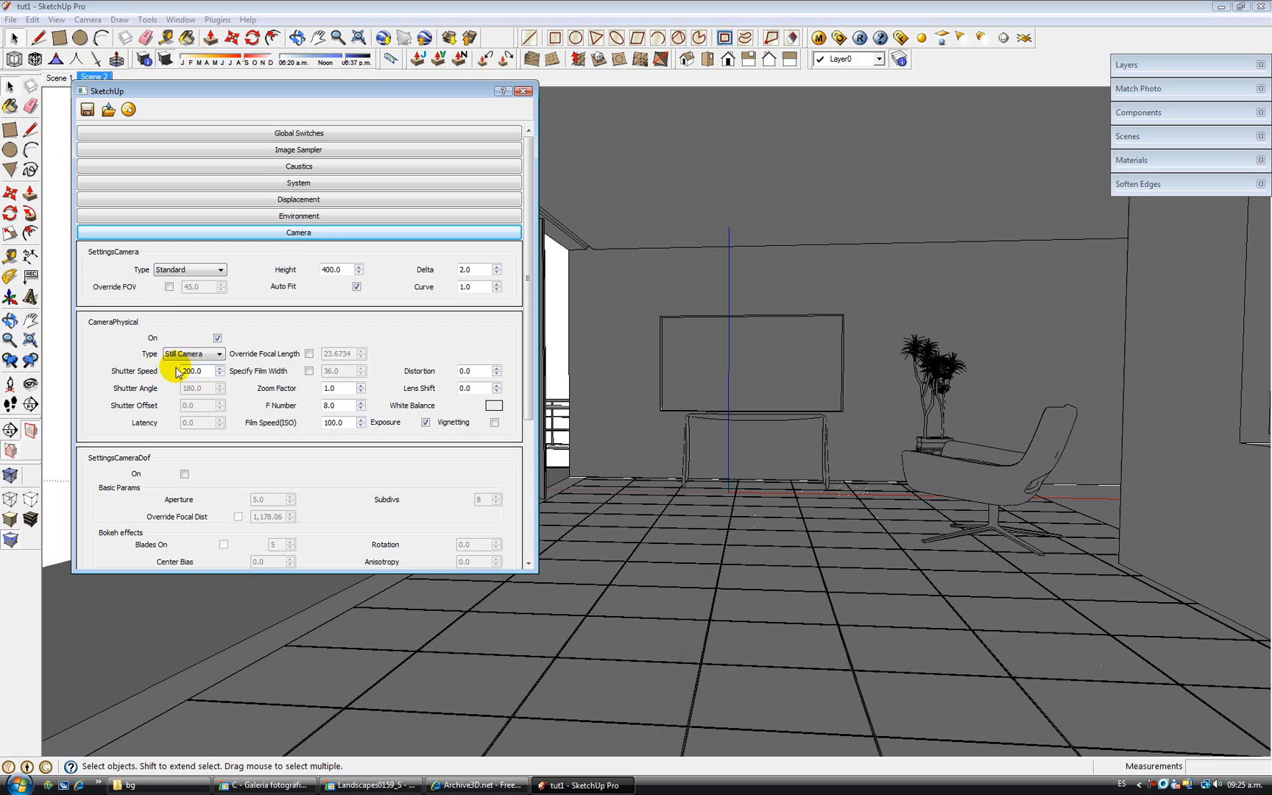
pyautogui.moveTo(347, 423)
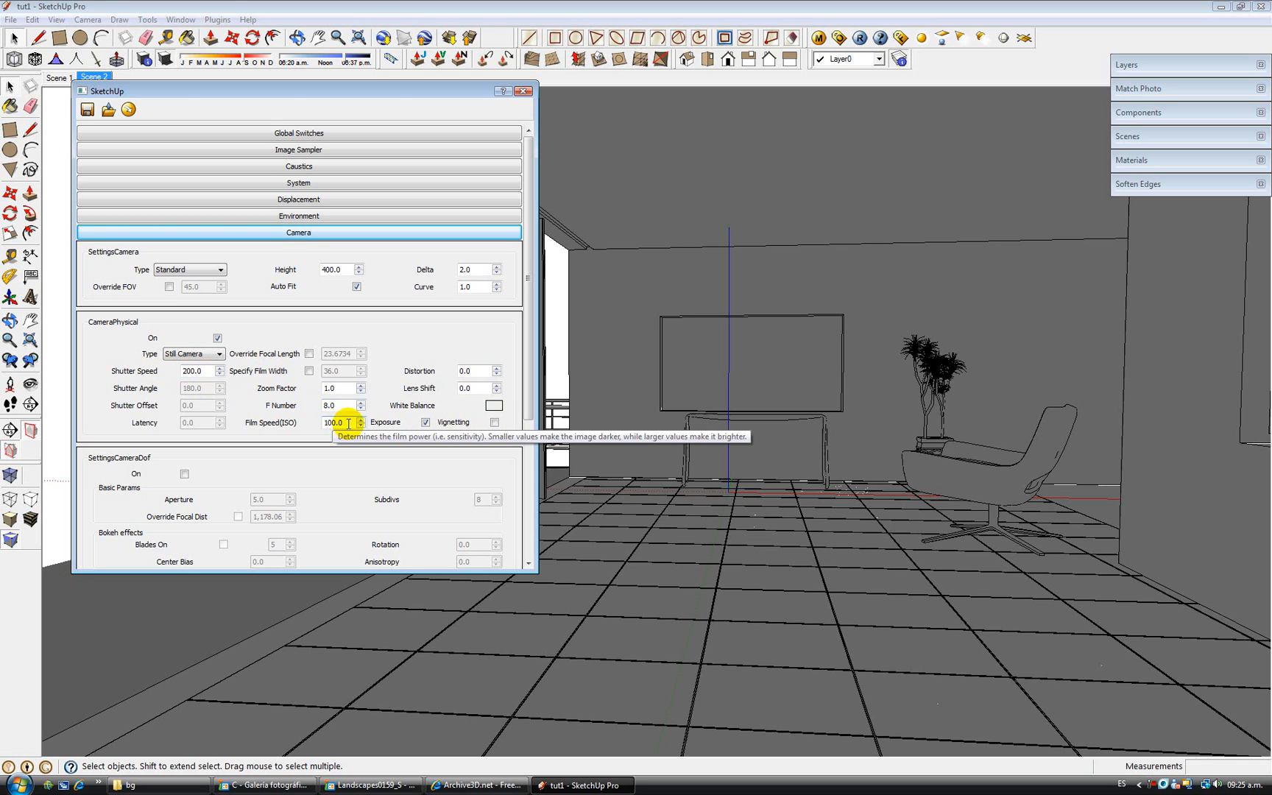
pyautogui.moveTo(477, 244)
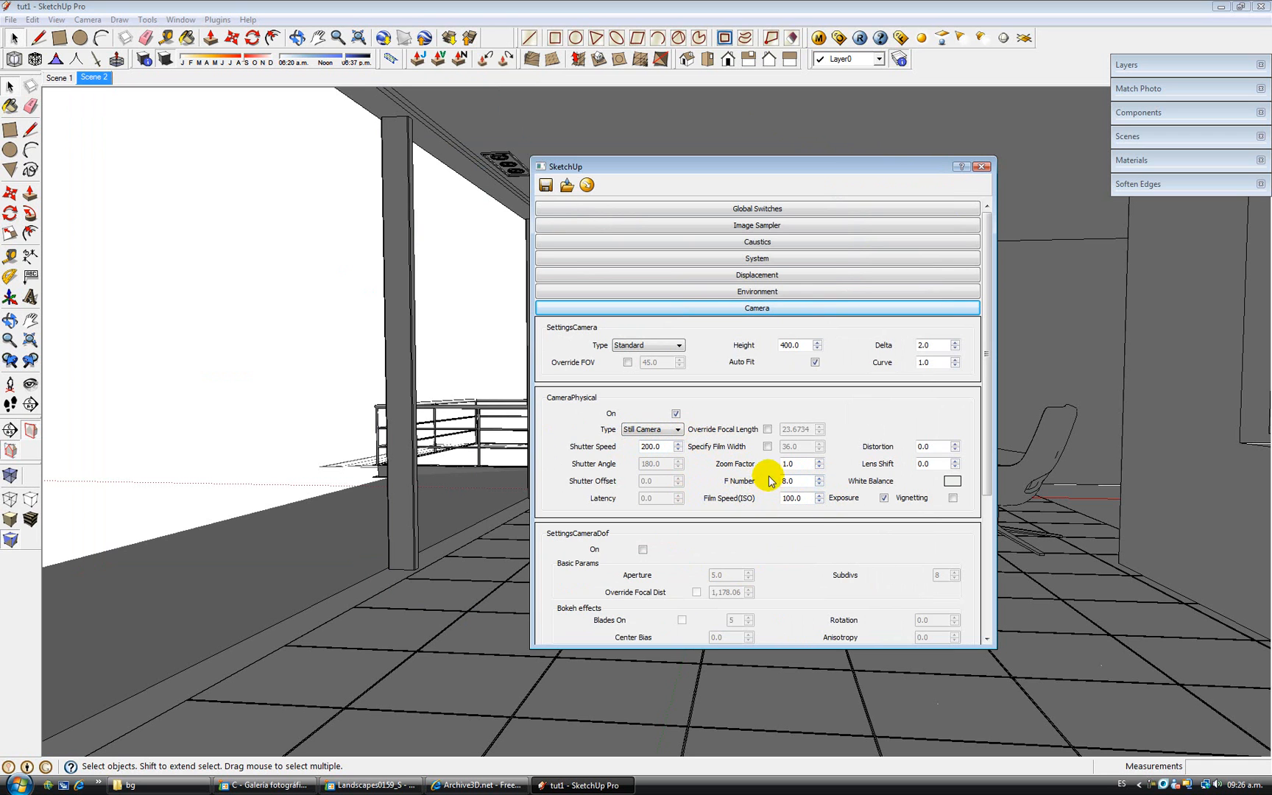
pyautogui.moveTo(771, 508)
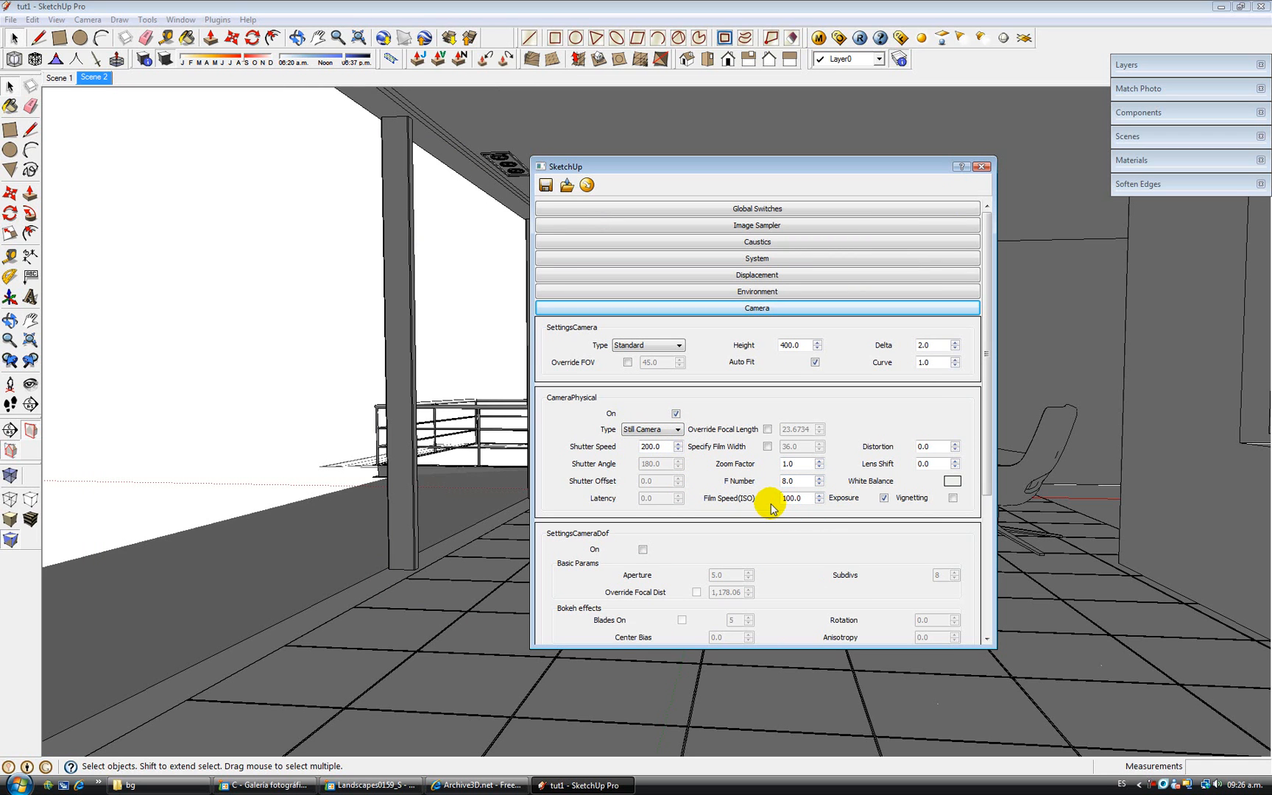
pyautogui.moveTo(628, 461)
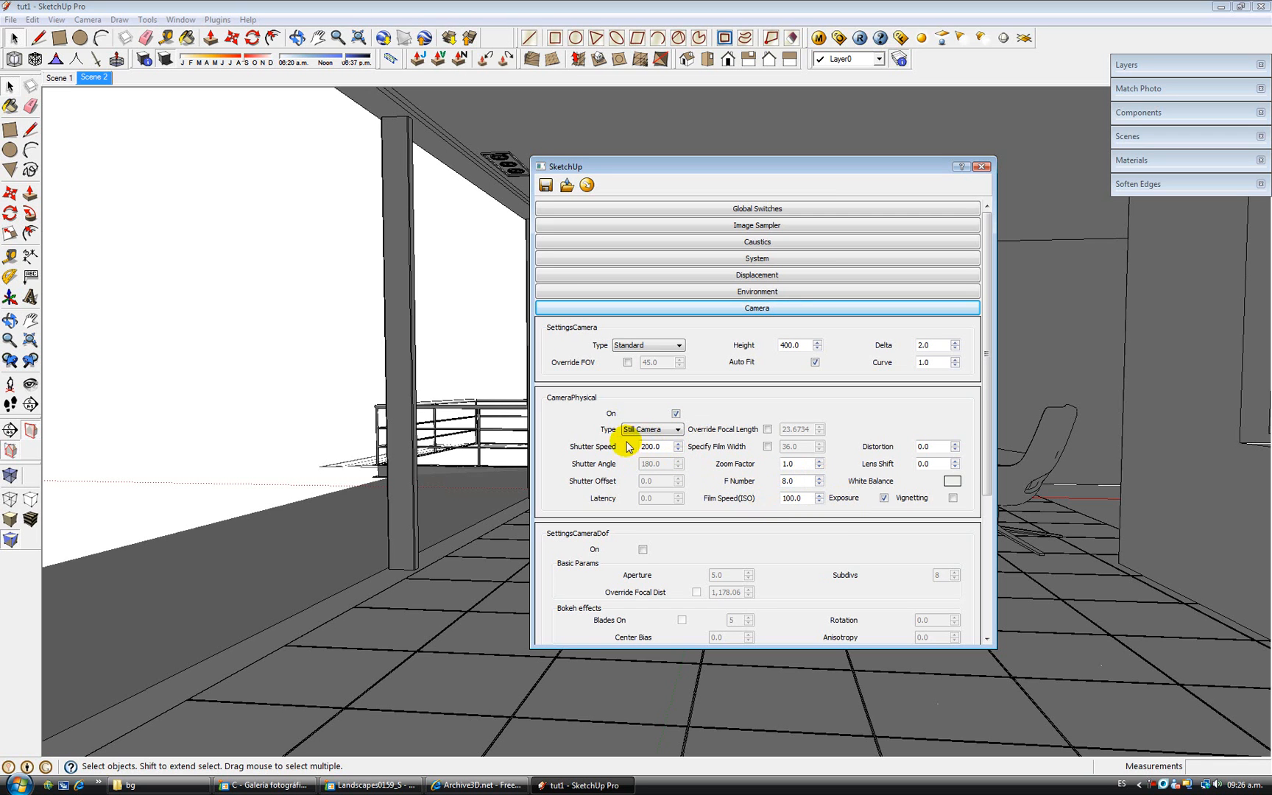
pyautogui.moveTo(738, 477)
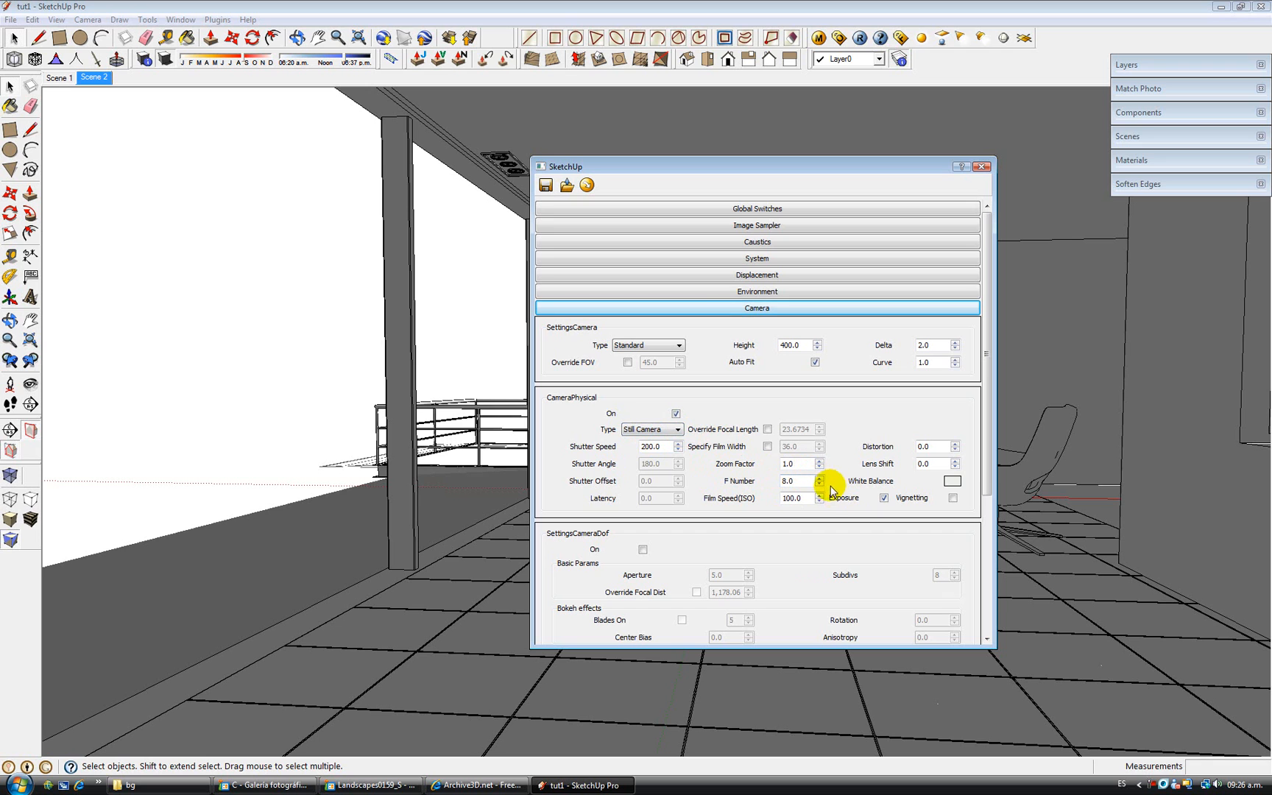
pyautogui.moveTo(720, 487)
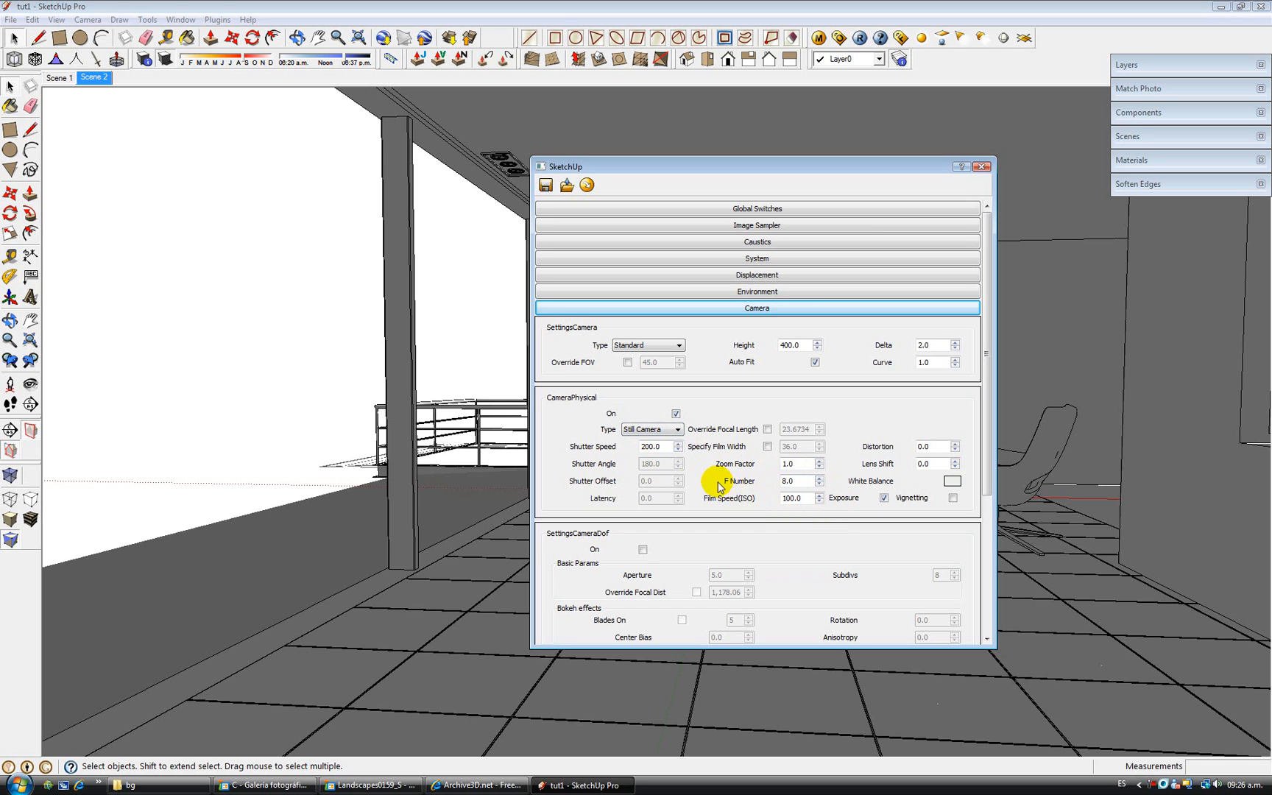
pyautogui.moveTo(834, 487)
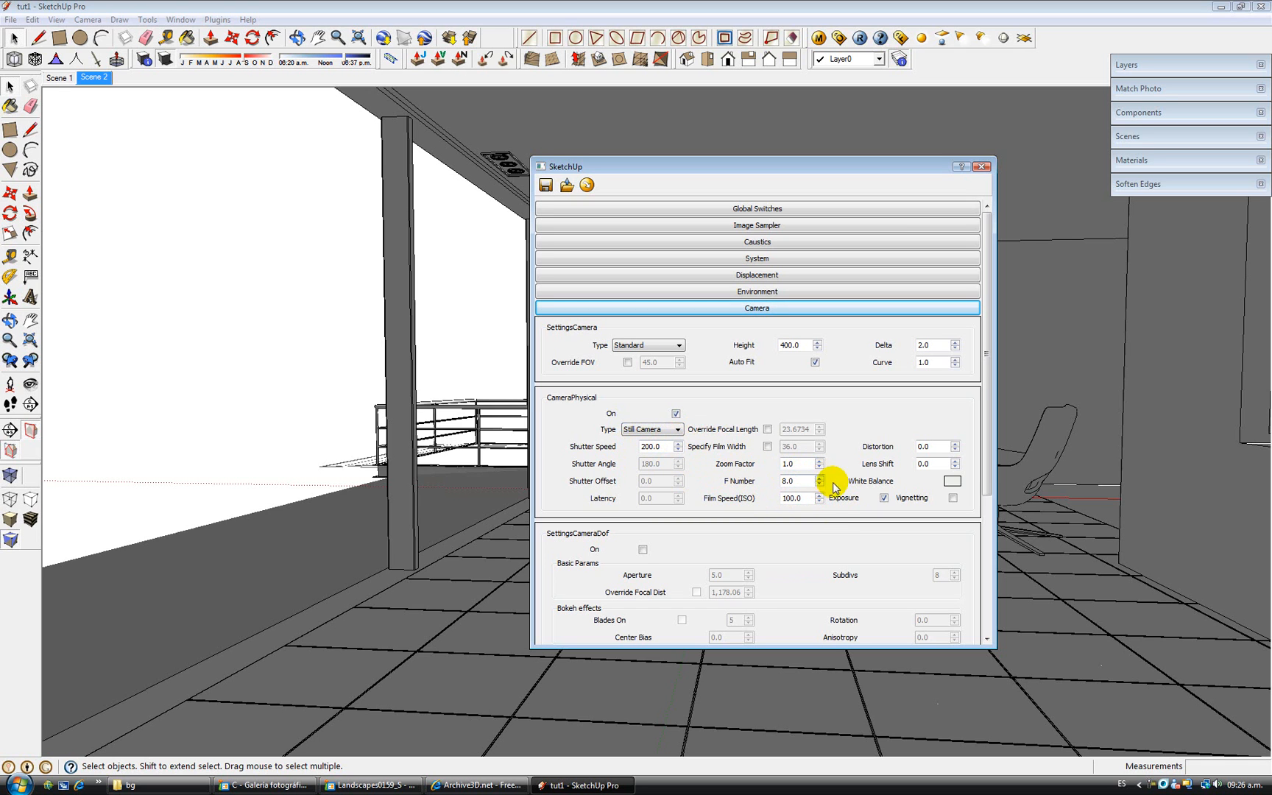
pyautogui.moveTo(730, 427)
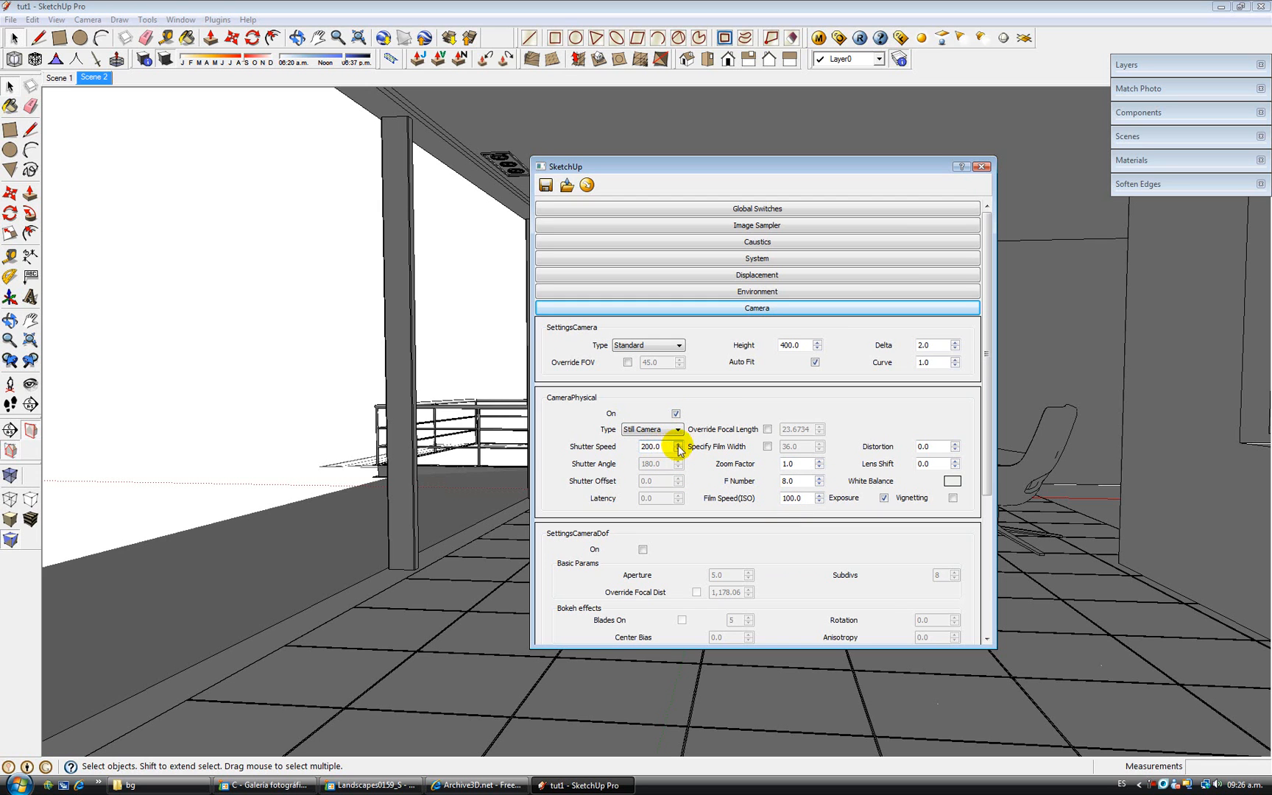
# Set the physical camera's shutter speed to 100 and film speed (ISO) to 400.
pyautogui.tripleClick(650, 447)
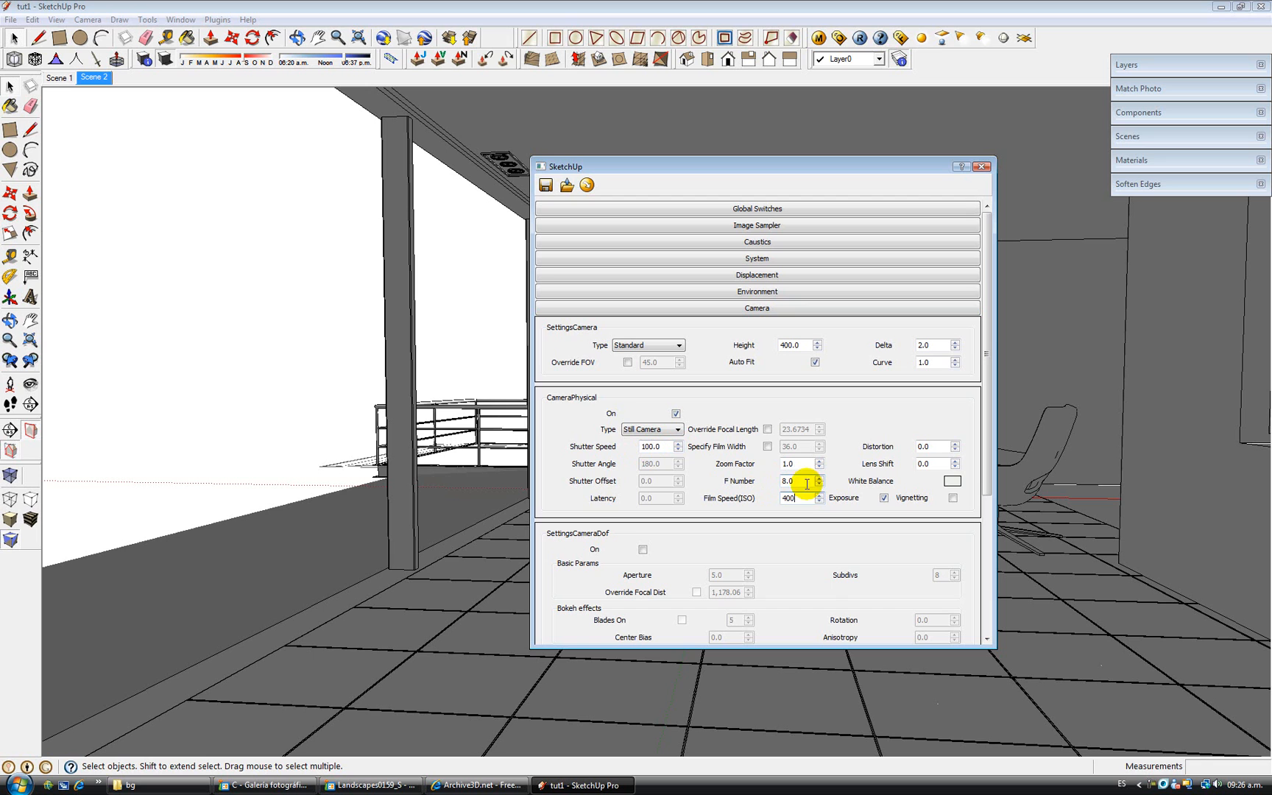
pyautogui.moveTo(717, 449)
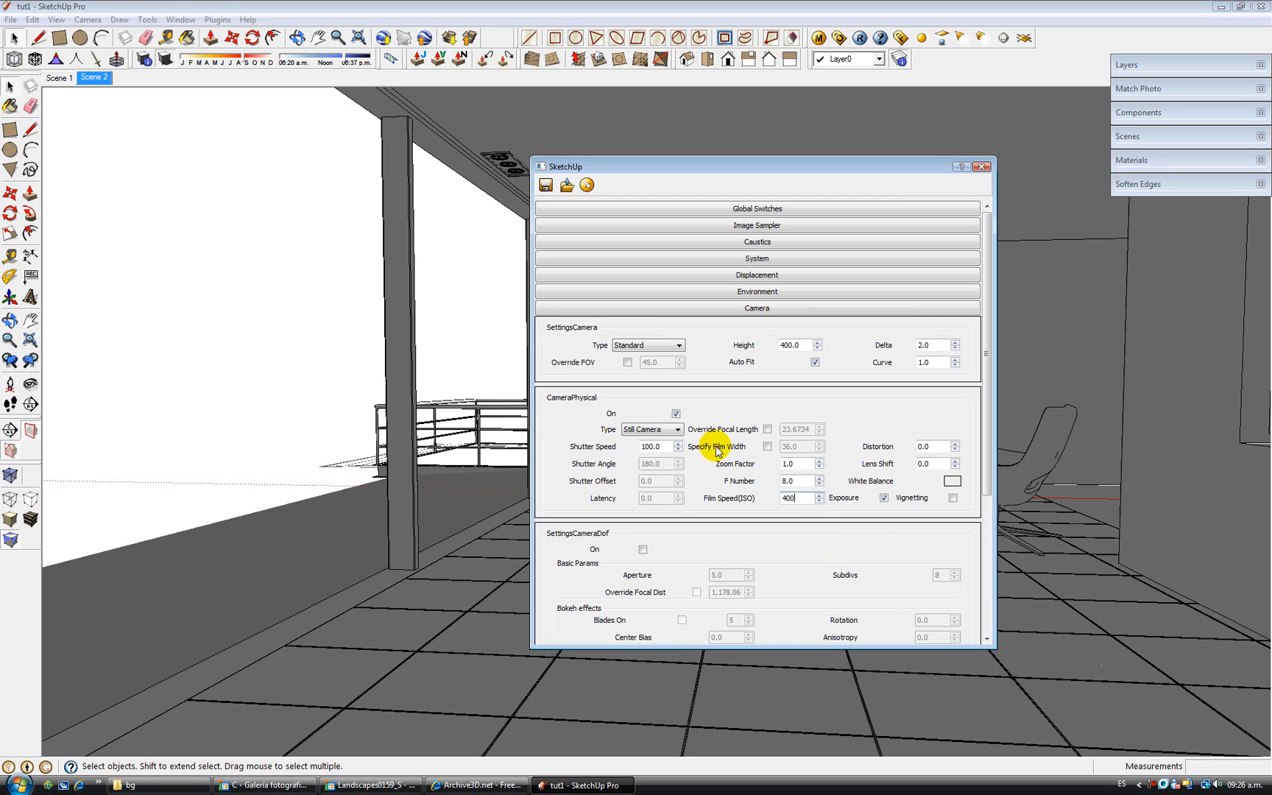
pyautogui.moveTo(720, 468)
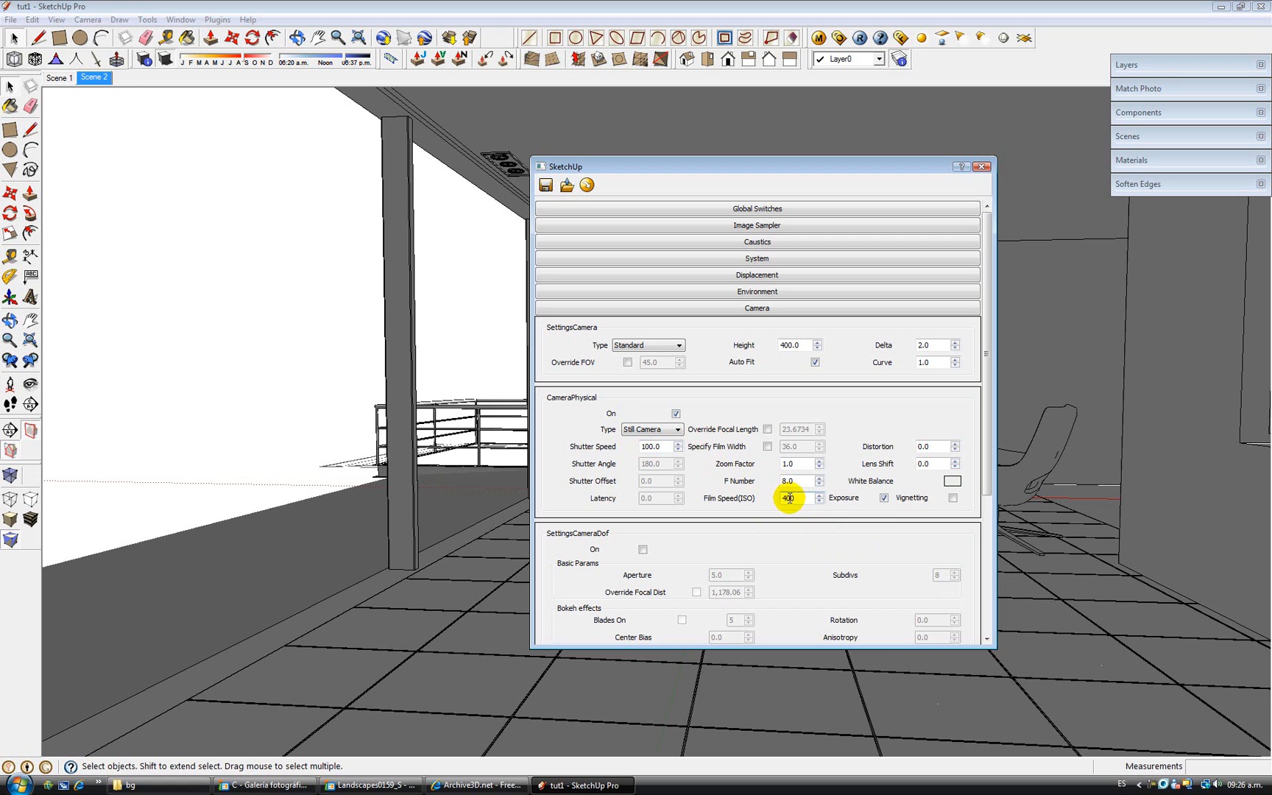
pyautogui.click(790, 497)
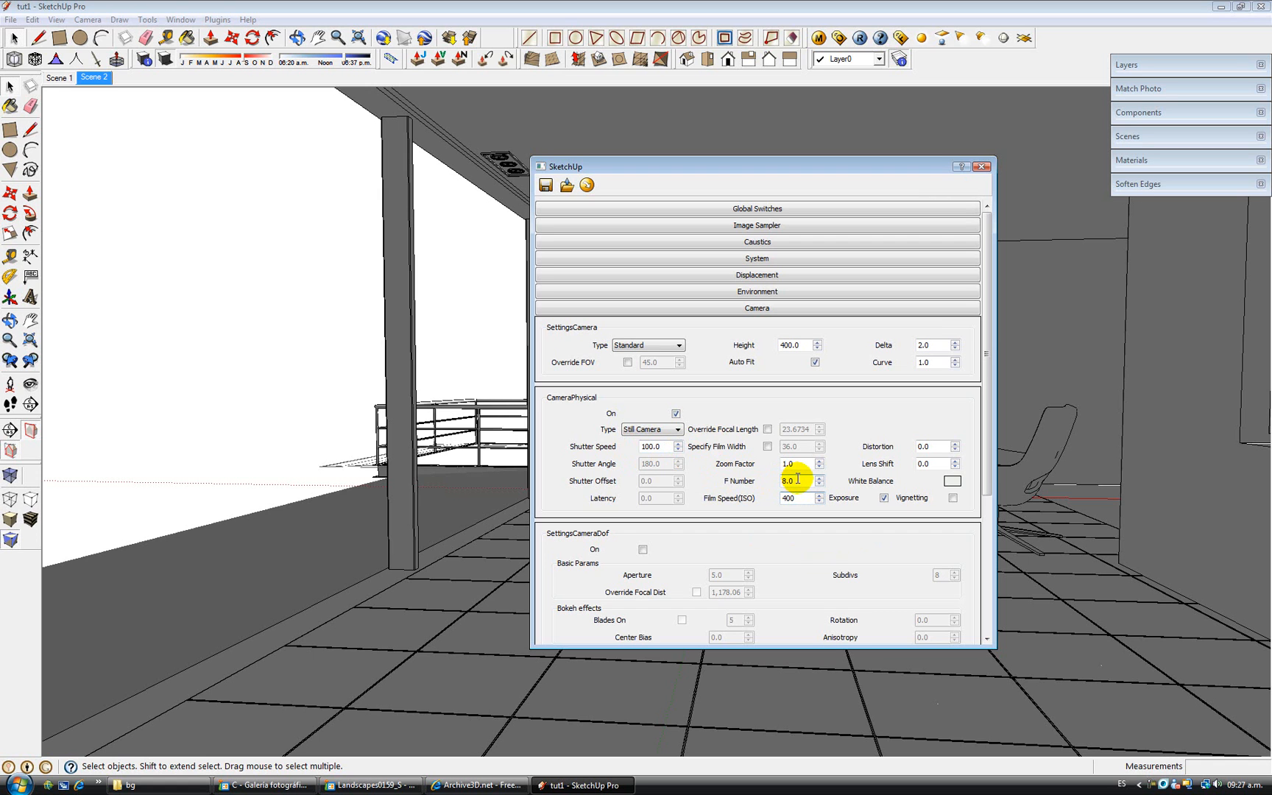
pyautogui.moveTo(796, 481)
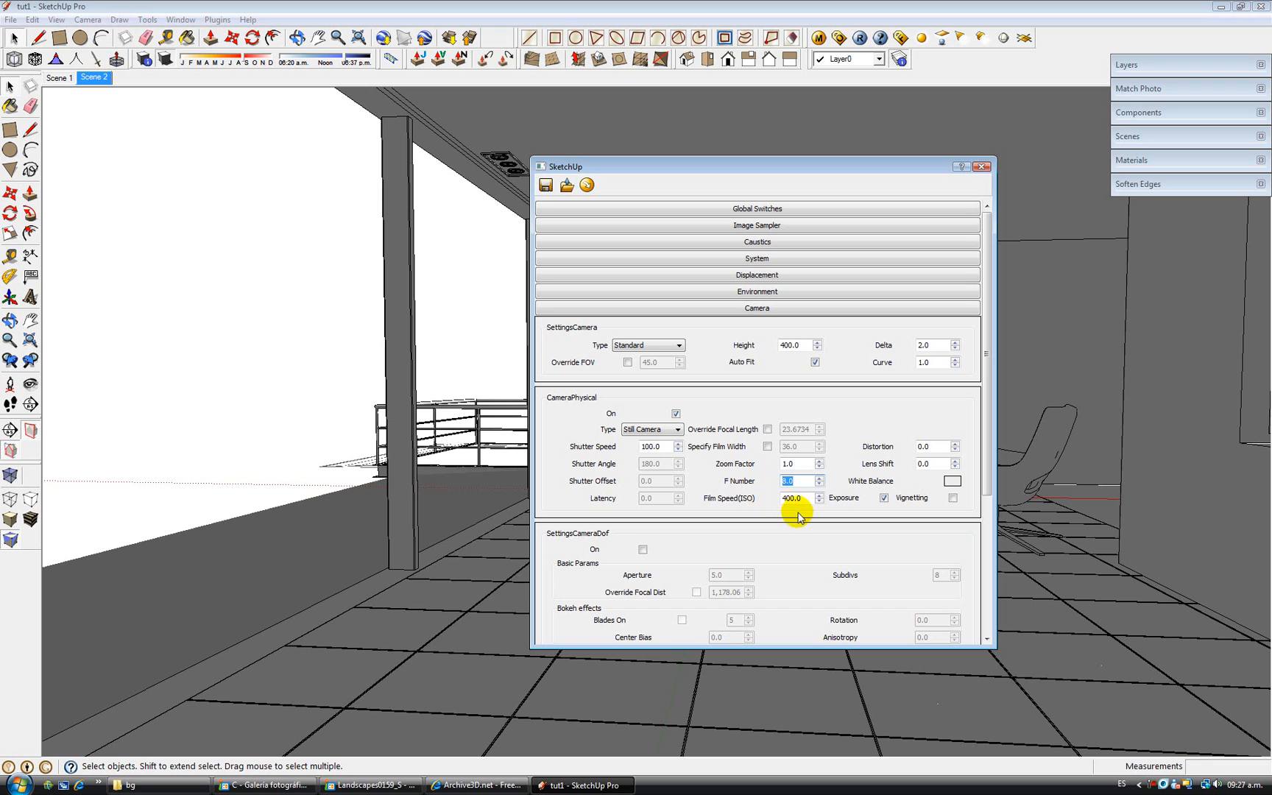
pyautogui.click(798, 498)
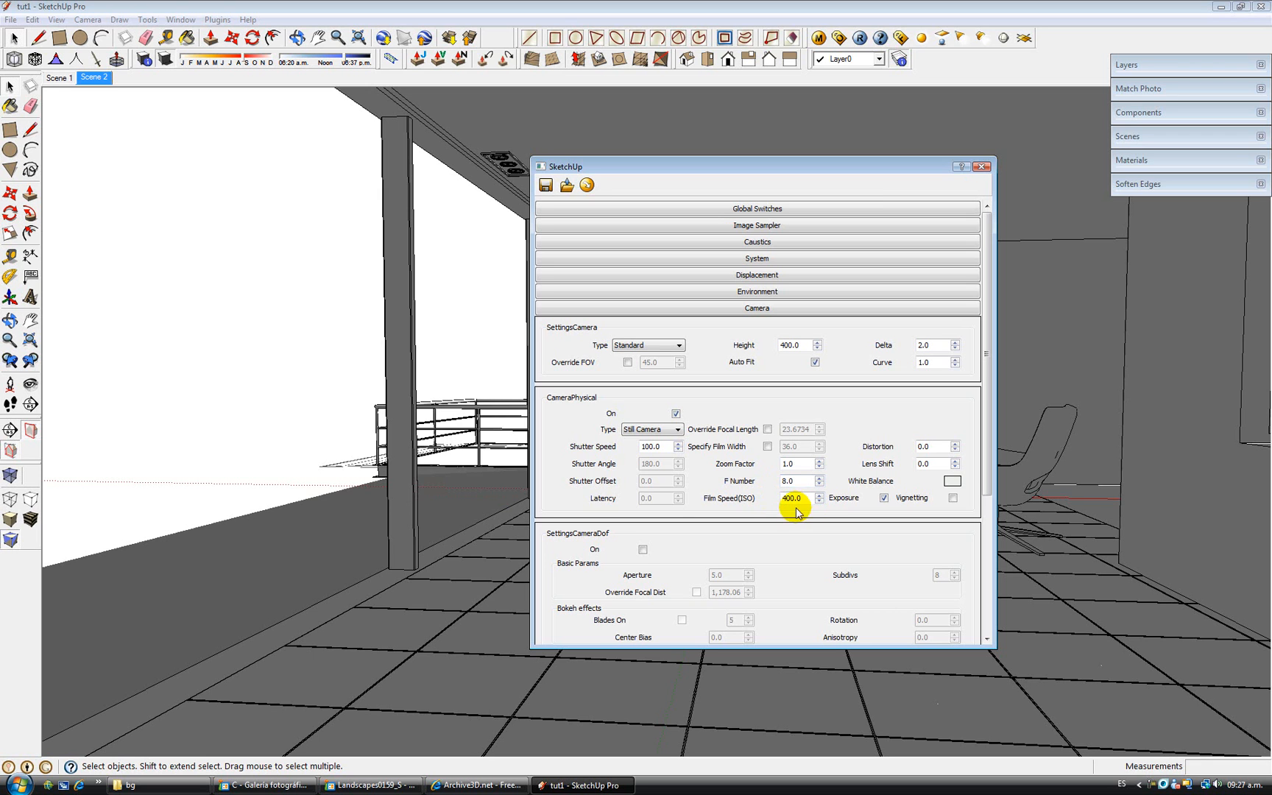
pyautogui.moveTo(800, 480)
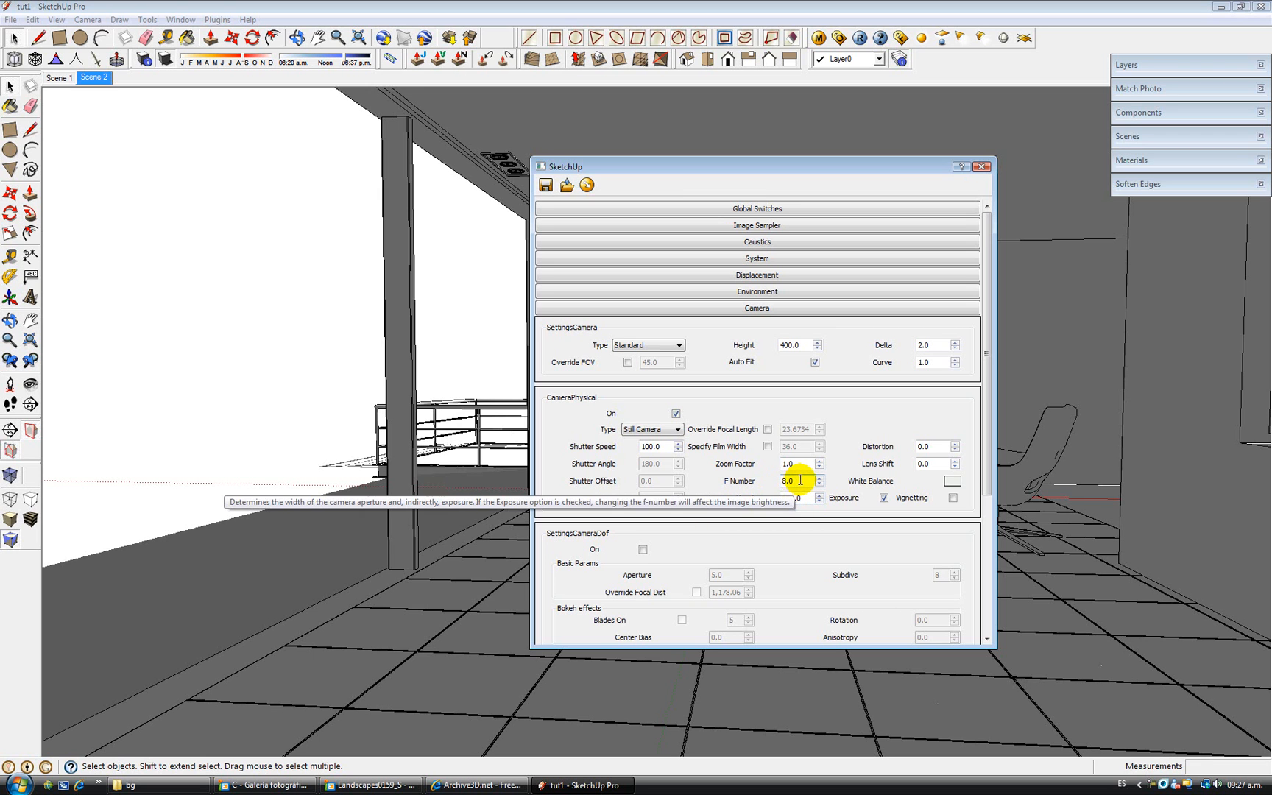